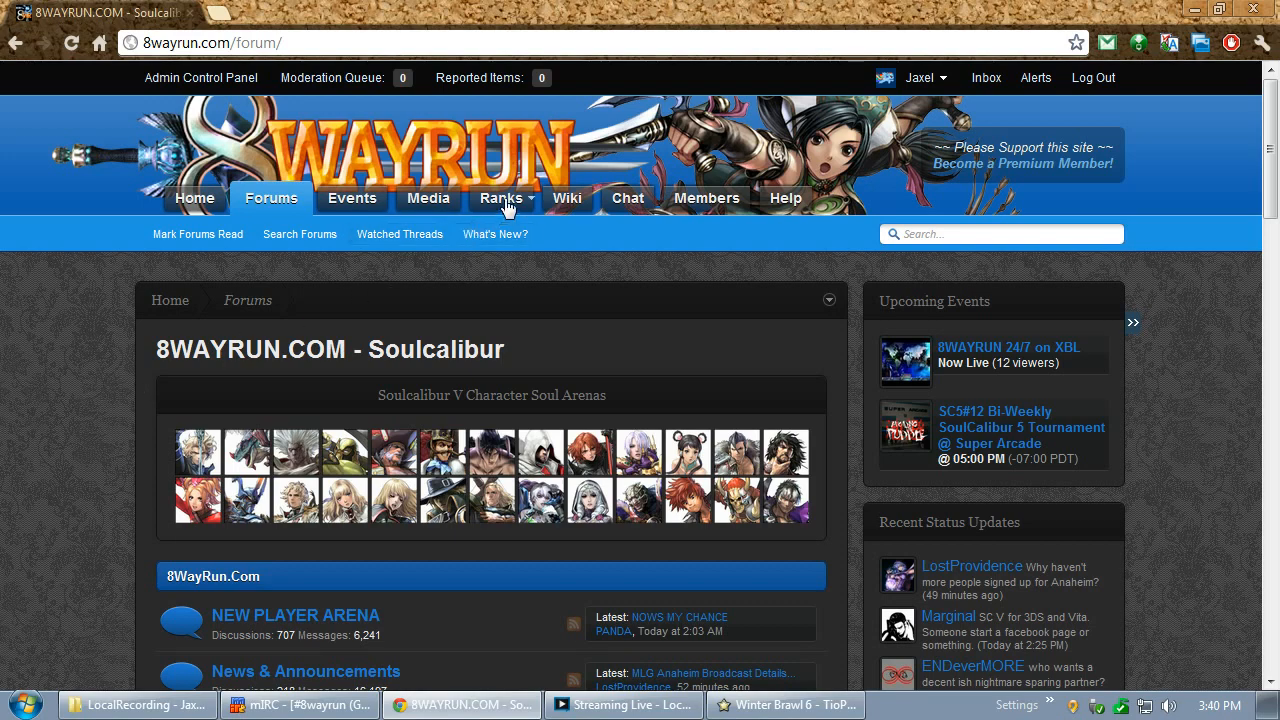
pyautogui.moveTo(502, 212)
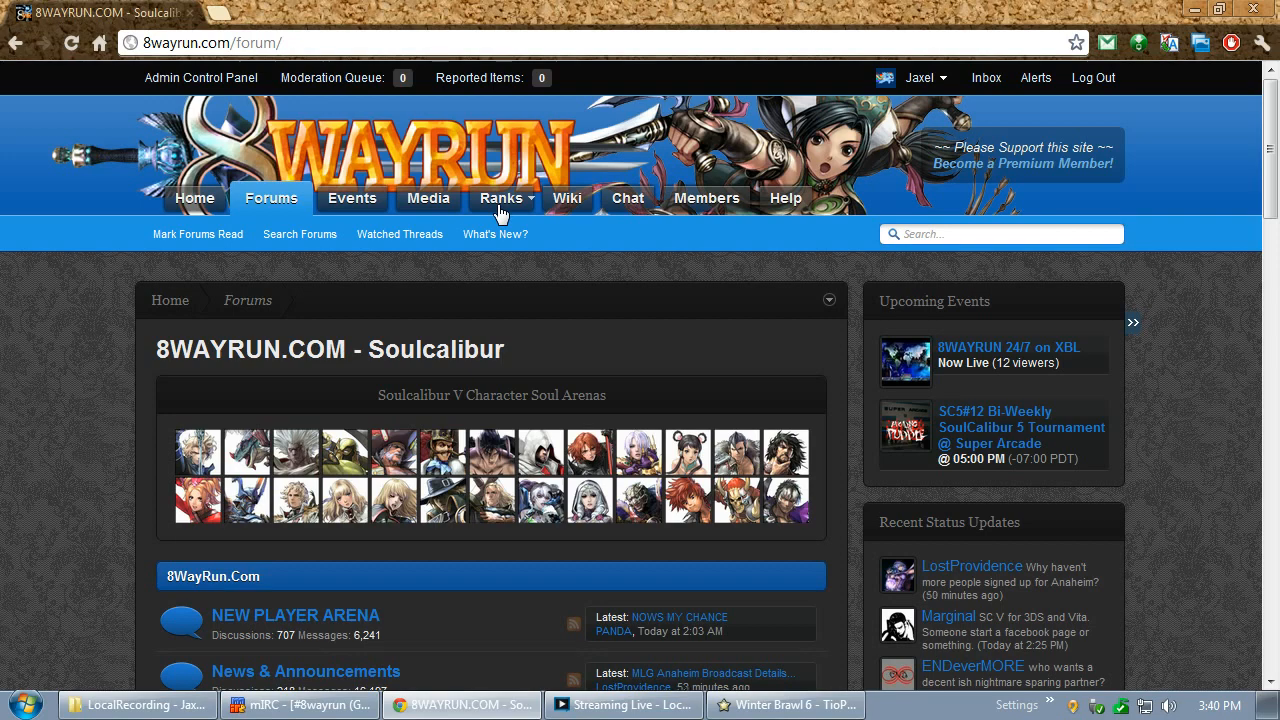
pyautogui.moveTo(518, 288)
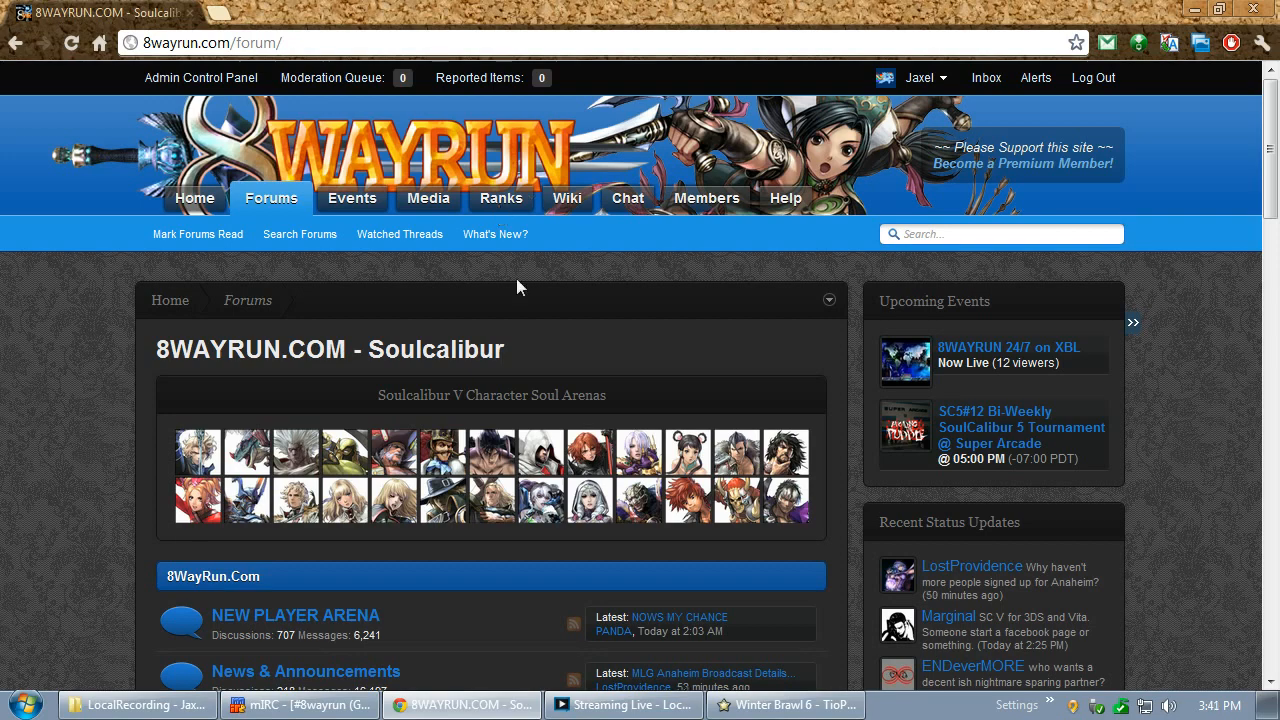
# View the Tournament Rankings page and read the ranking calculations and Soulcalibur V stats
pyautogui.click(500, 198)
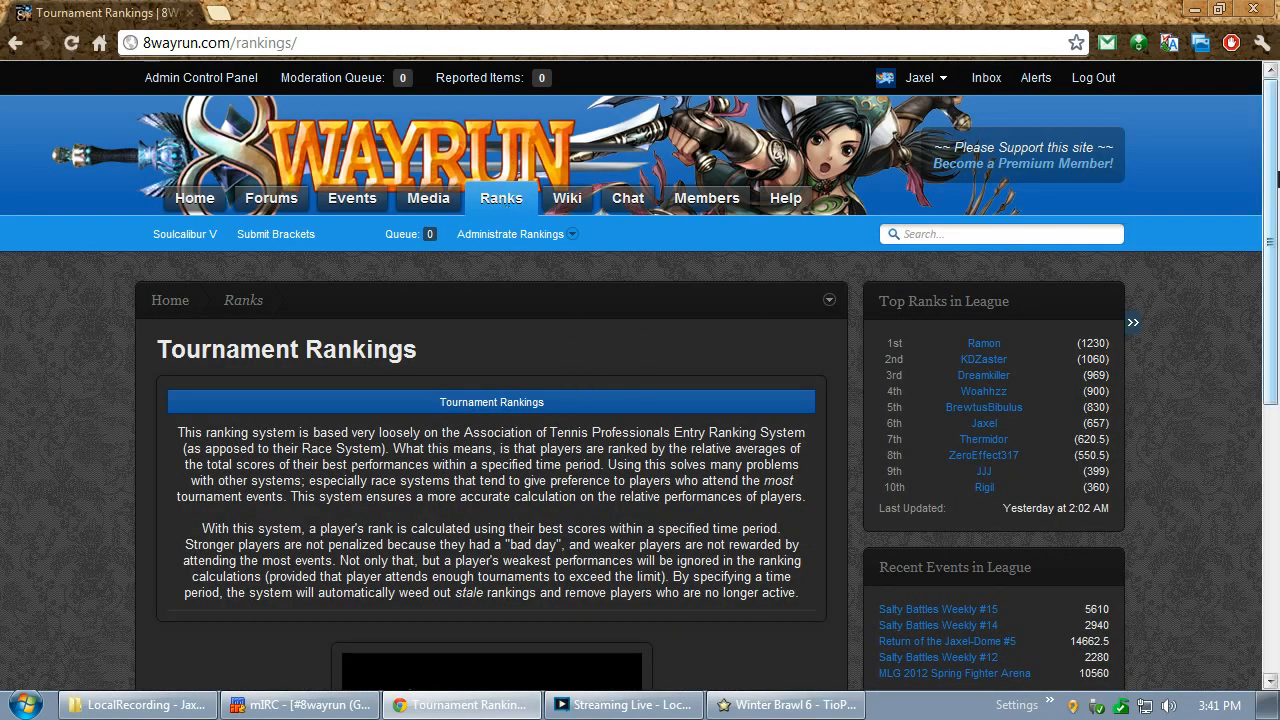
pyautogui.scroll(-3)
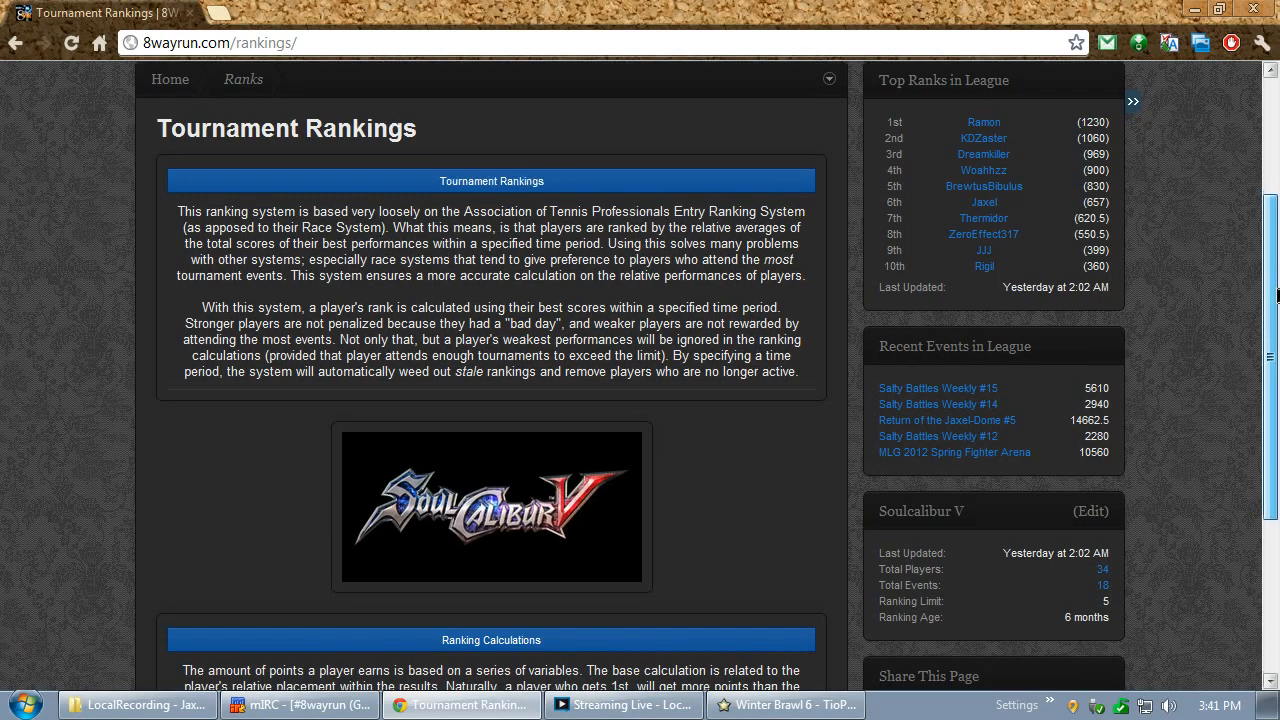
pyautogui.scroll(-3)
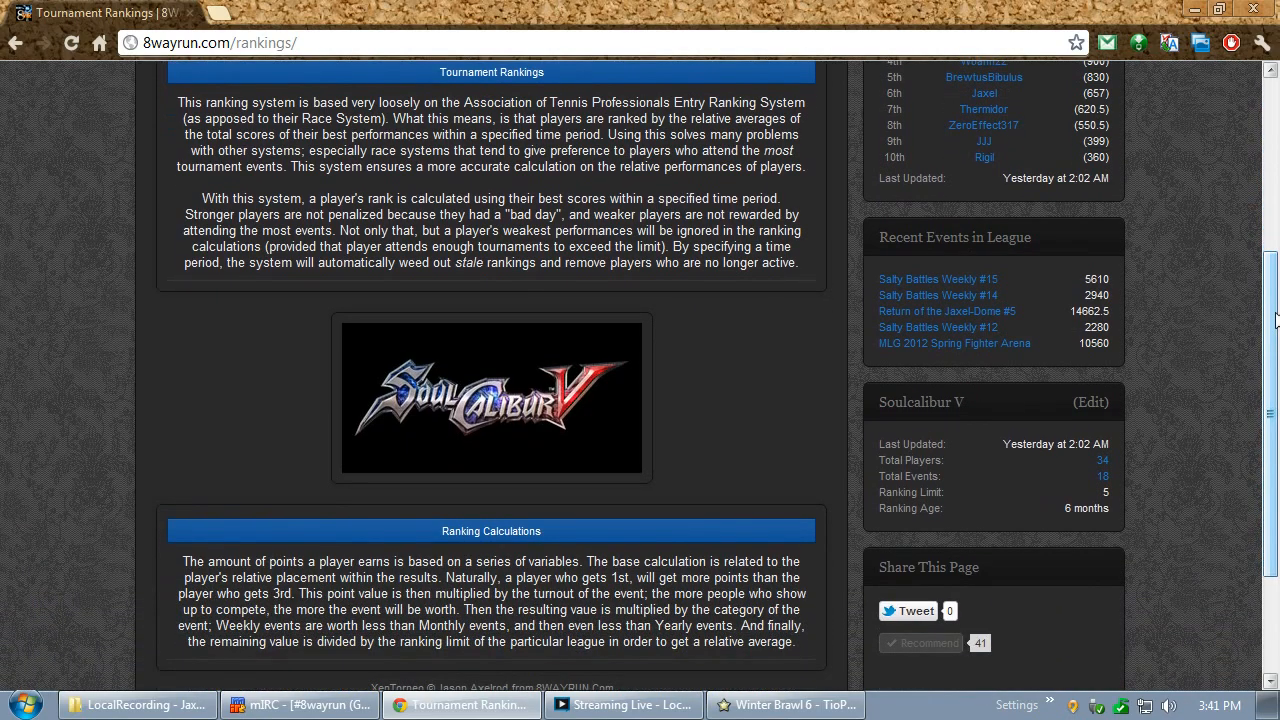
pyautogui.moveTo(598, 404)
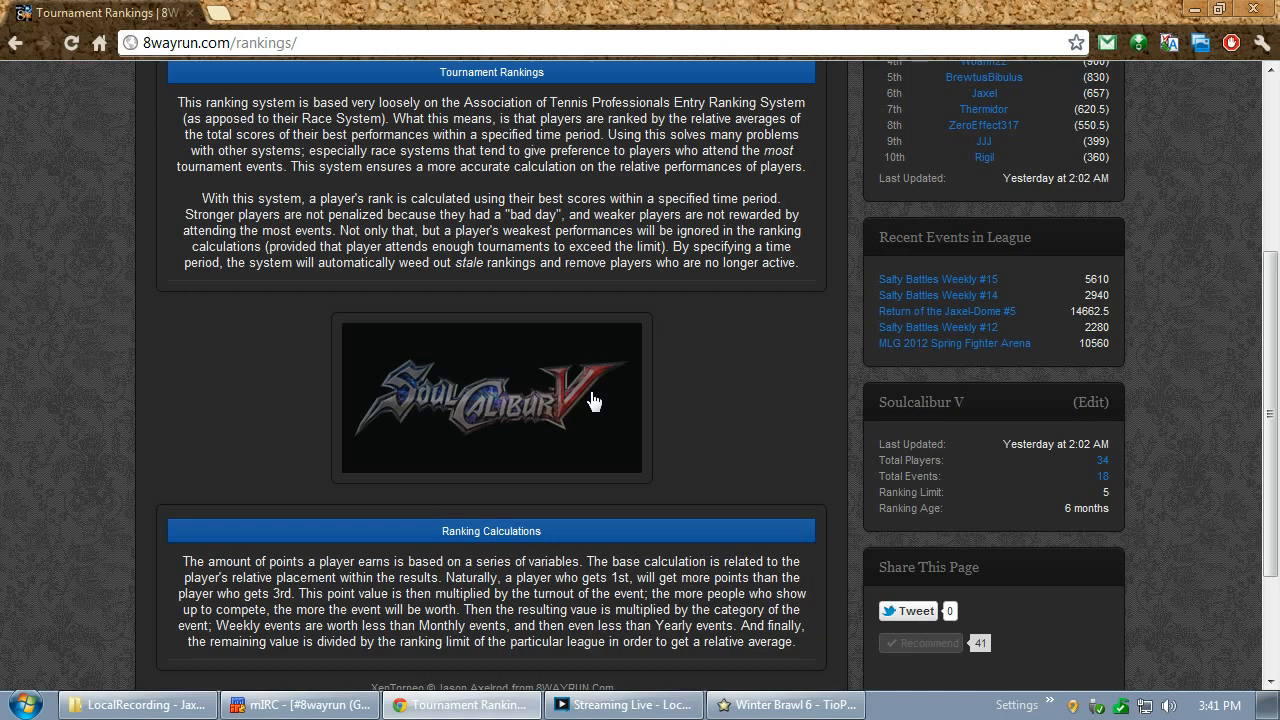
pyautogui.moveTo(578, 404)
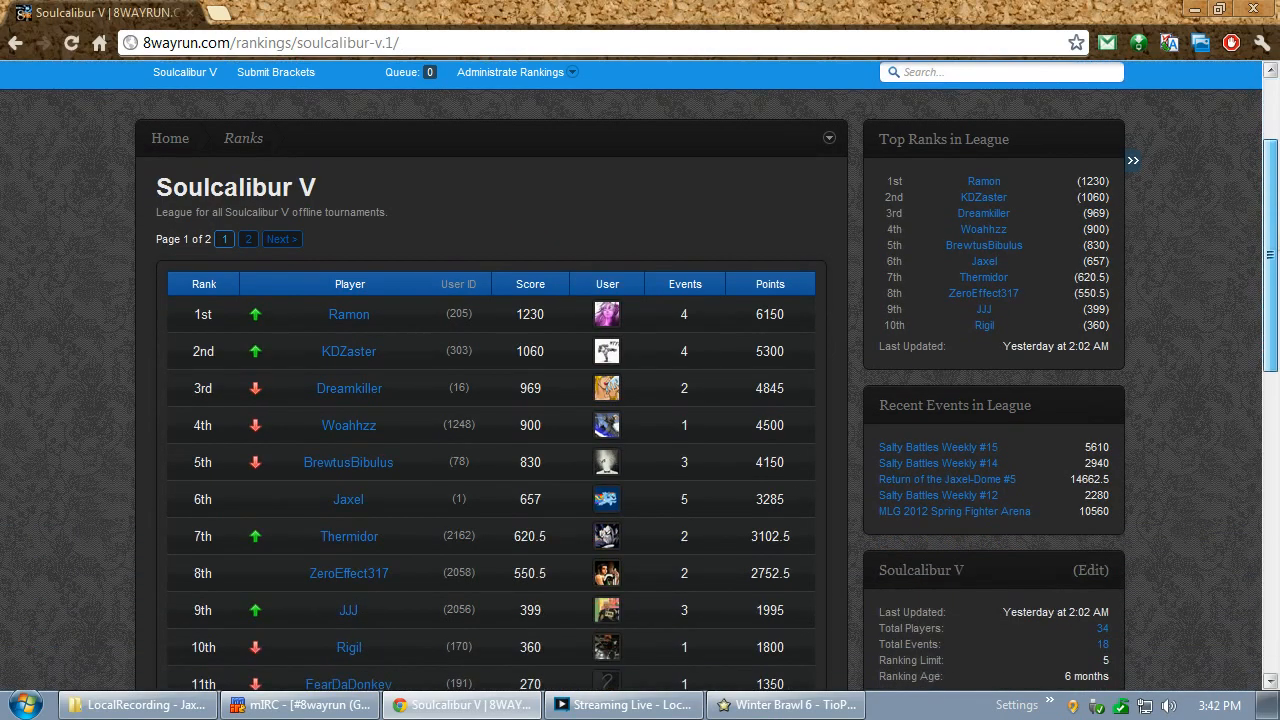
# Browse the Soulcalibur V league events table with dates, categories, players and points
pyautogui.scroll(-3)
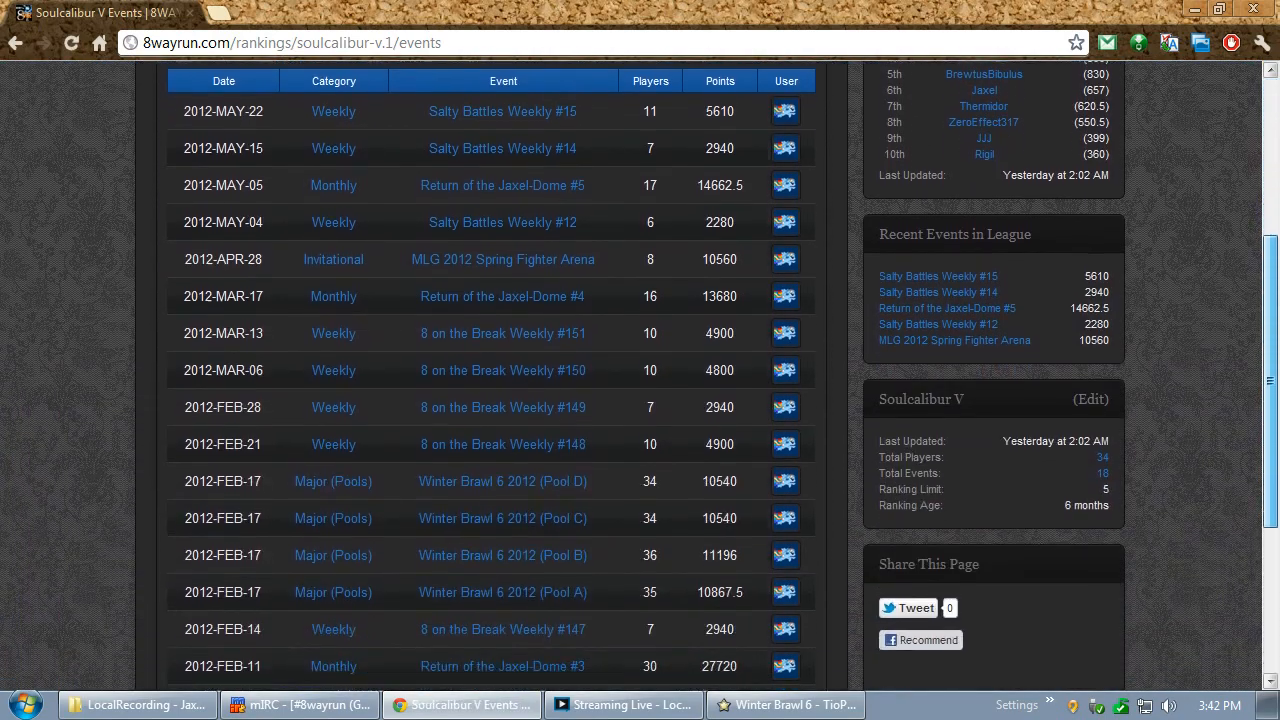
pyautogui.scroll(-3)
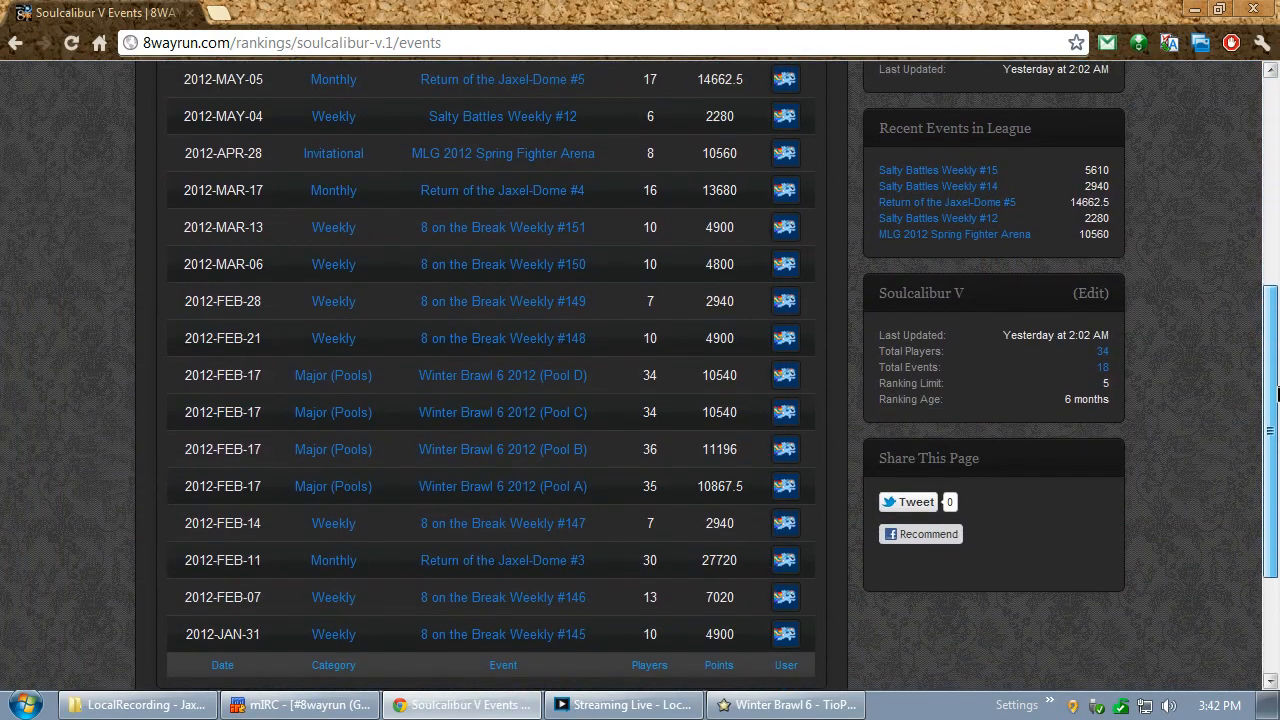
pyautogui.scroll(-3)
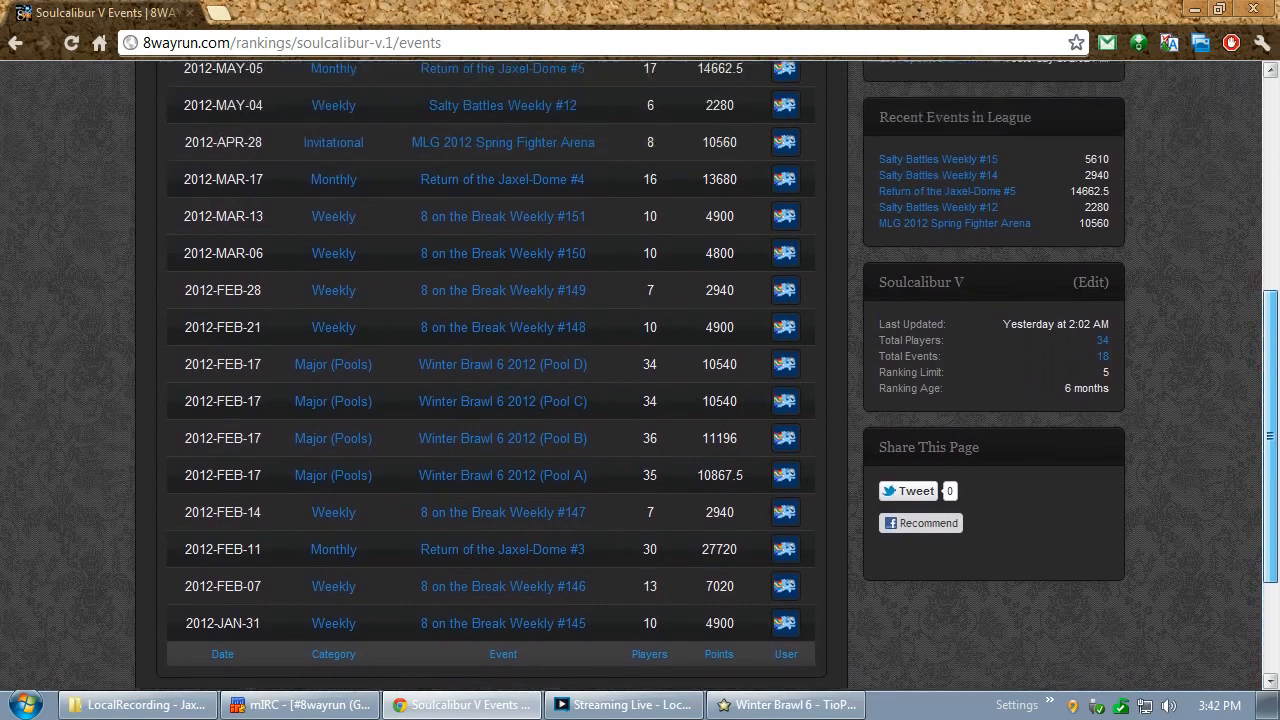
pyautogui.scroll(3)
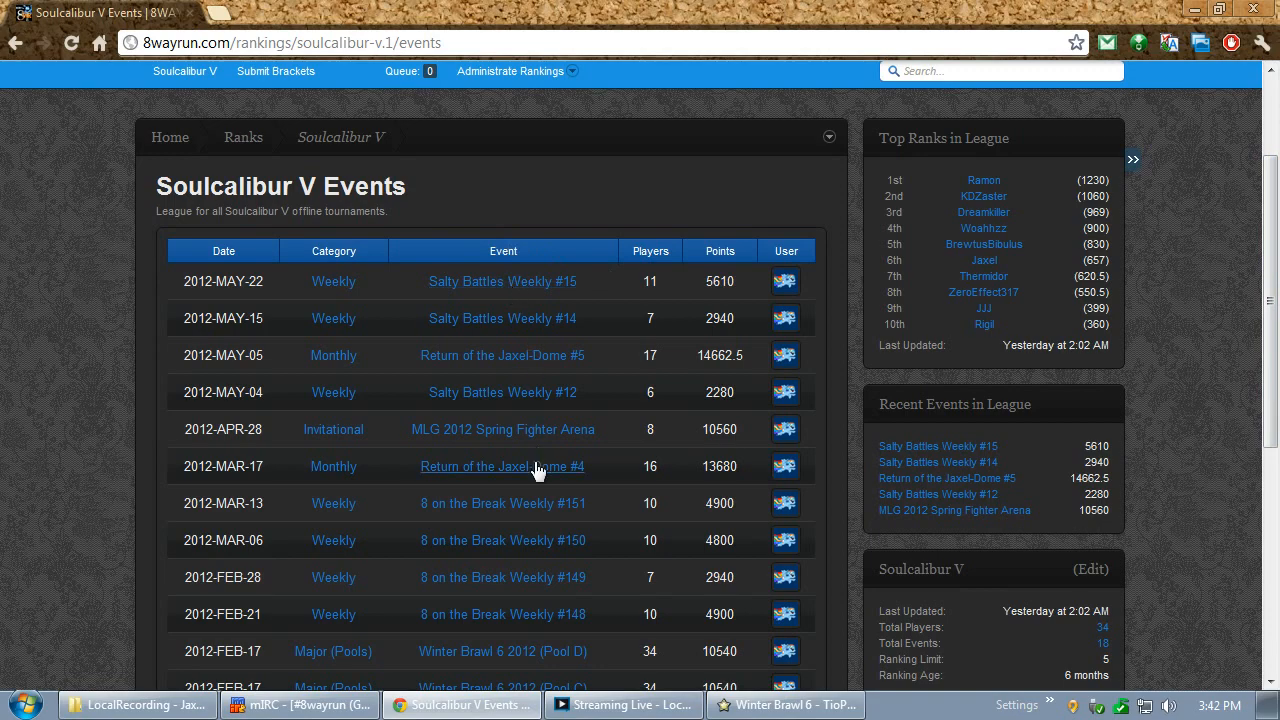
pyautogui.moveTo(540, 356)
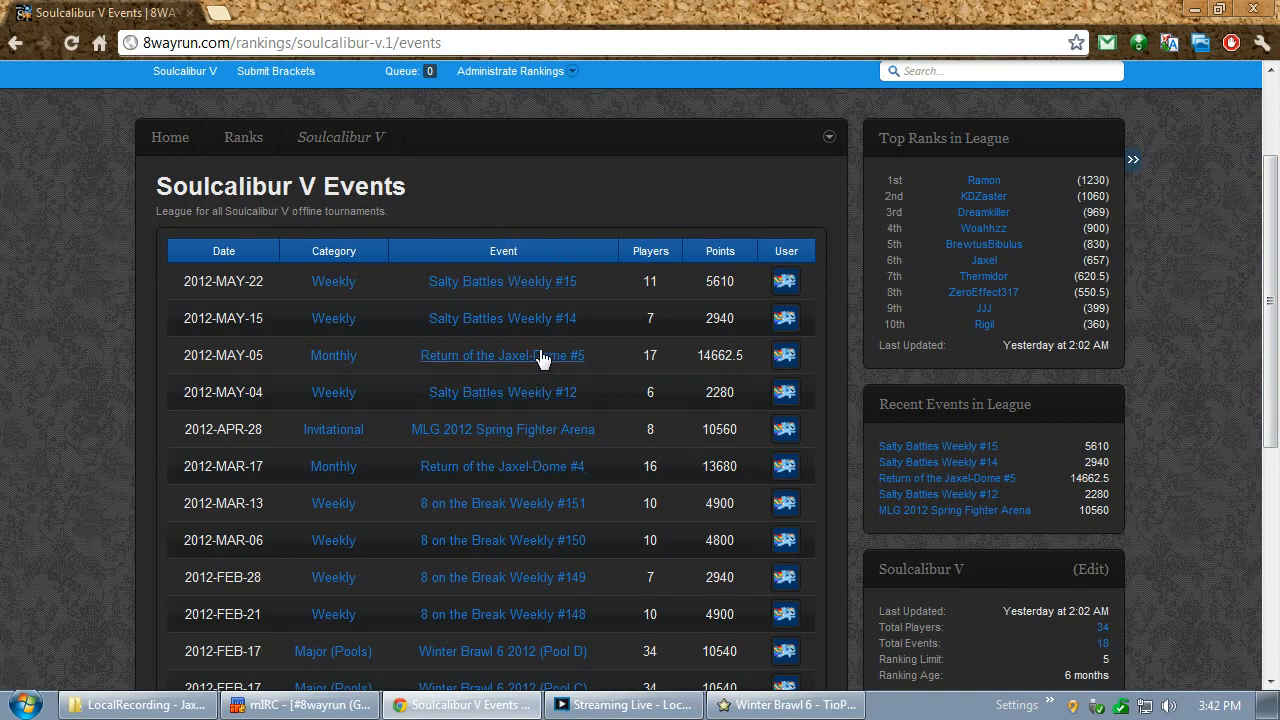
# Review the Return of the Jaxel-Dome #5 event standings
pyautogui.click(500, 356)
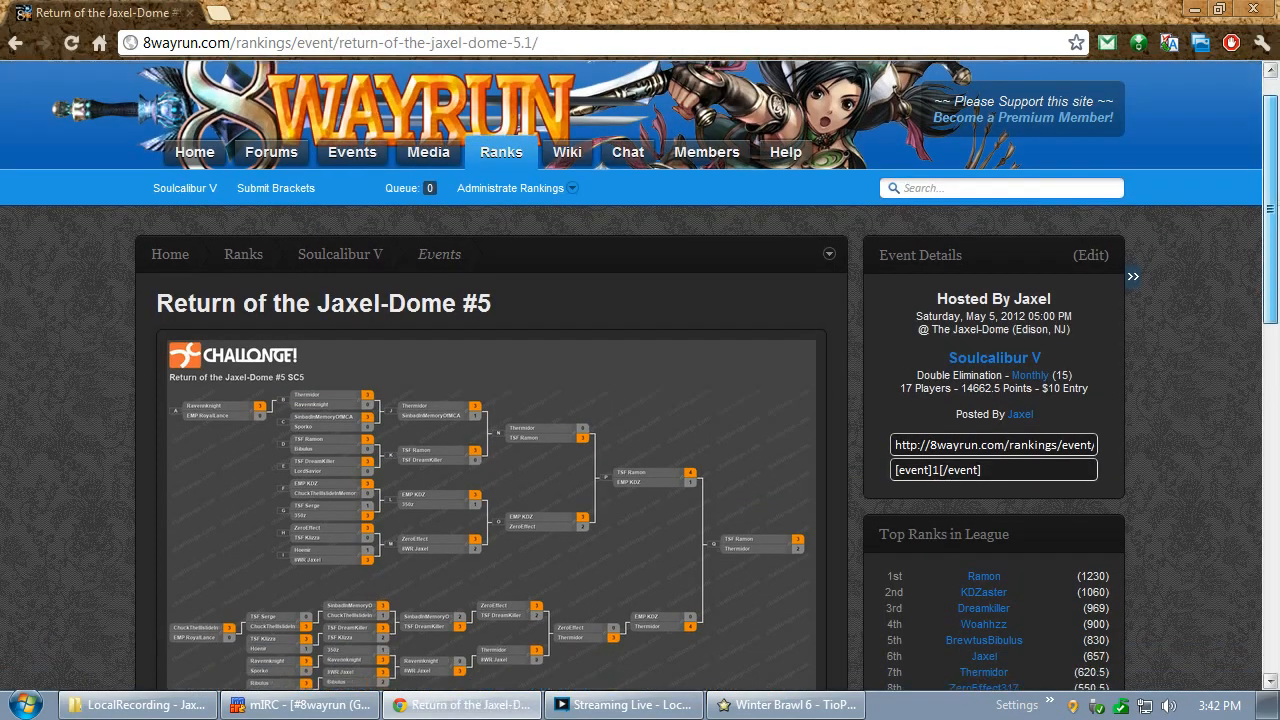
pyautogui.scroll(-3)
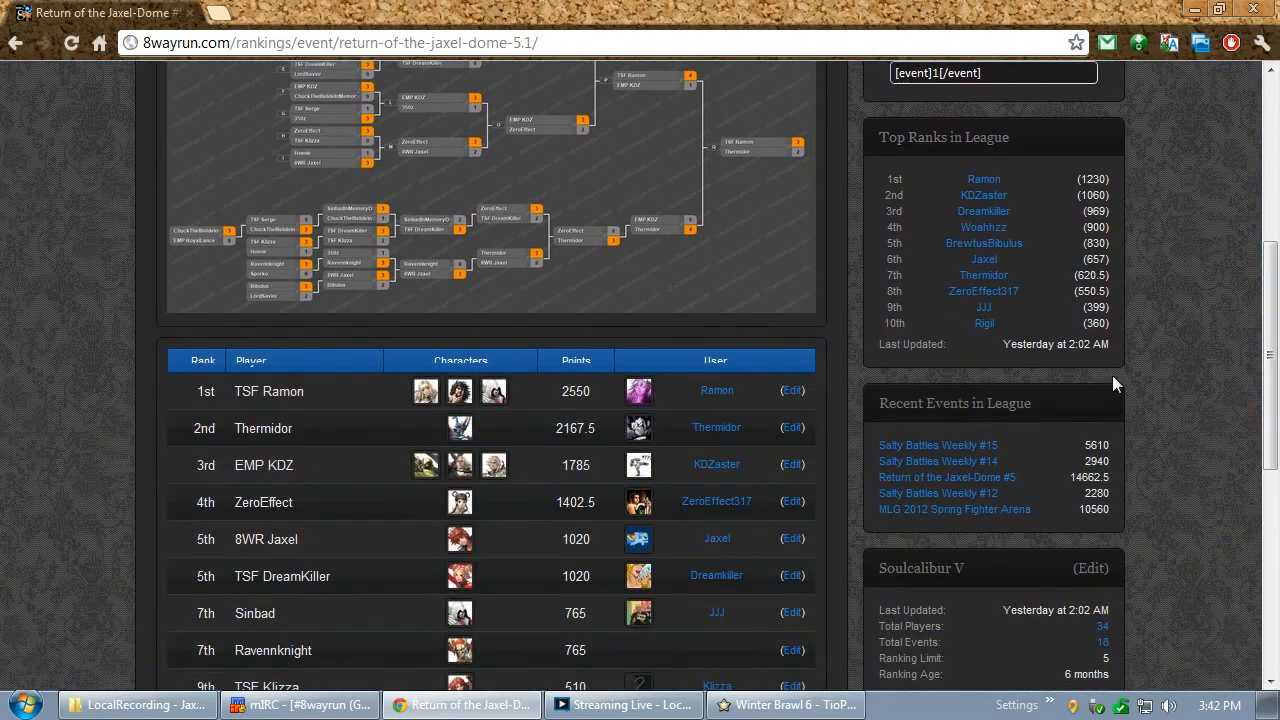
pyautogui.scroll(-3)
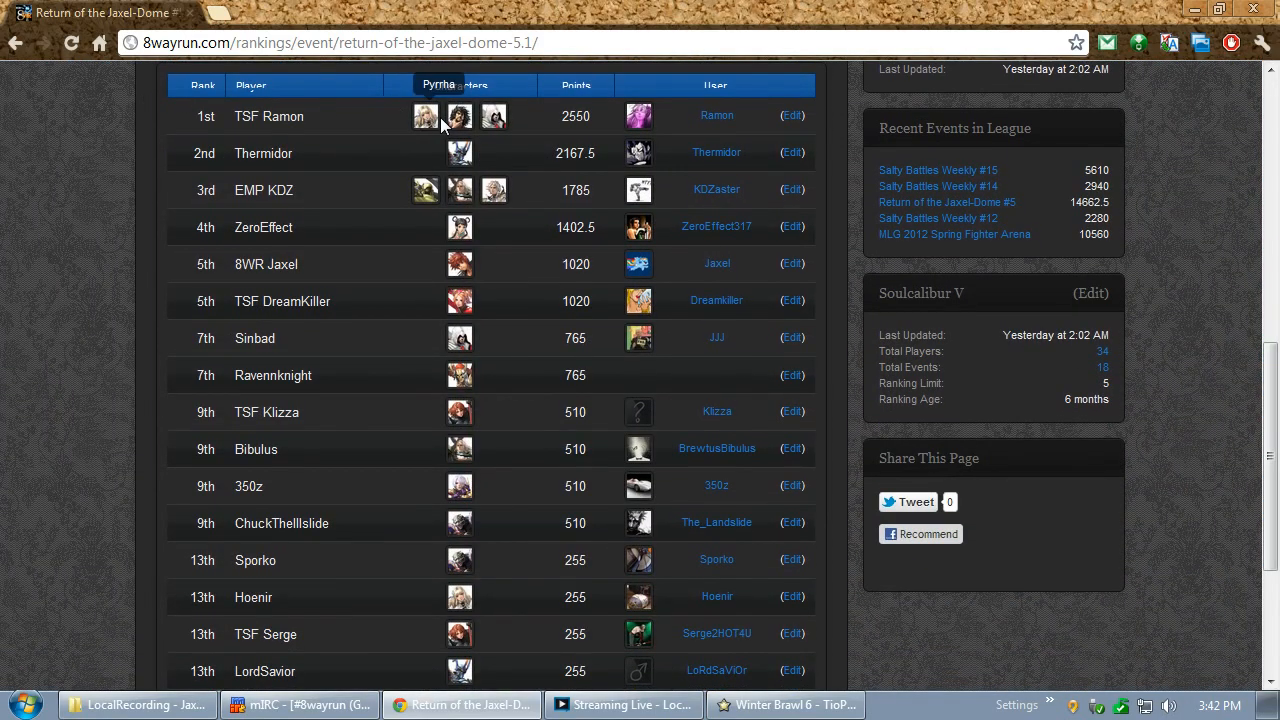
pyautogui.moveTo(464, 210)
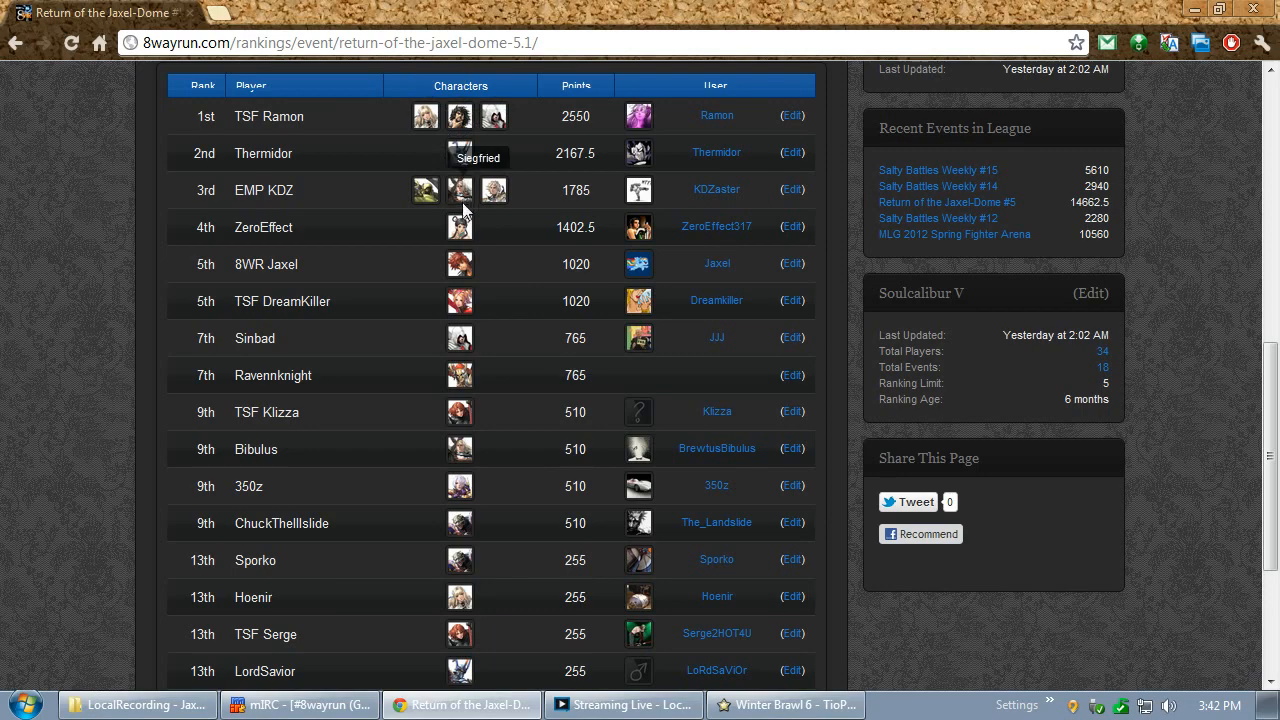
pyautogui.moveTo(638, 116)
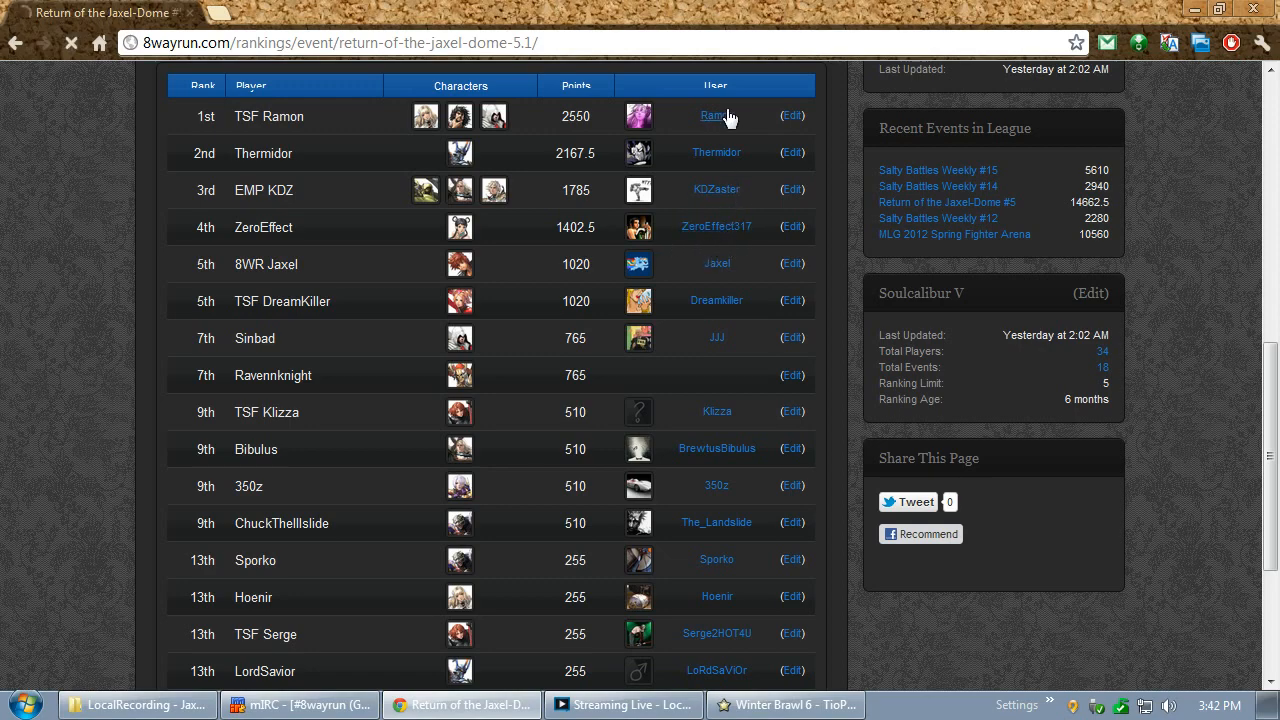
# View winner Ramon's league history and full event history
pyautogui.click(712, 116)
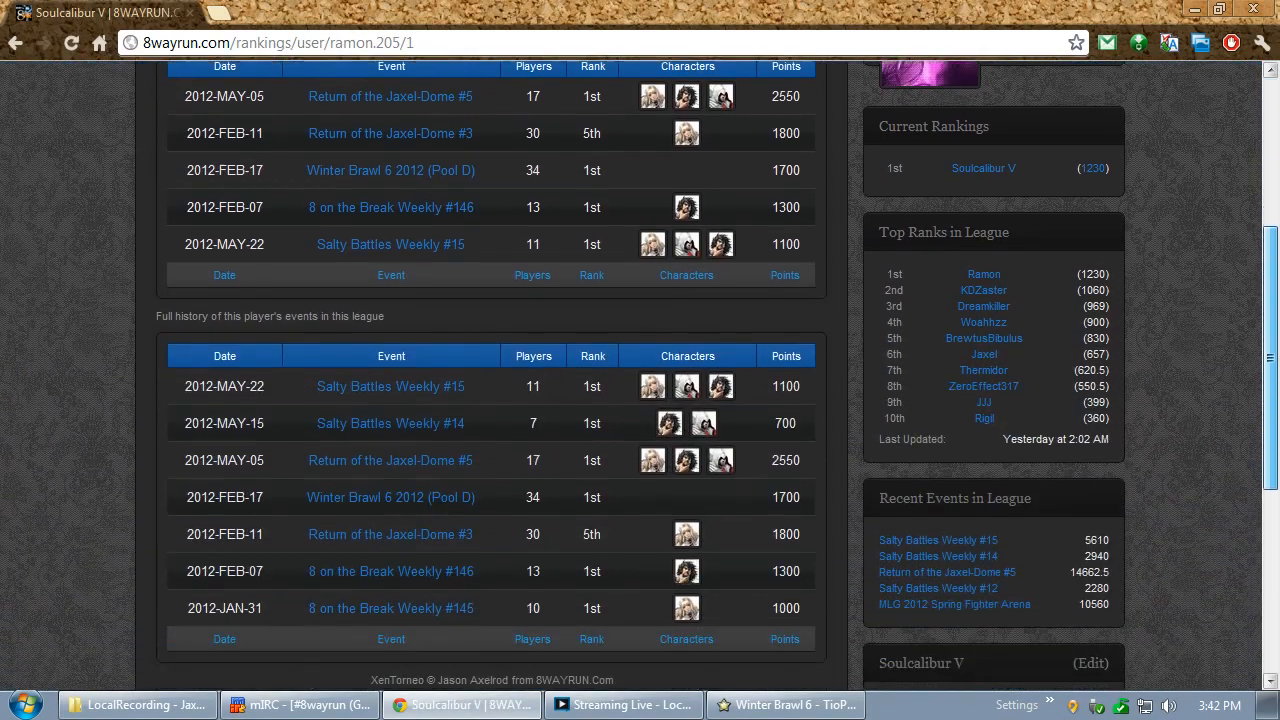
pyautogui.scroll(-3)
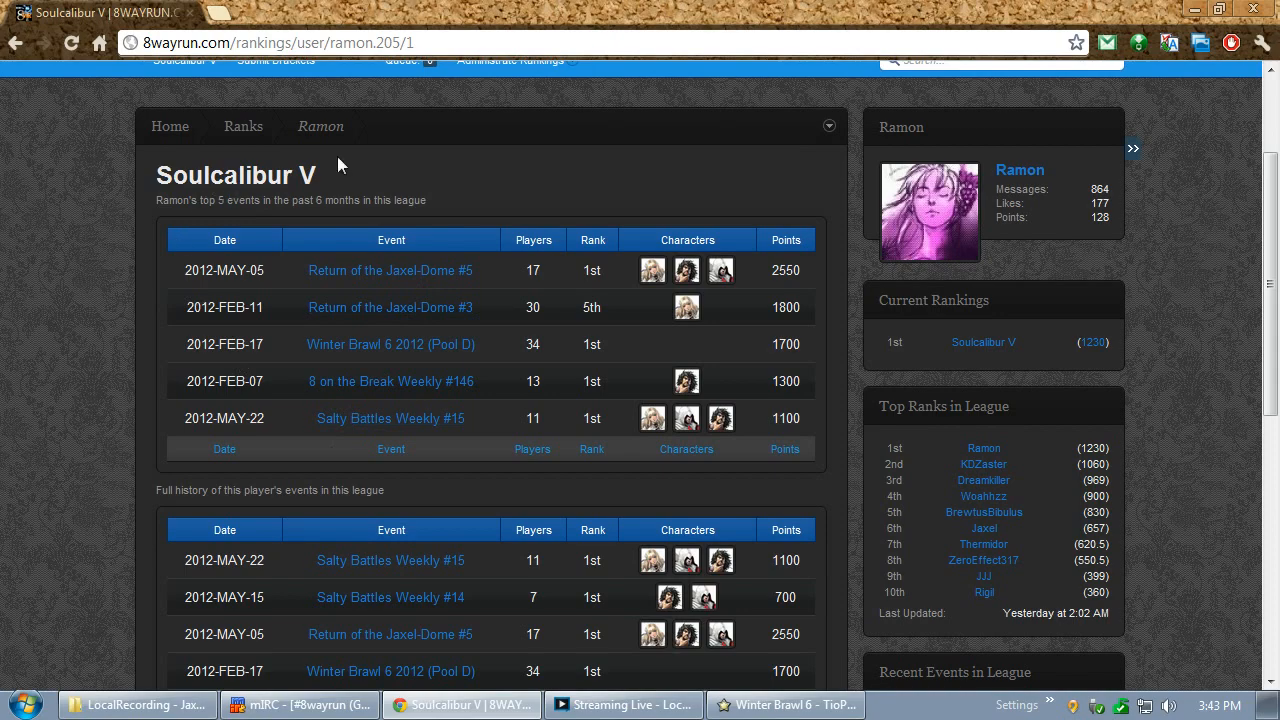
pyautogui.moveTo(428, 460)
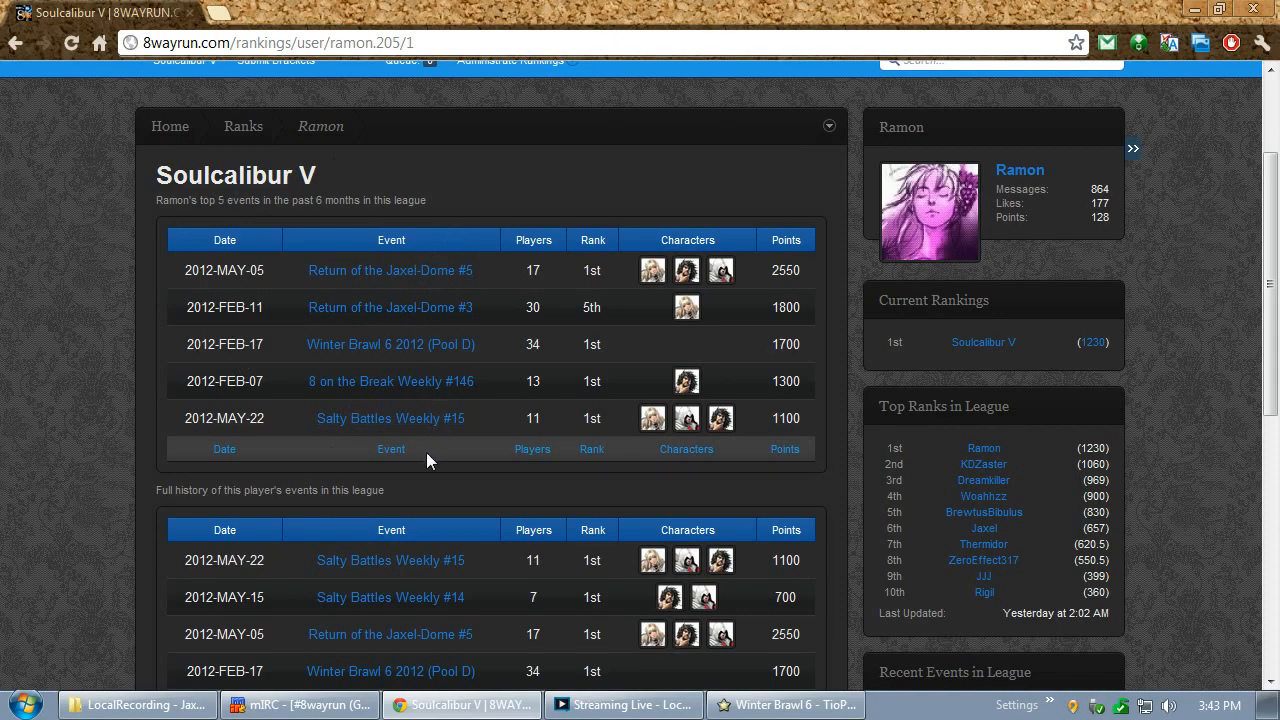
pyautogui.moveTo(322, 126)
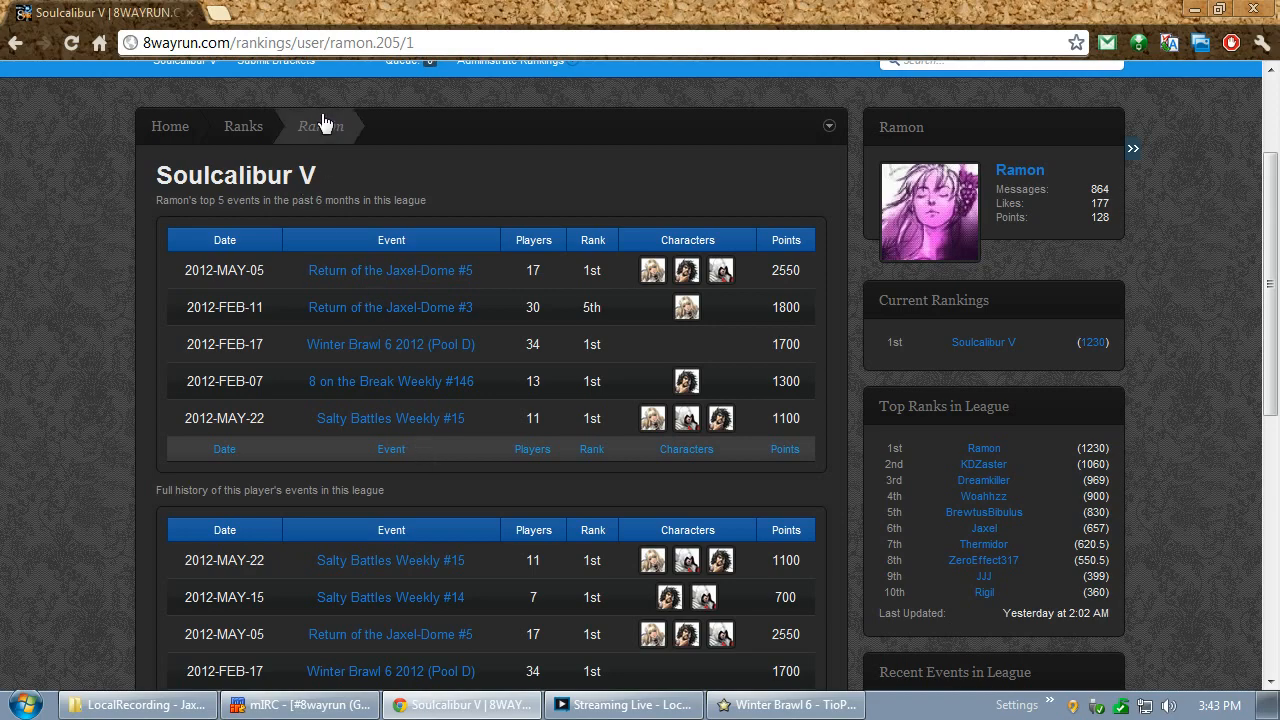
pyautogui.click(320, 124)
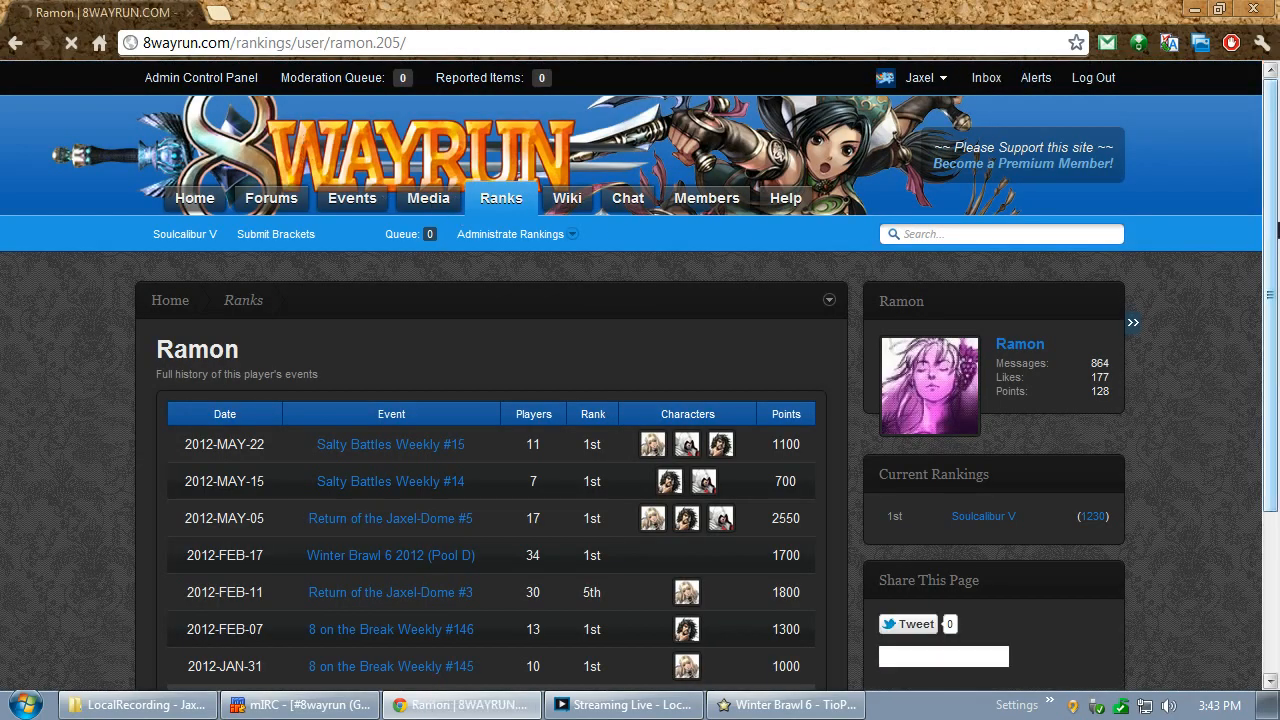
pyautogui.scroll(-3)
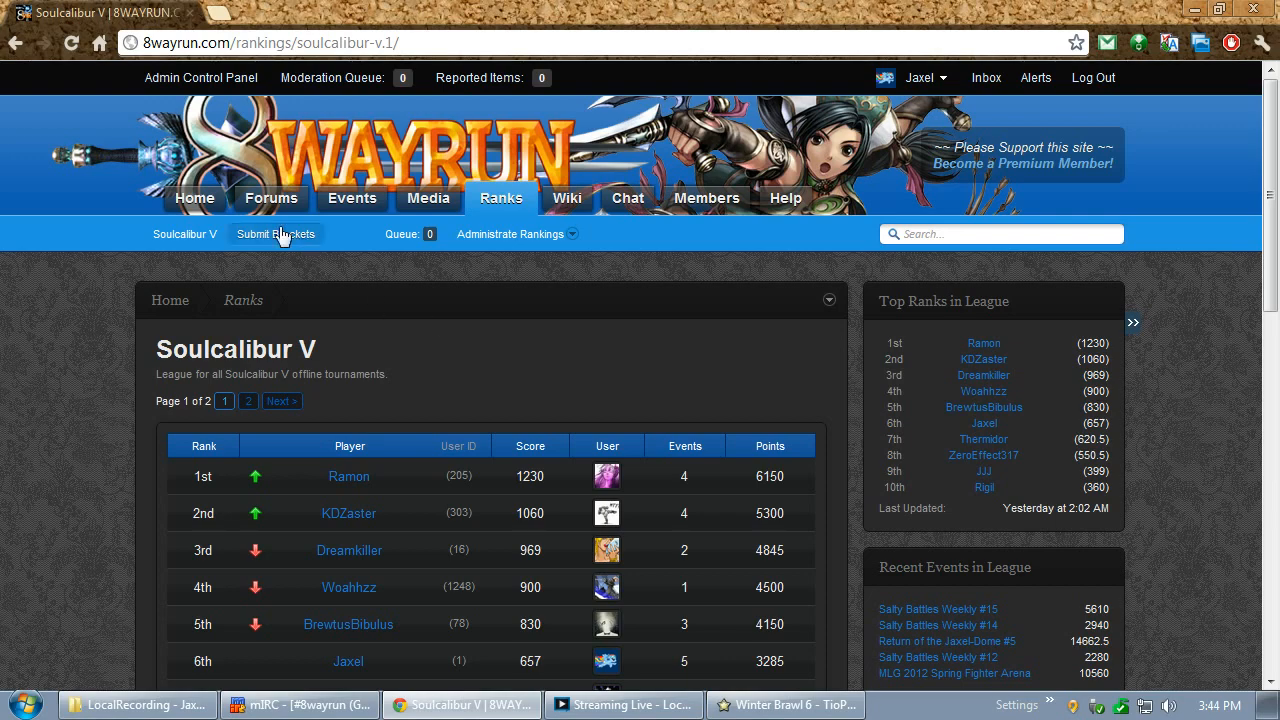
# Open the Submit Brackets page, then switch to TioPro's Winter Brawl 6 2012 (Finals) event
pyautogui.click(276, 232)
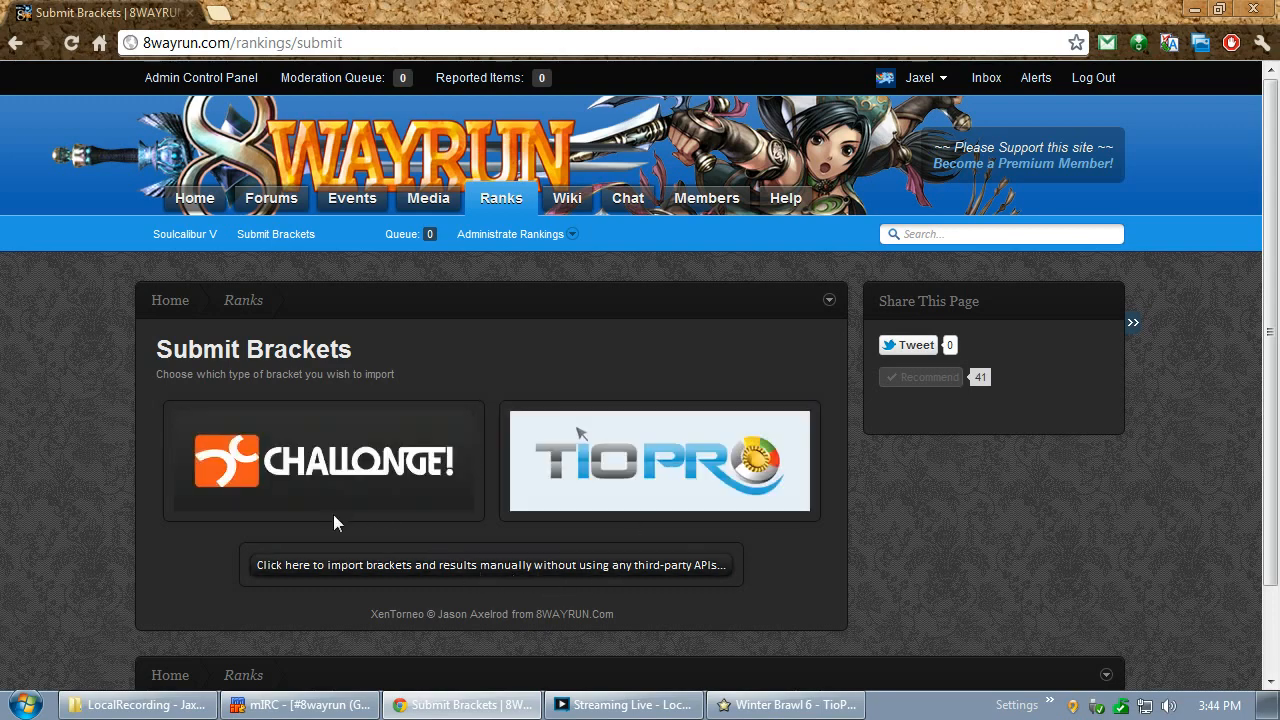
pyautogui.moveTo(756, 460)
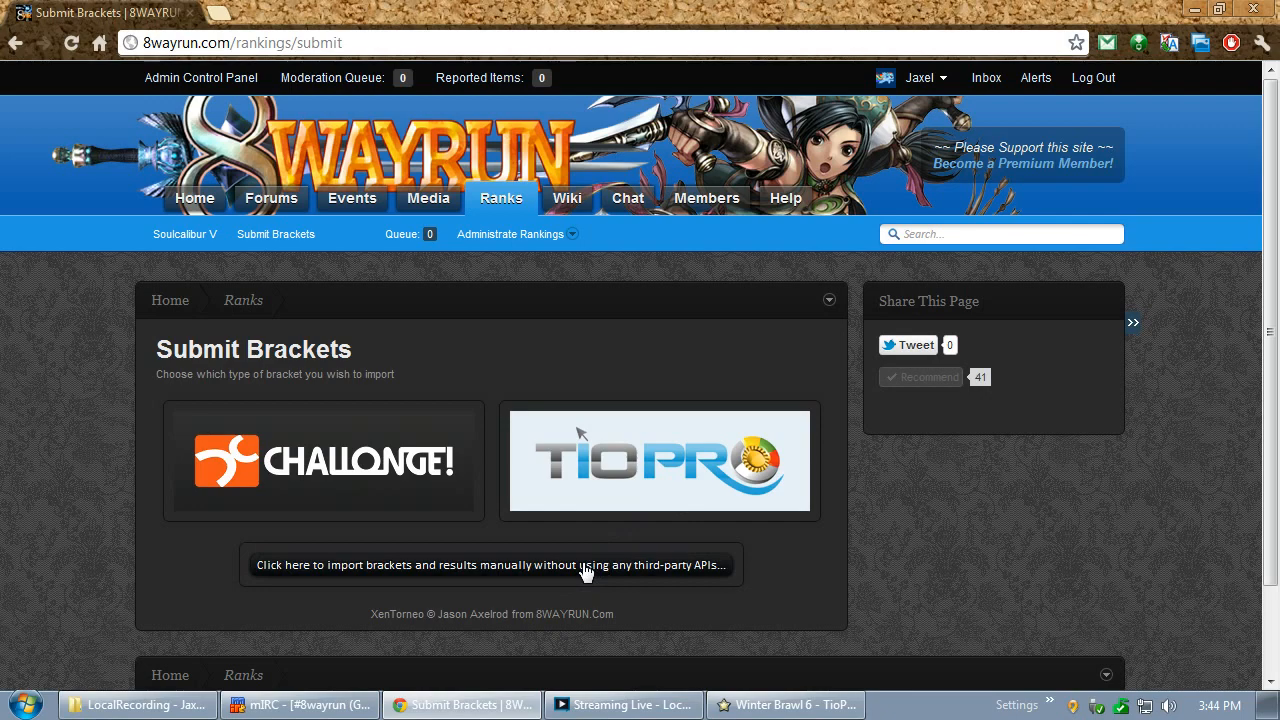
pyautogui.moveTo(600, 504)
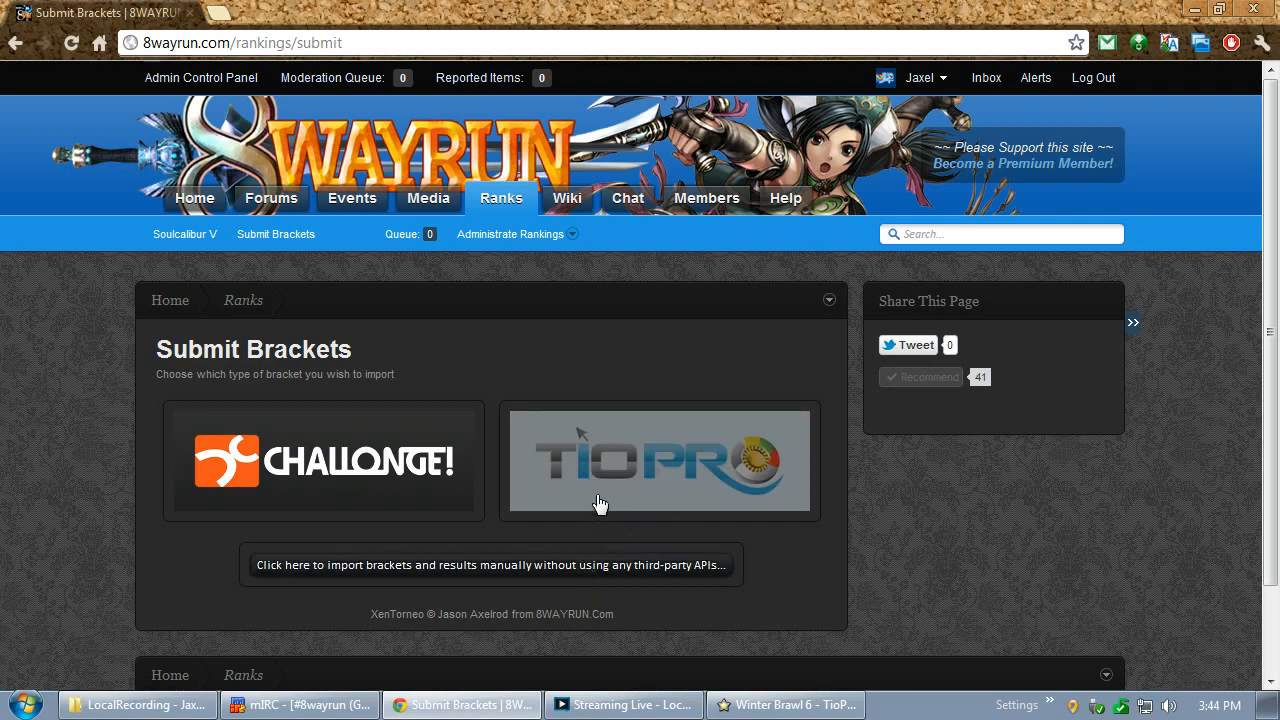
pyautogui.moveTo(686, 492)
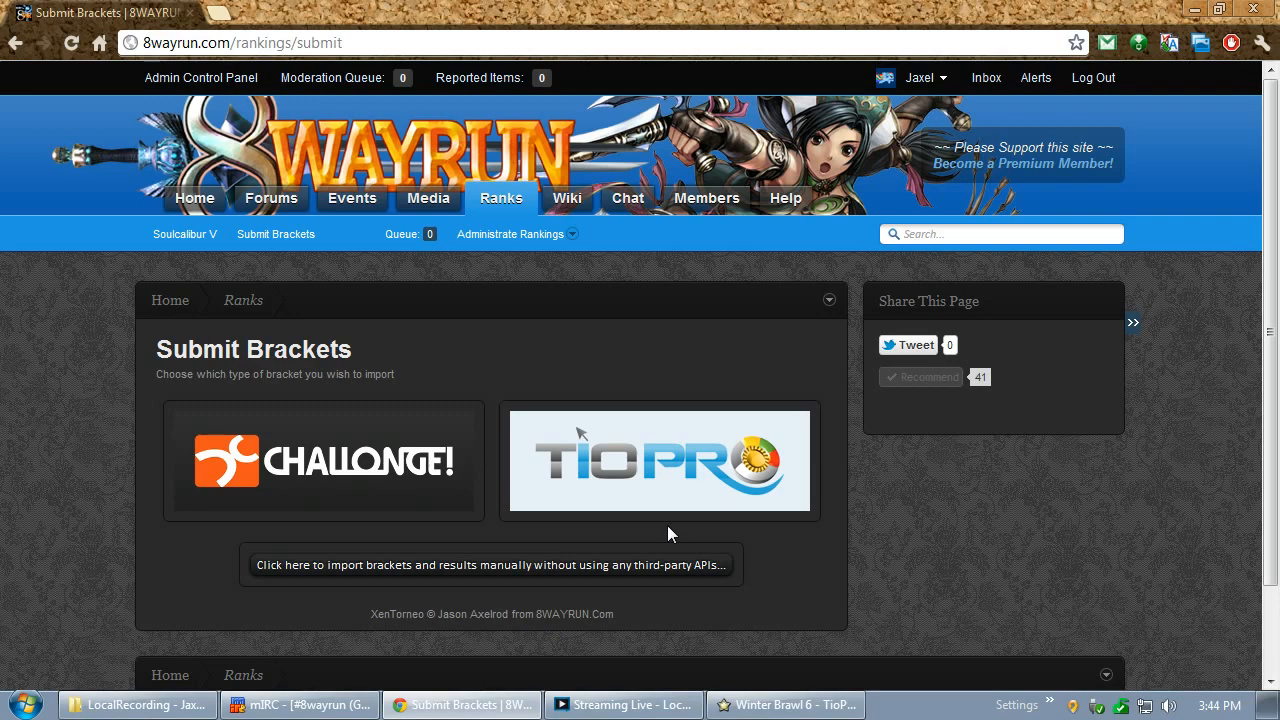
pyautogui.click(786, 704)
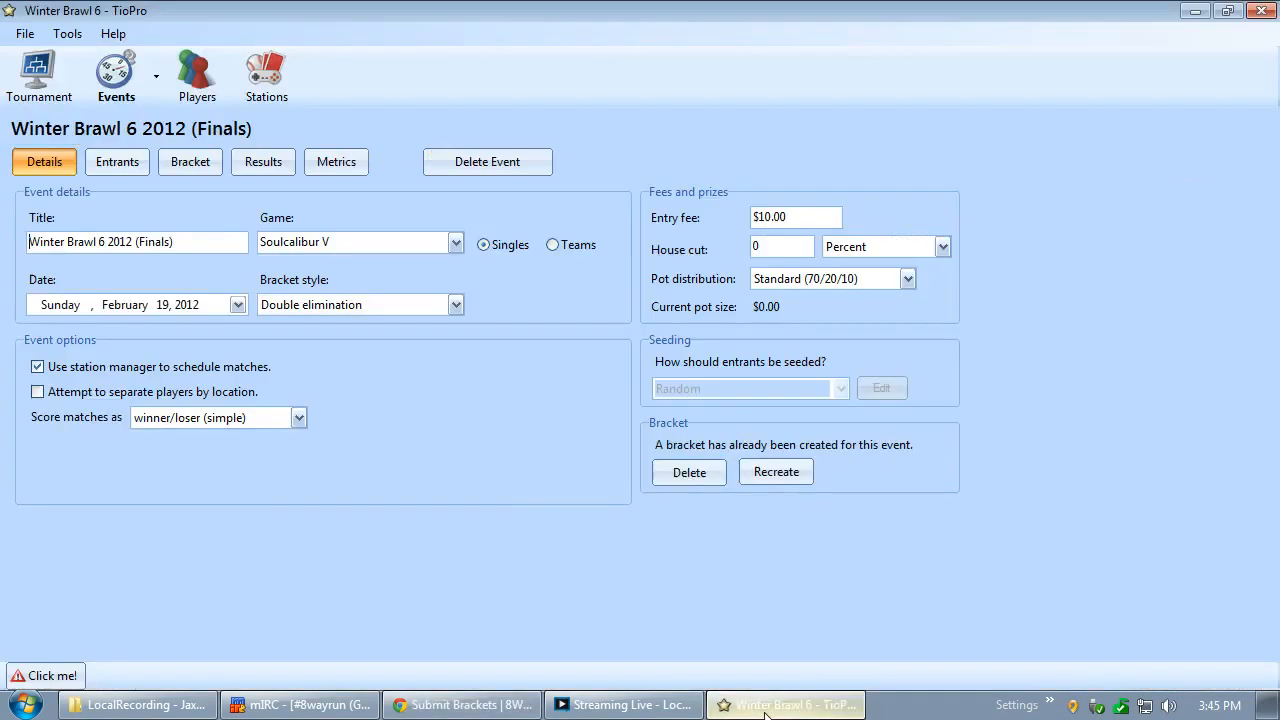
pyautogui.moveTo(420, 546)
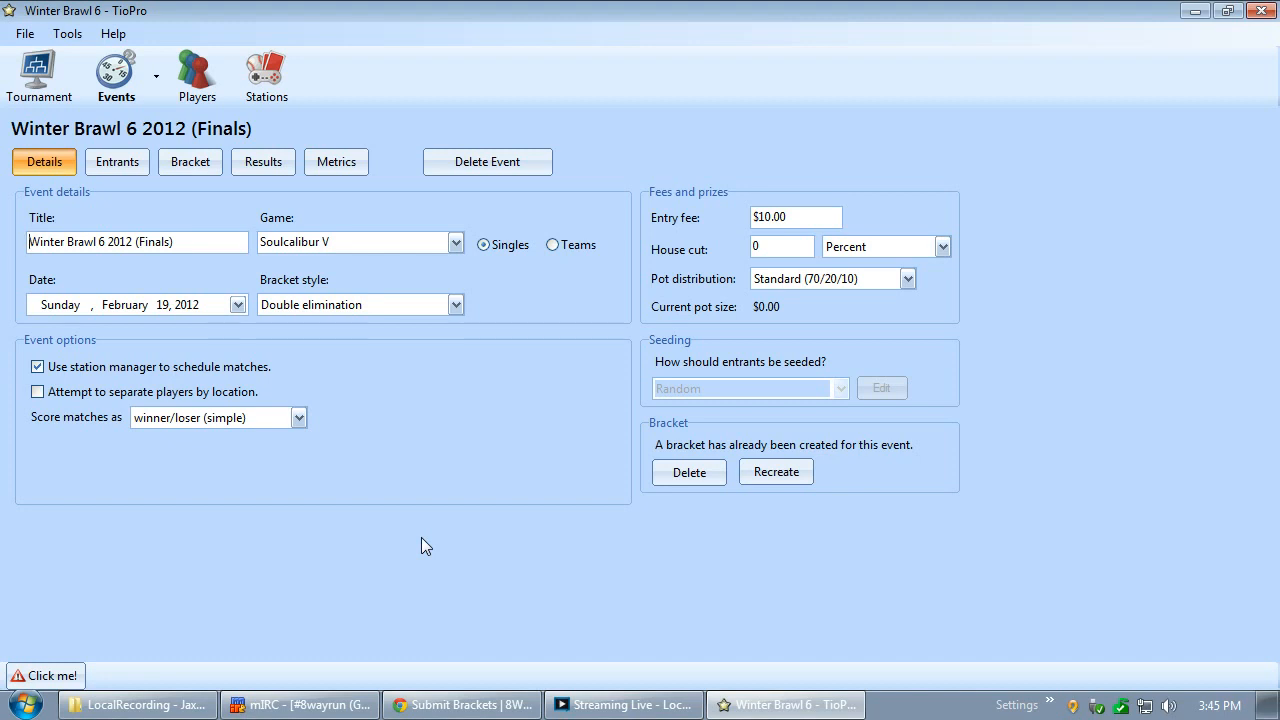
pyautogui.moveTo(178, 192)
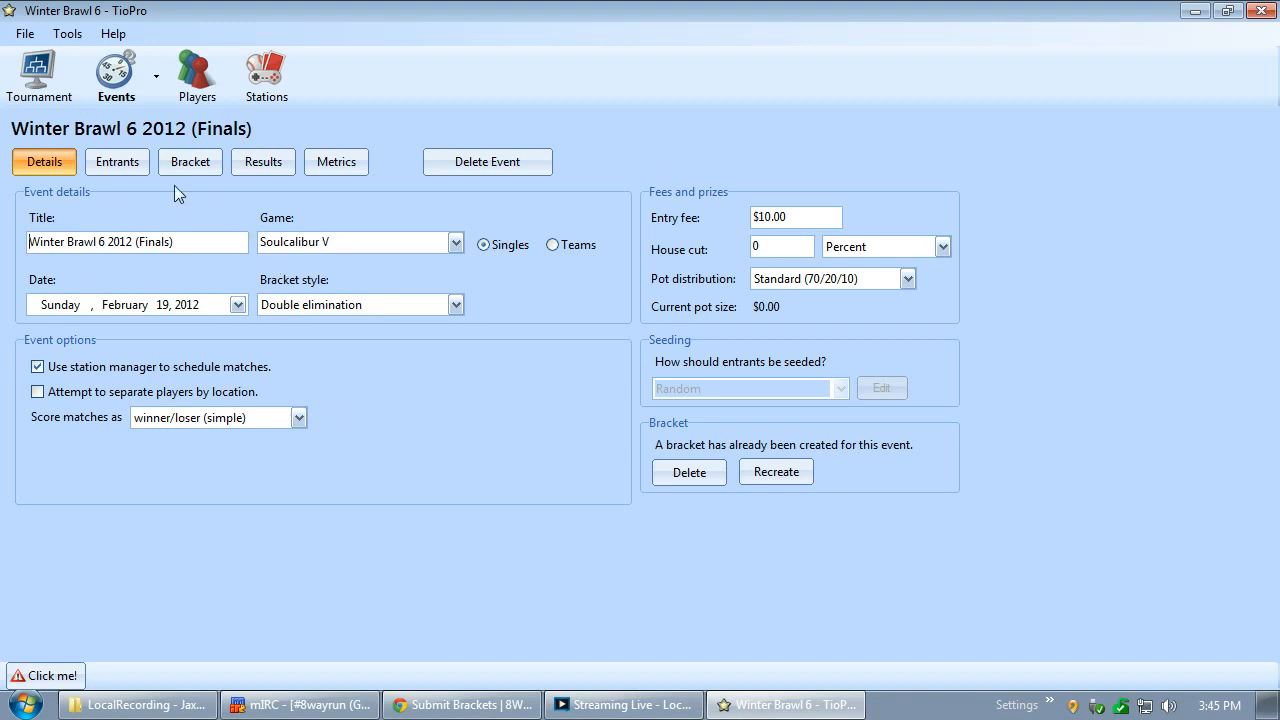
# Review Winter Brawl 6 entrants and double-elimination bracket, then return to the rankings site
pyautogui.click(116, 160)
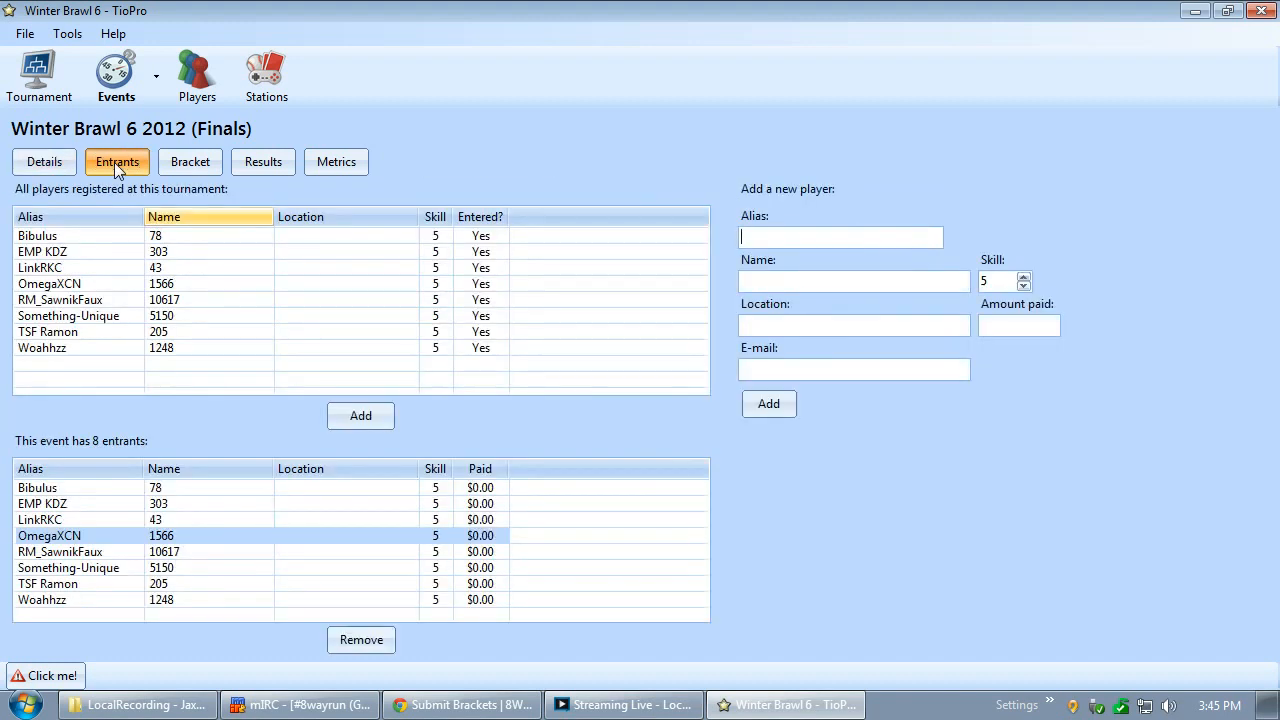
pyautogui.moveTo(190, 150)
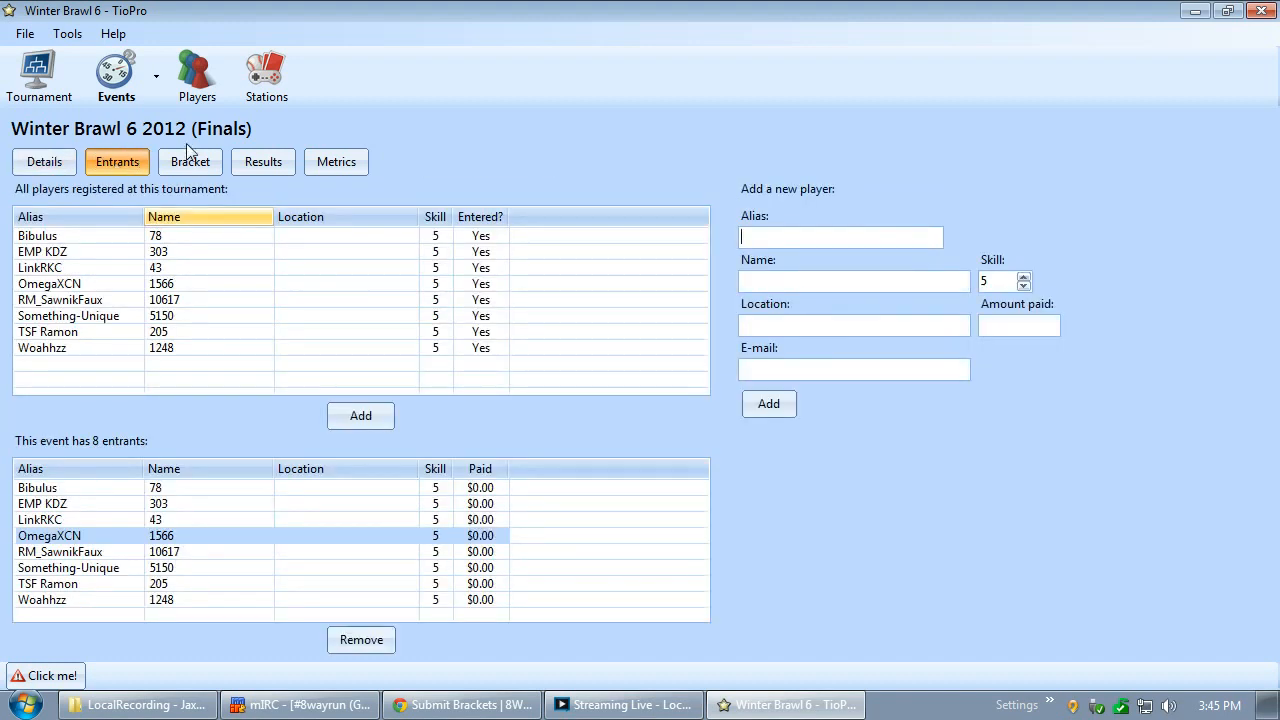
pyautogui.click(190, 160)
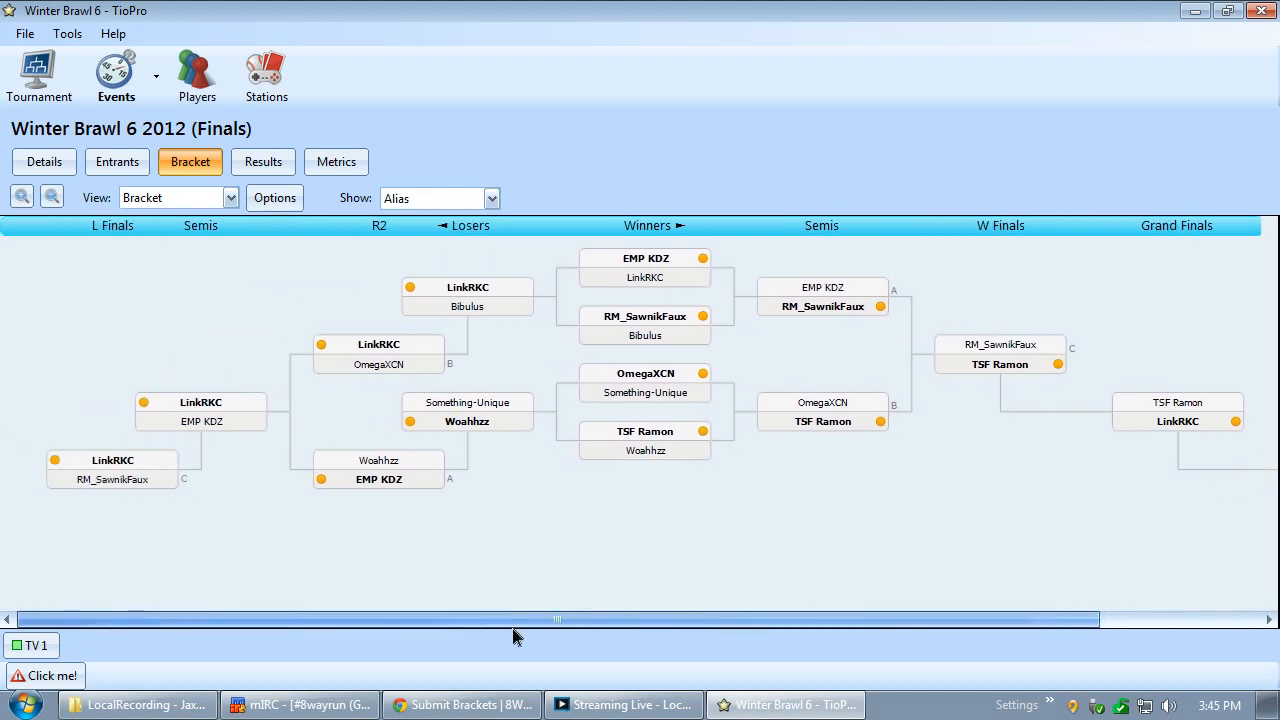
pyautogui.click(116, 160)
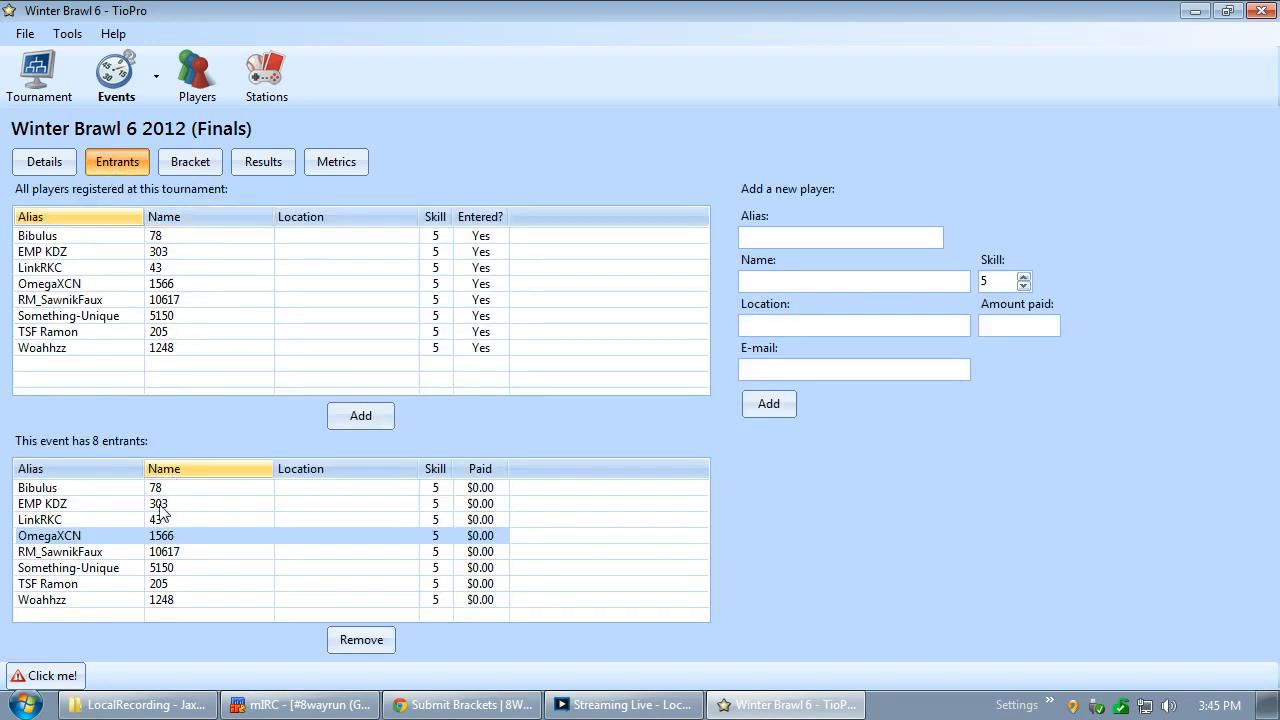
pyautogui.moveTo(170, 544)
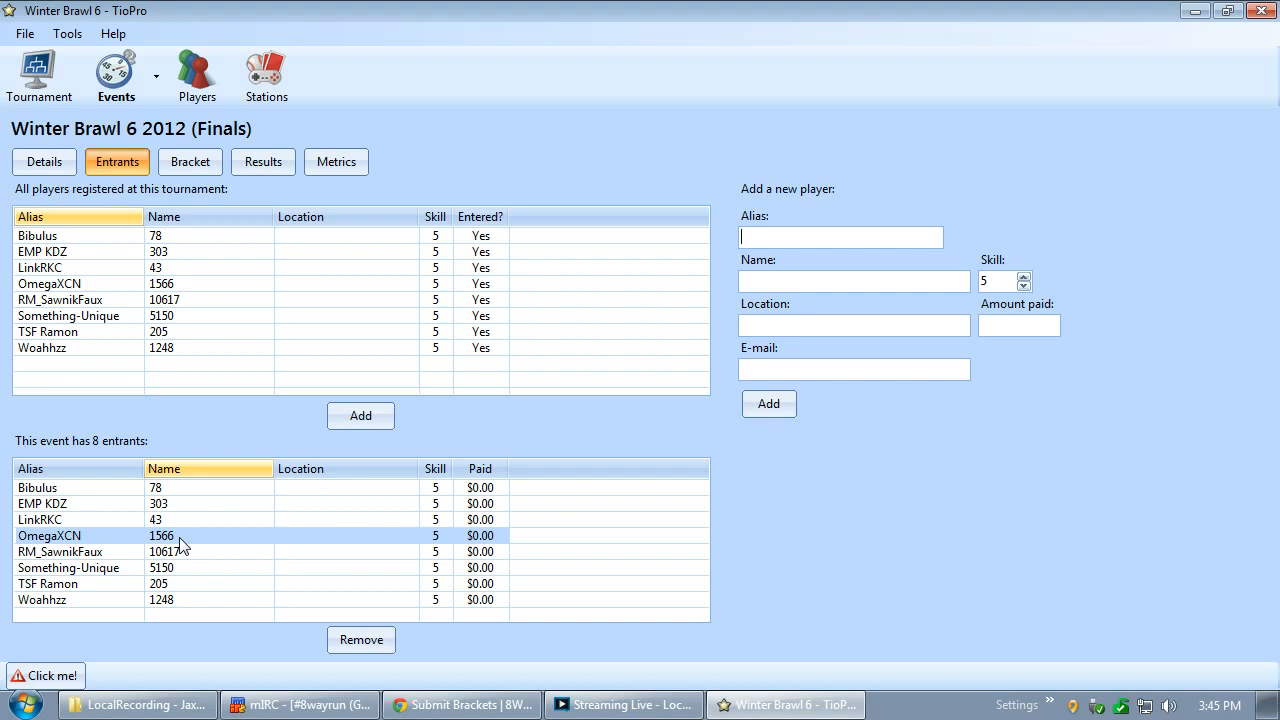
pyautogui.moveTo(172, 496)
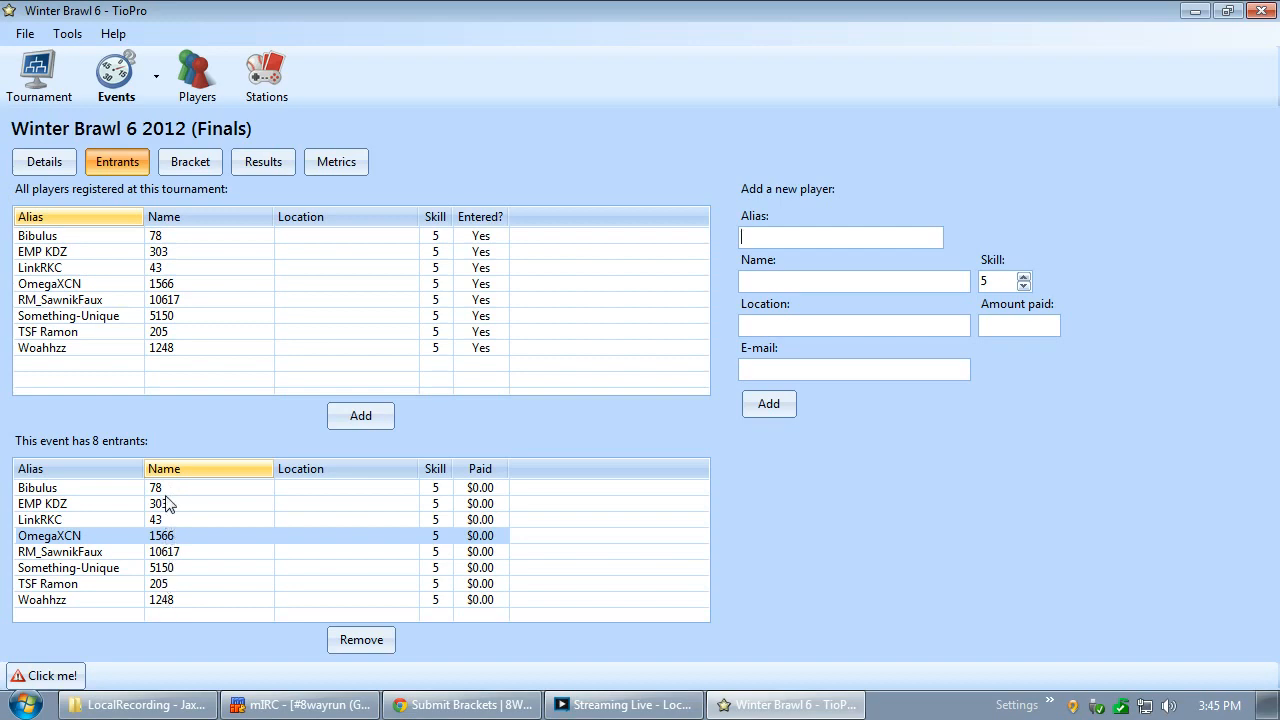
pyautogui.click(460, 704)
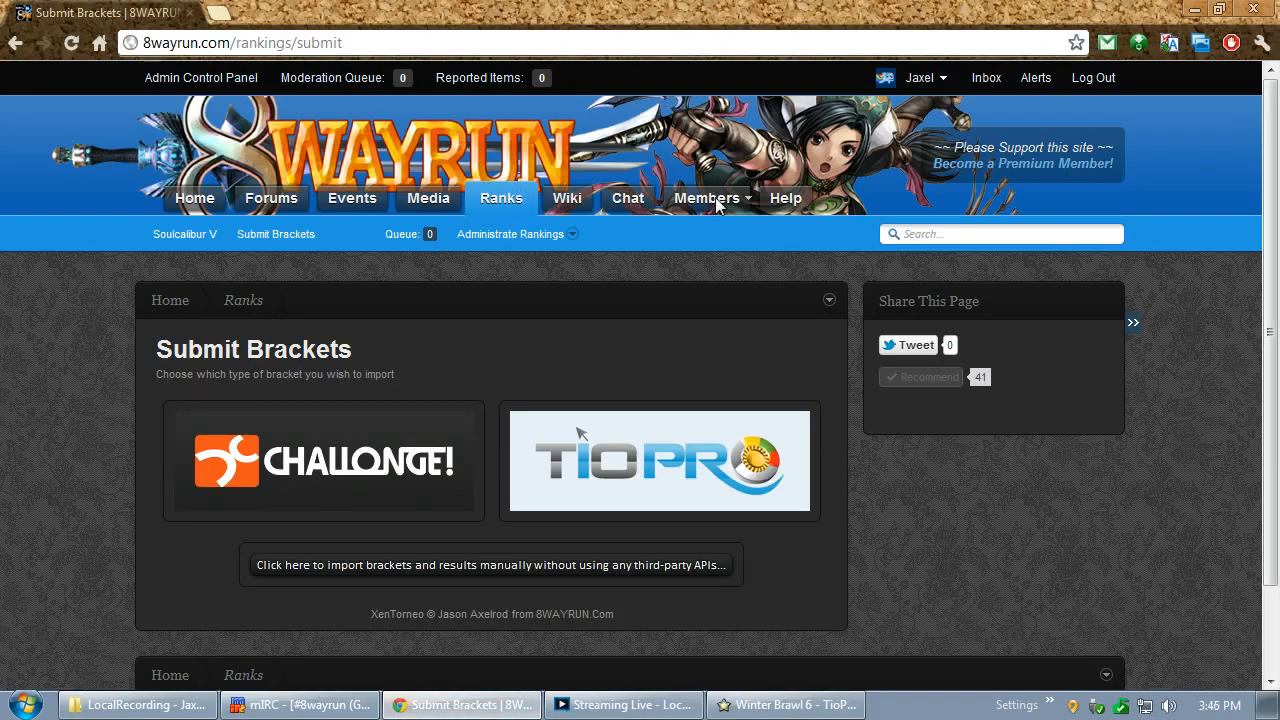
# Find Ramon's member profile showing ID 205, then return to the Winter Brawl 6 event
pyautogui.click(708, 198)
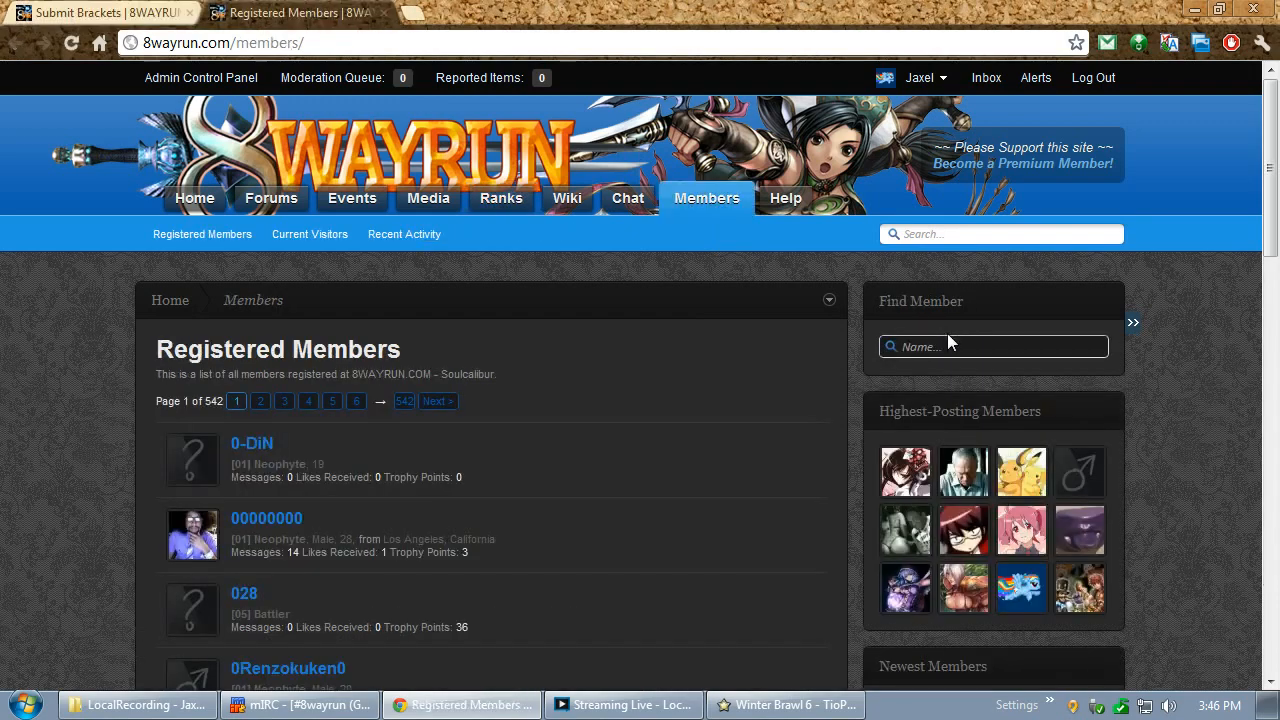
pyautogui.write('ramoin')
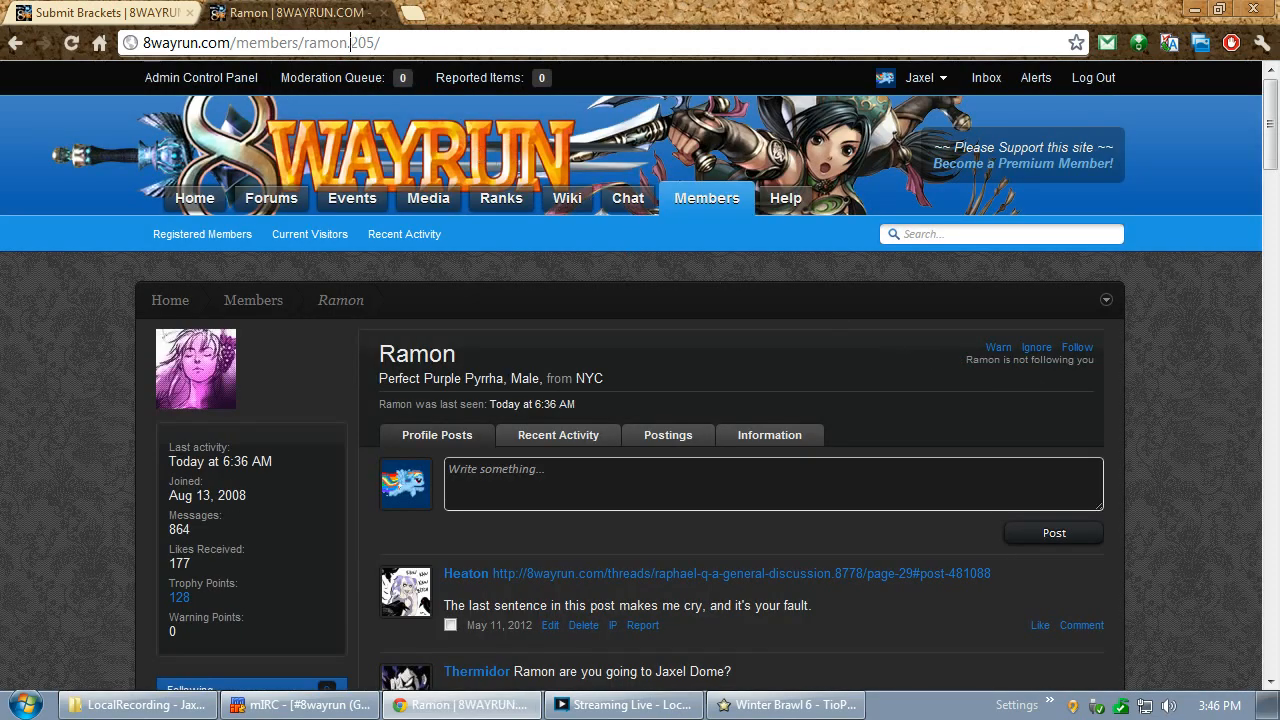
pyautogui.doubleClick(360, 42)
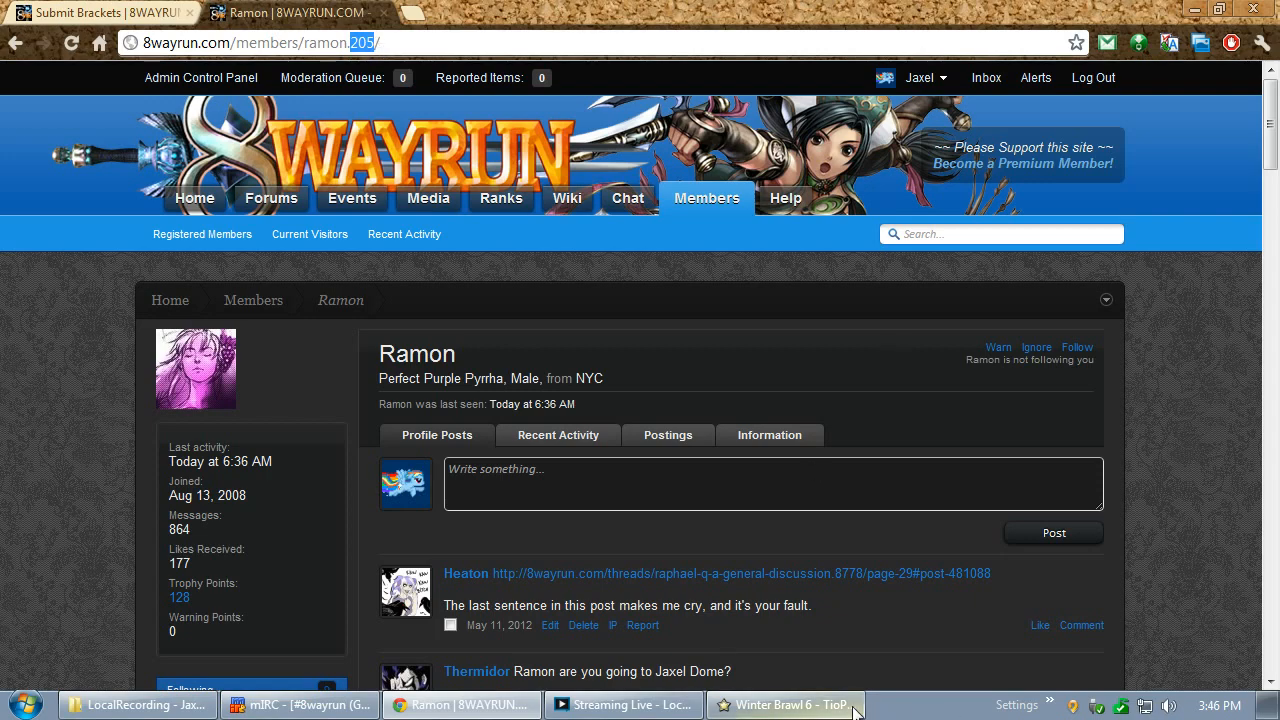
pyautogui.click(786, 704)
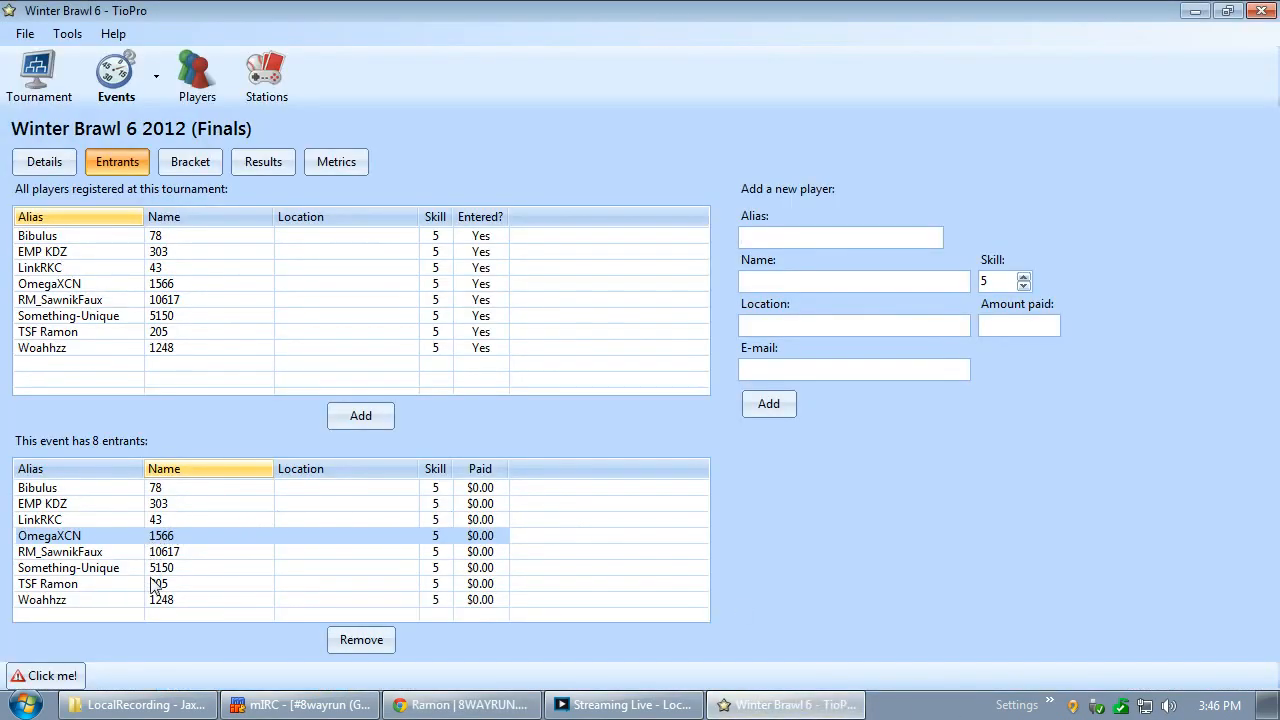
# Check TSF Ramon's entry, the event details and final standings with LinkRKC first
pyautogui.click(156, 584)
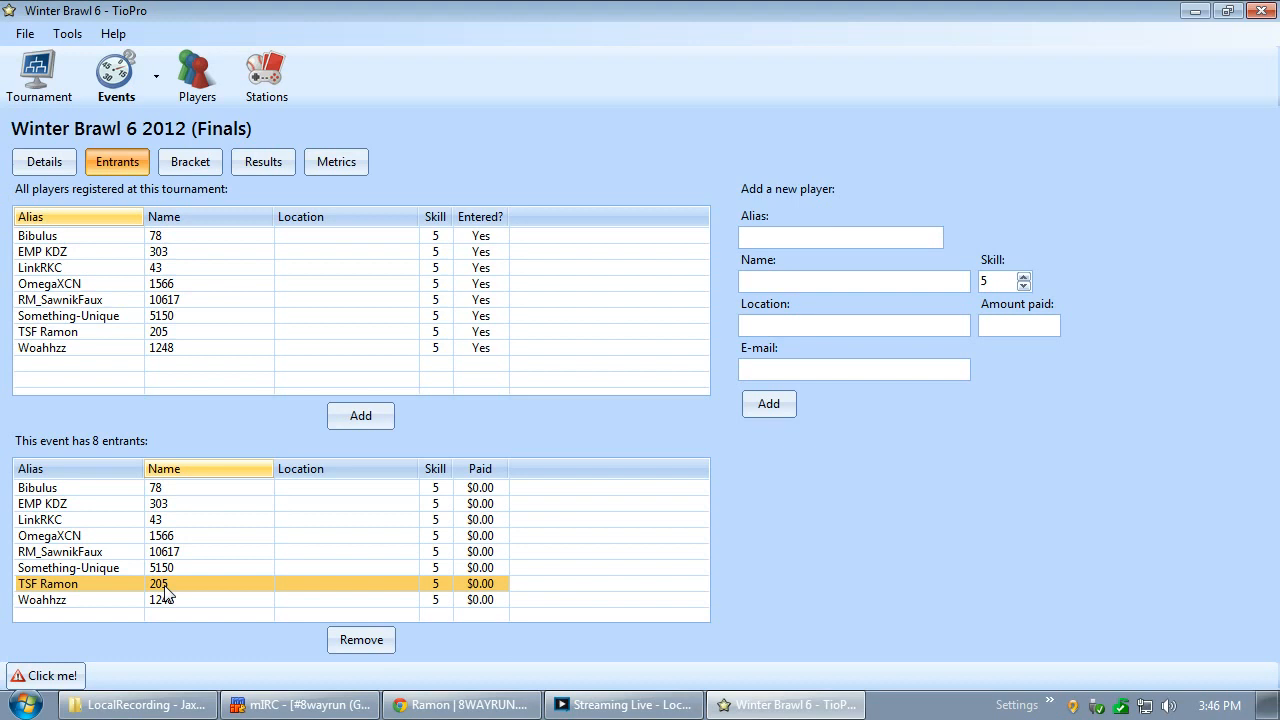
pyautogui.click(42, 160)
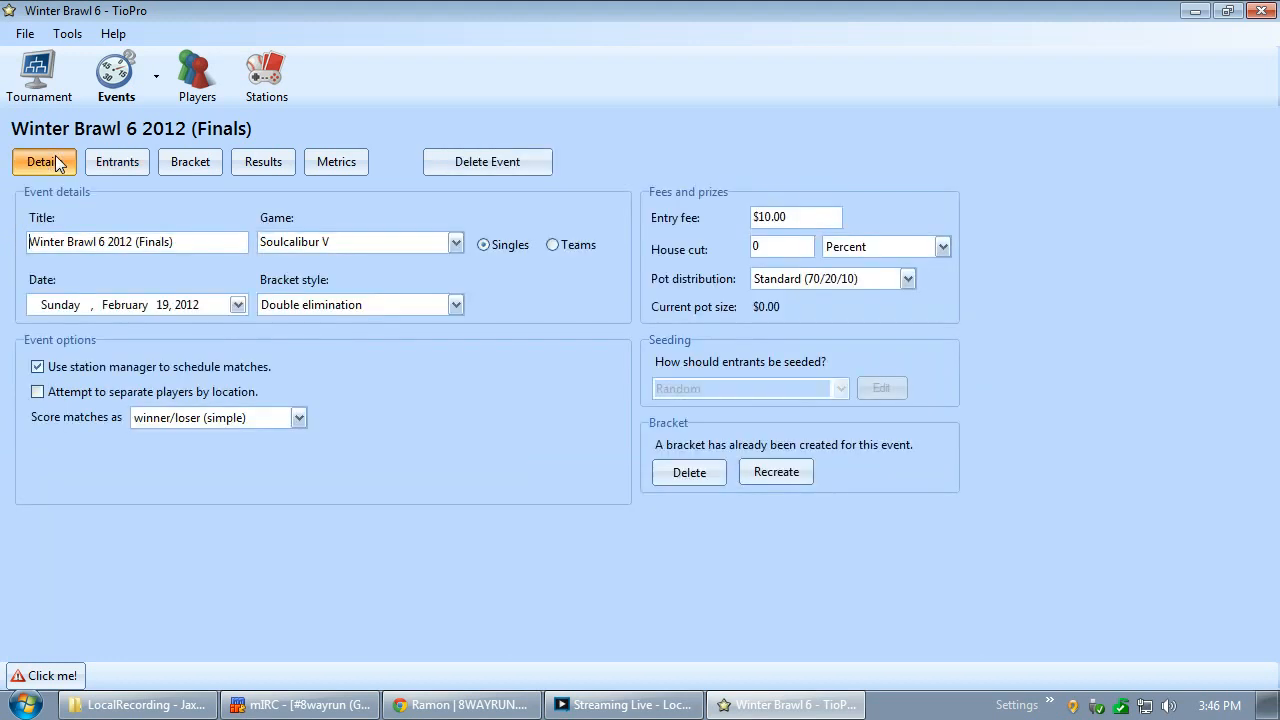
pyautogui.click(264, 160)
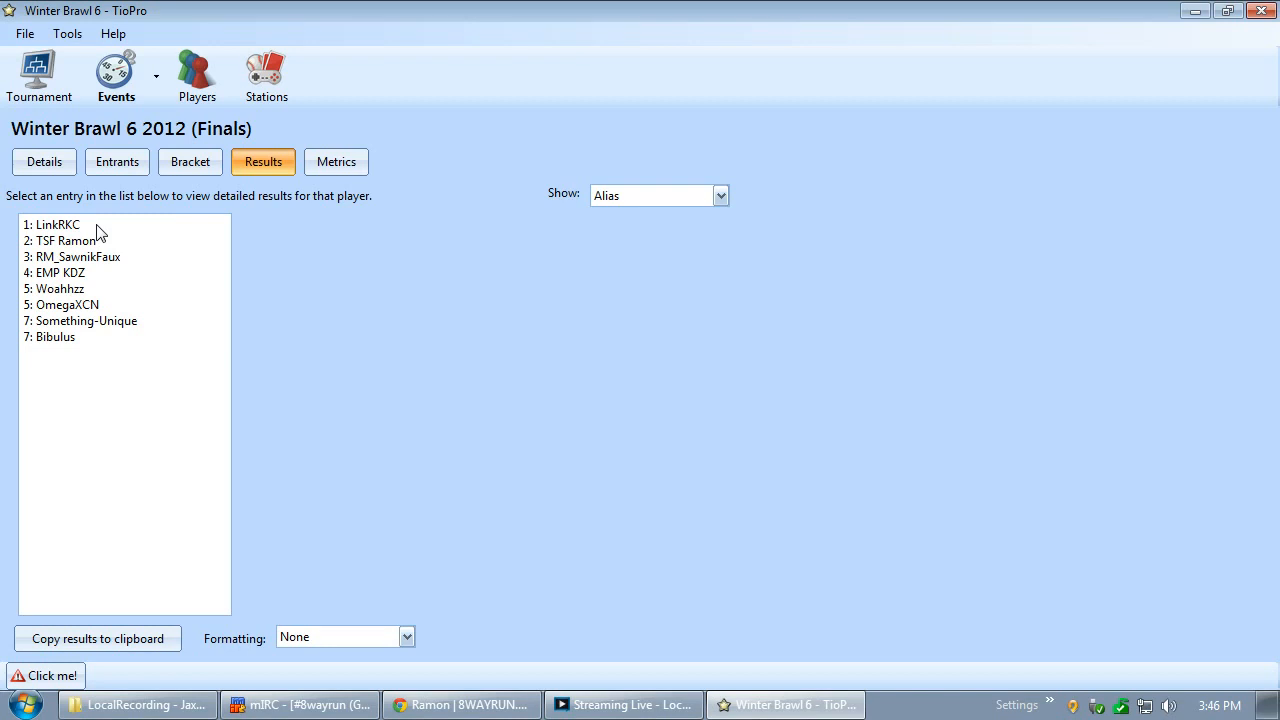
pyautogui.click(44, 160)
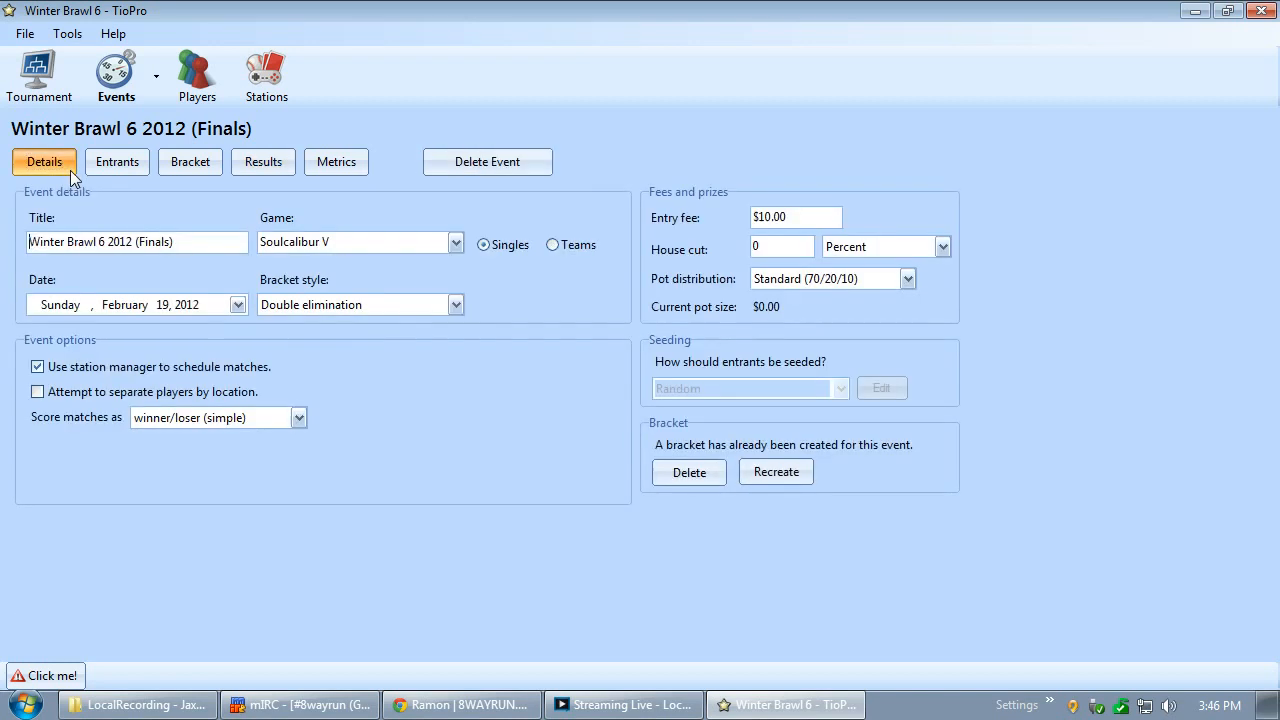
pyautogui.click(68, 32)
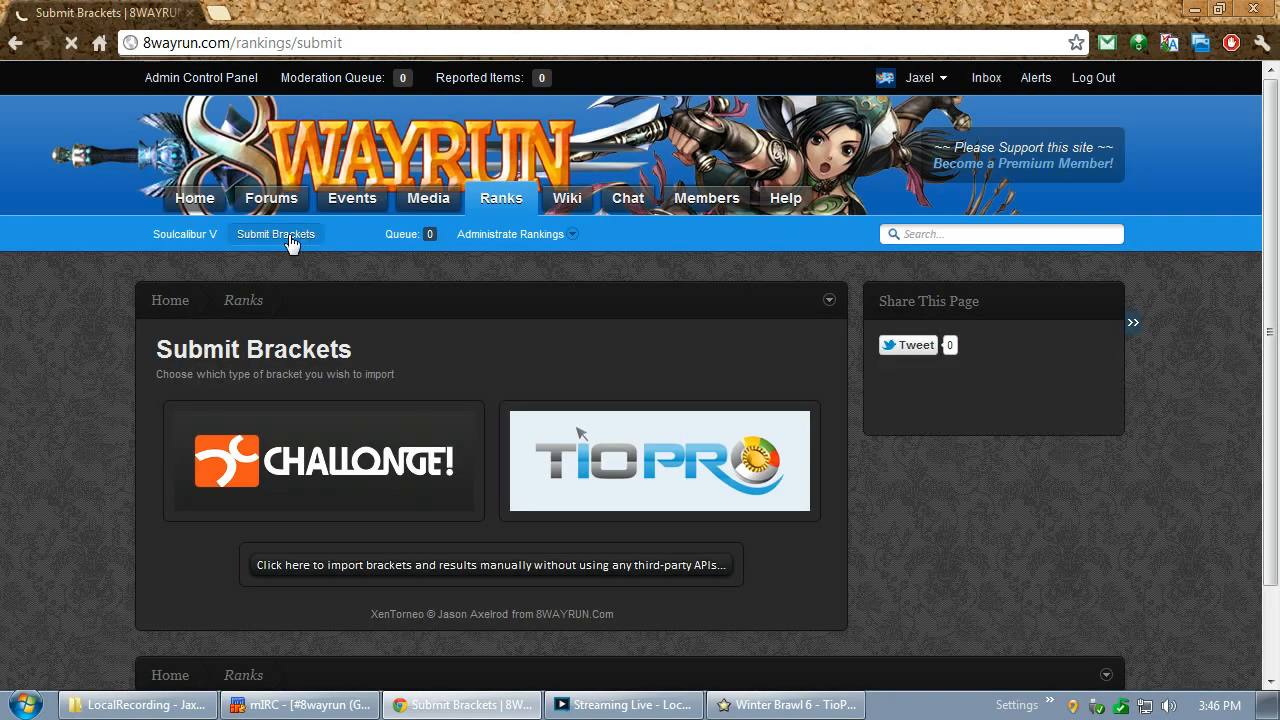
# Upload winter brawl 6.tio and choose the Winter Brawl 6 2012 (Finals) event
pyautogui.click(660, 460)
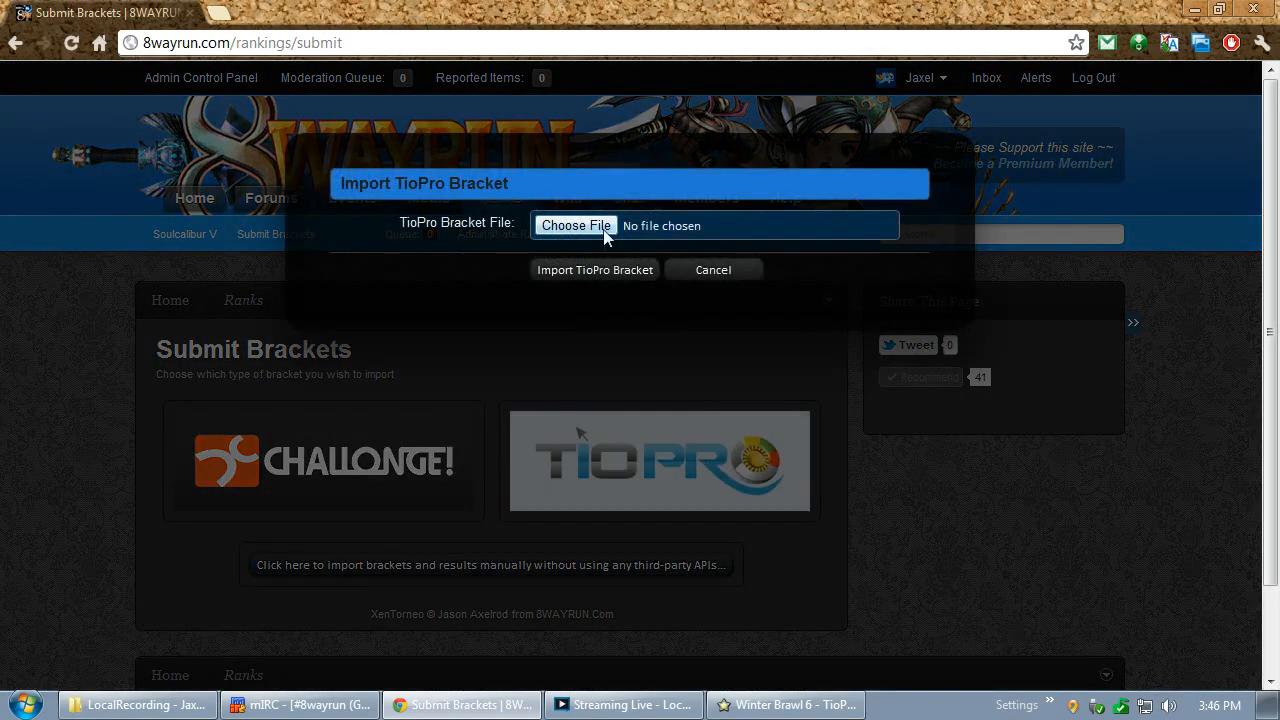
pyautogui.click(576, 224)
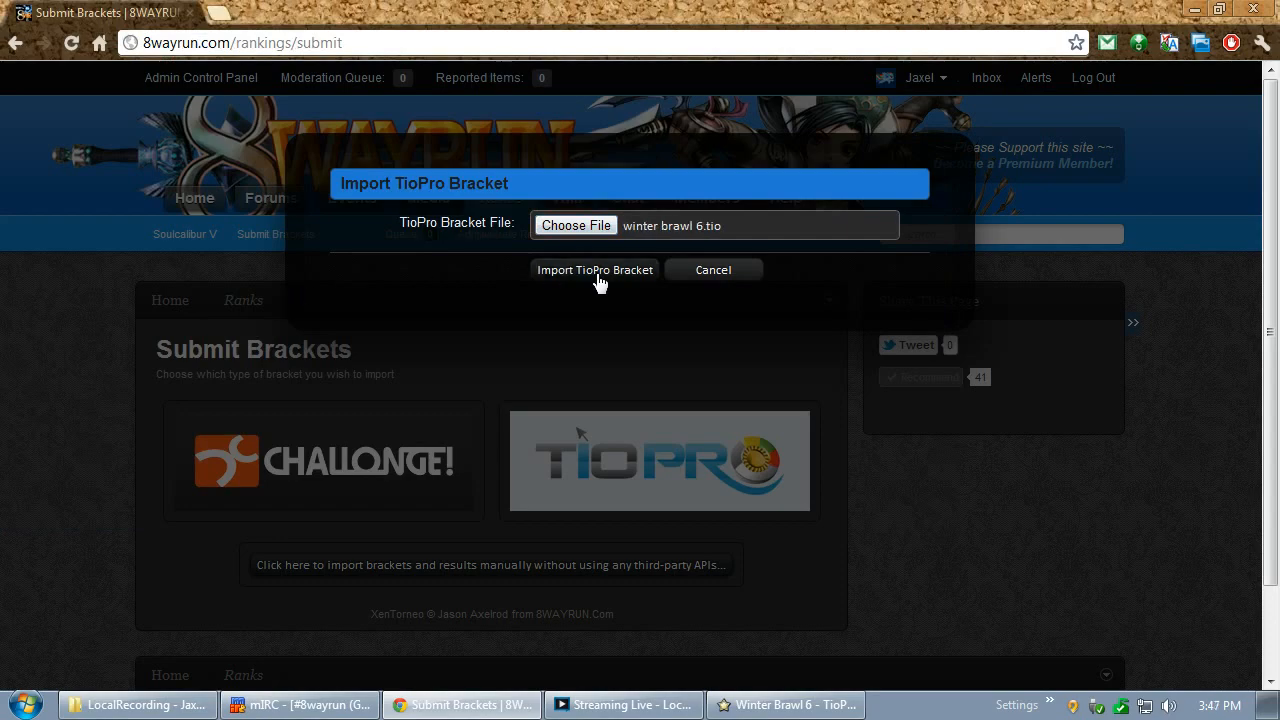
pyautogui.click(596, 268)
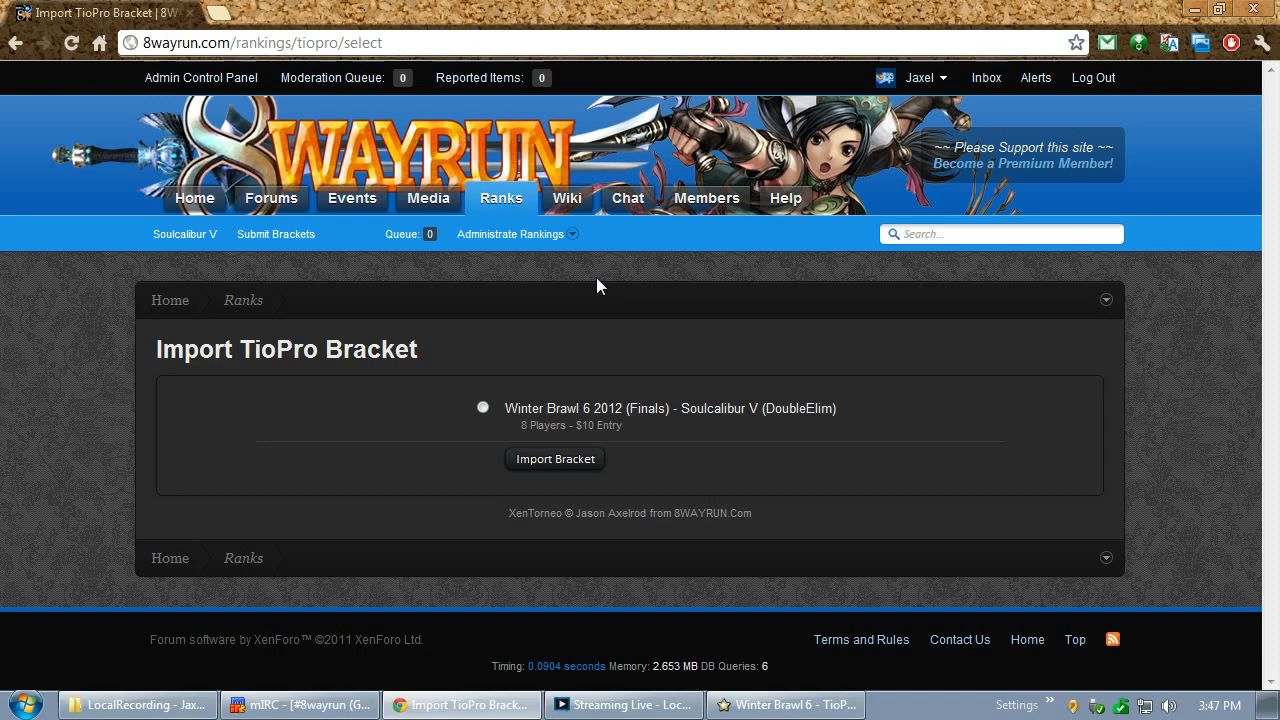
pyautogui.click(482, 408)
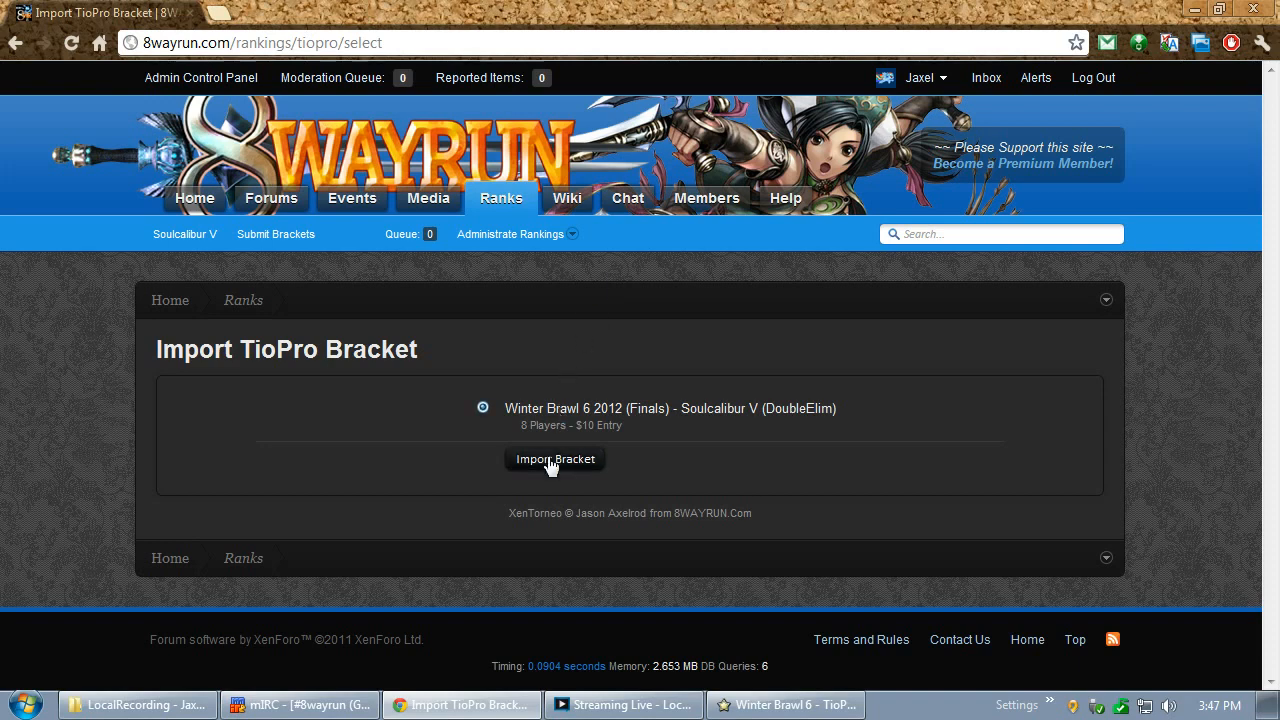
pyautogui.moveTo(562, 468)
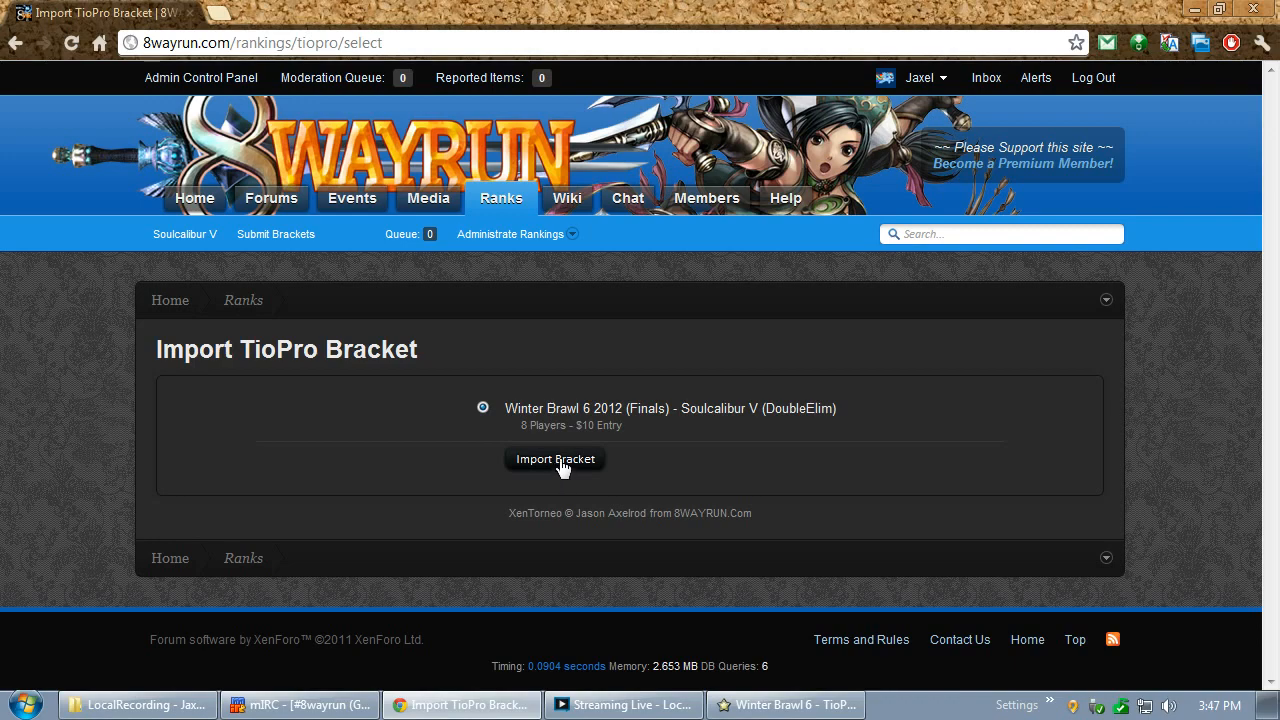
# Start the event import and set its date to 2012-02-19 at 02:00 PM
pyautogui.click(556, 458)
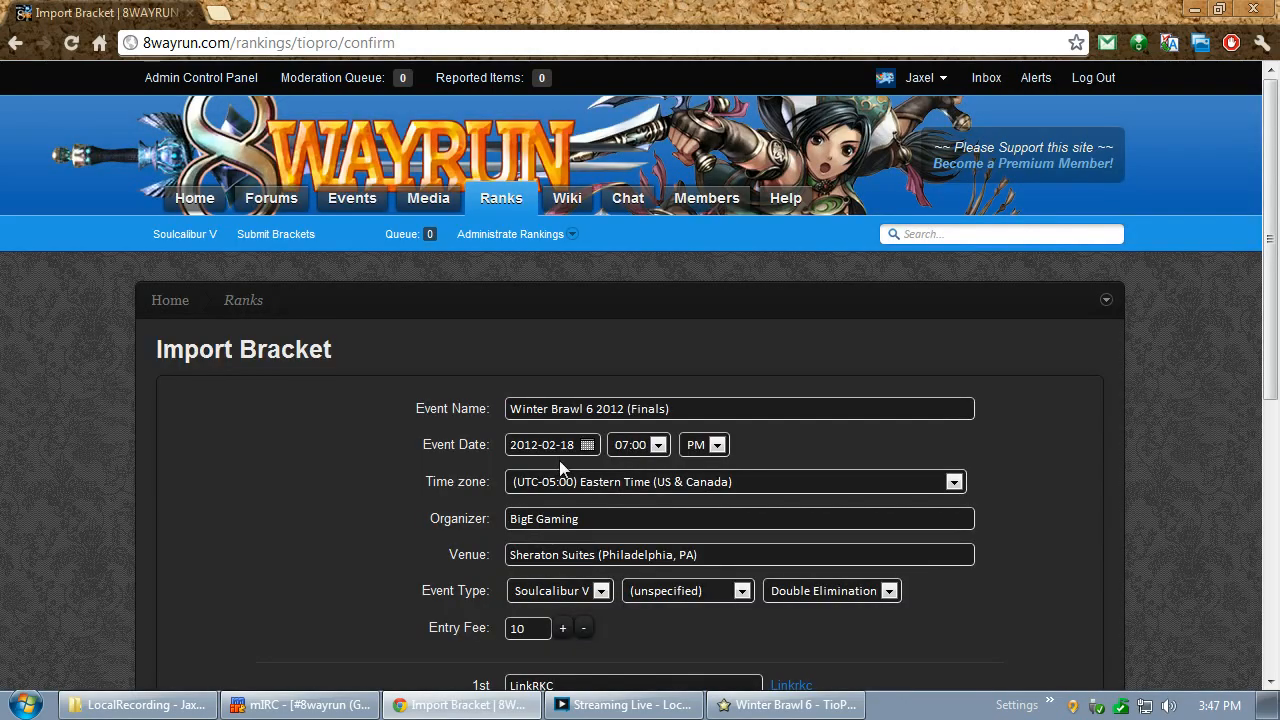
pyautogui.scroll(-3)
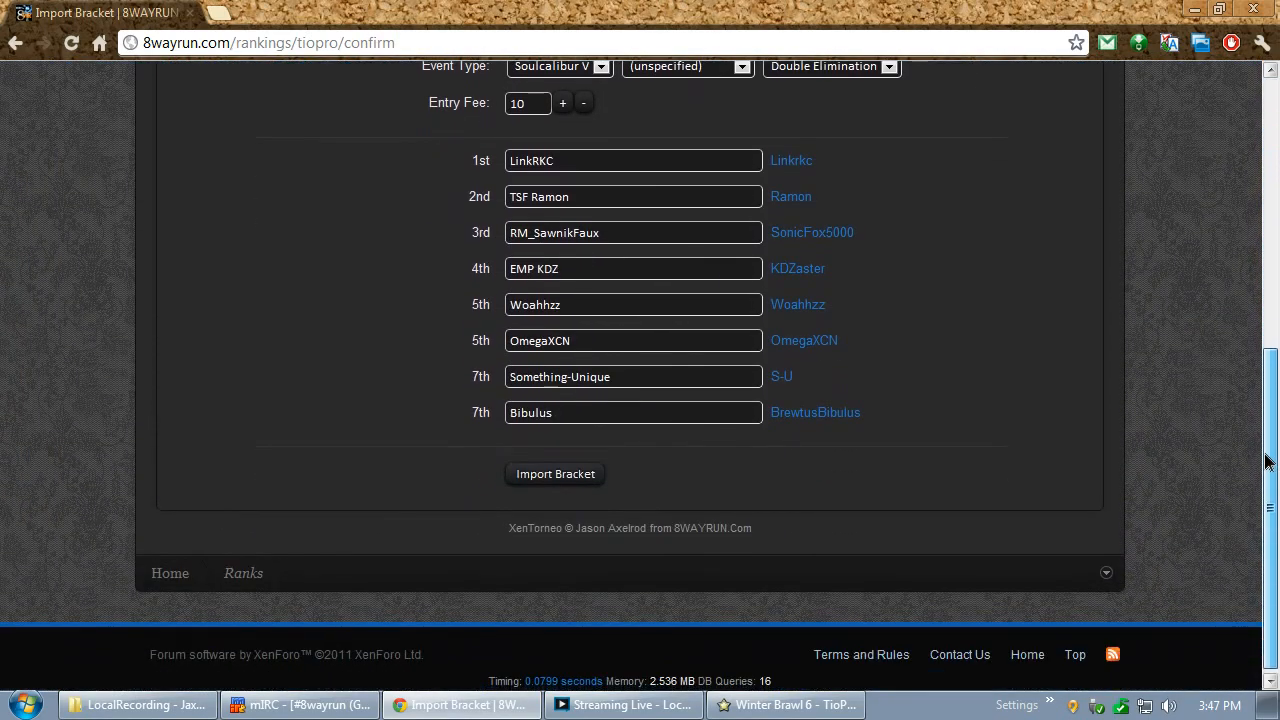
pyautogui.scroll(3)
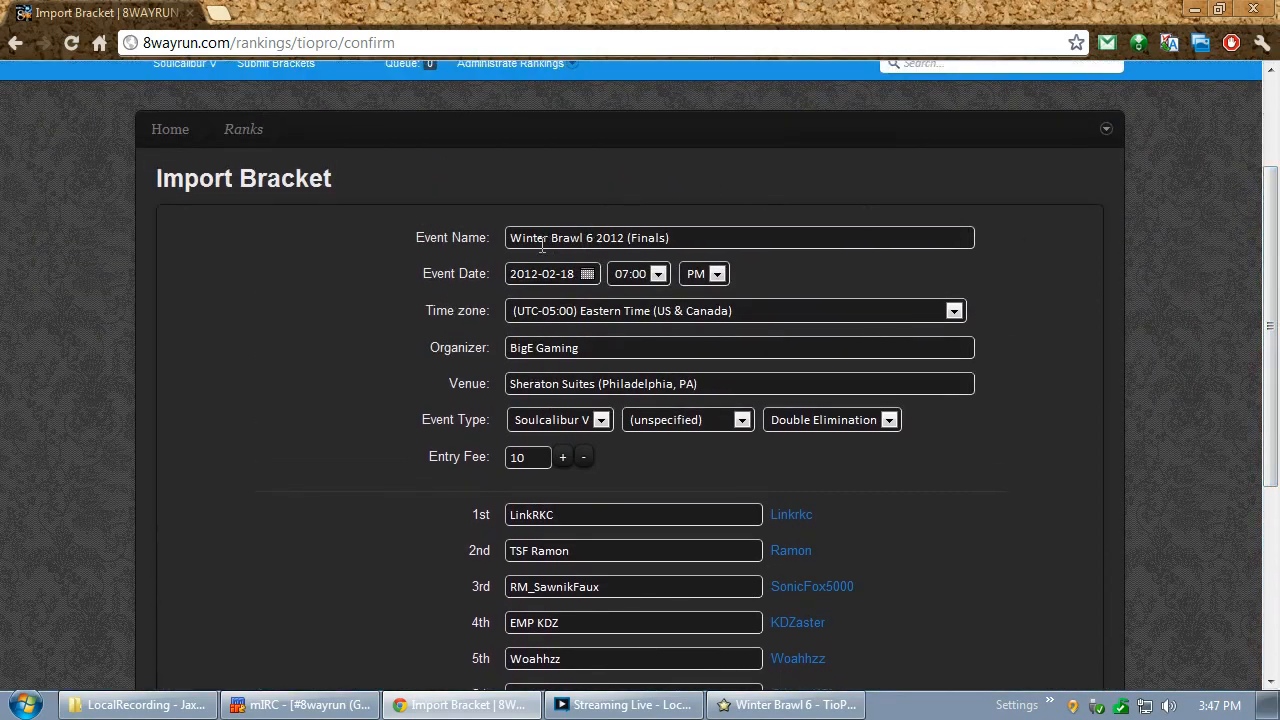
pyautogui.moveTo(528, 236); pyautogui.dragTo(660, 236)
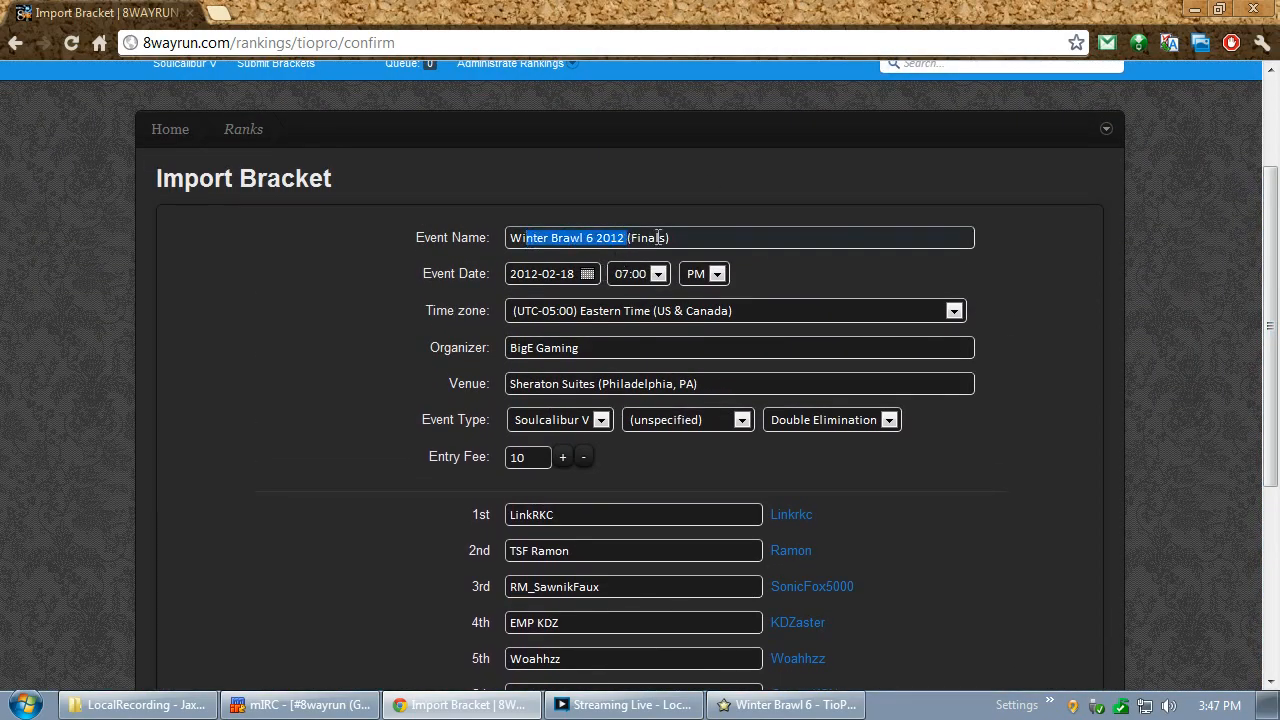
pyautogui.click(658, 272)
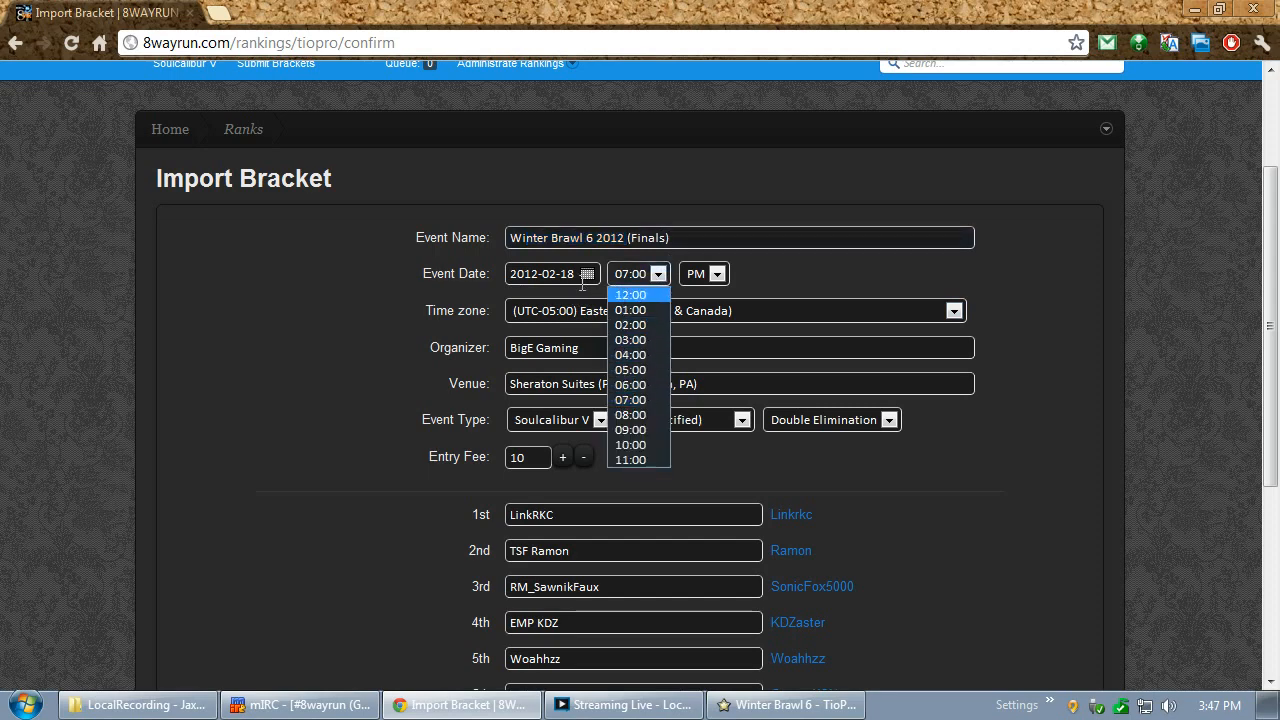
pyautogui.click(588, 272)
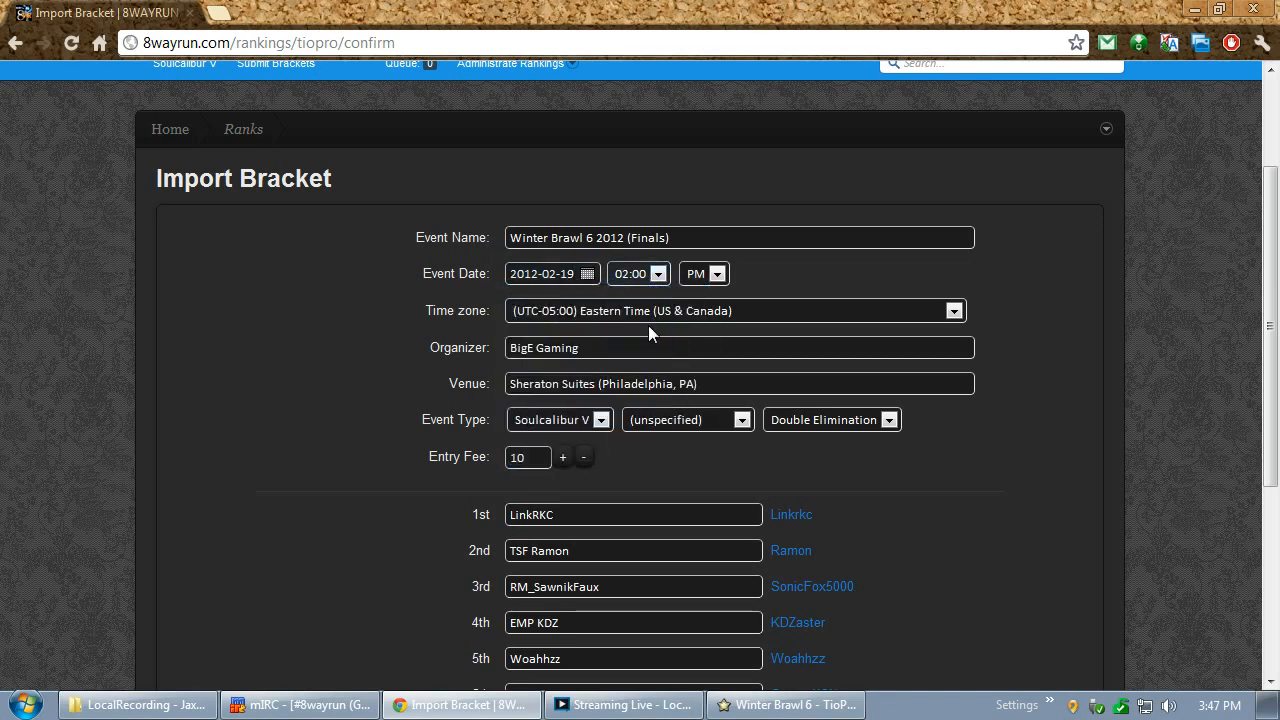
pyautogui.moveTo(408, 272)
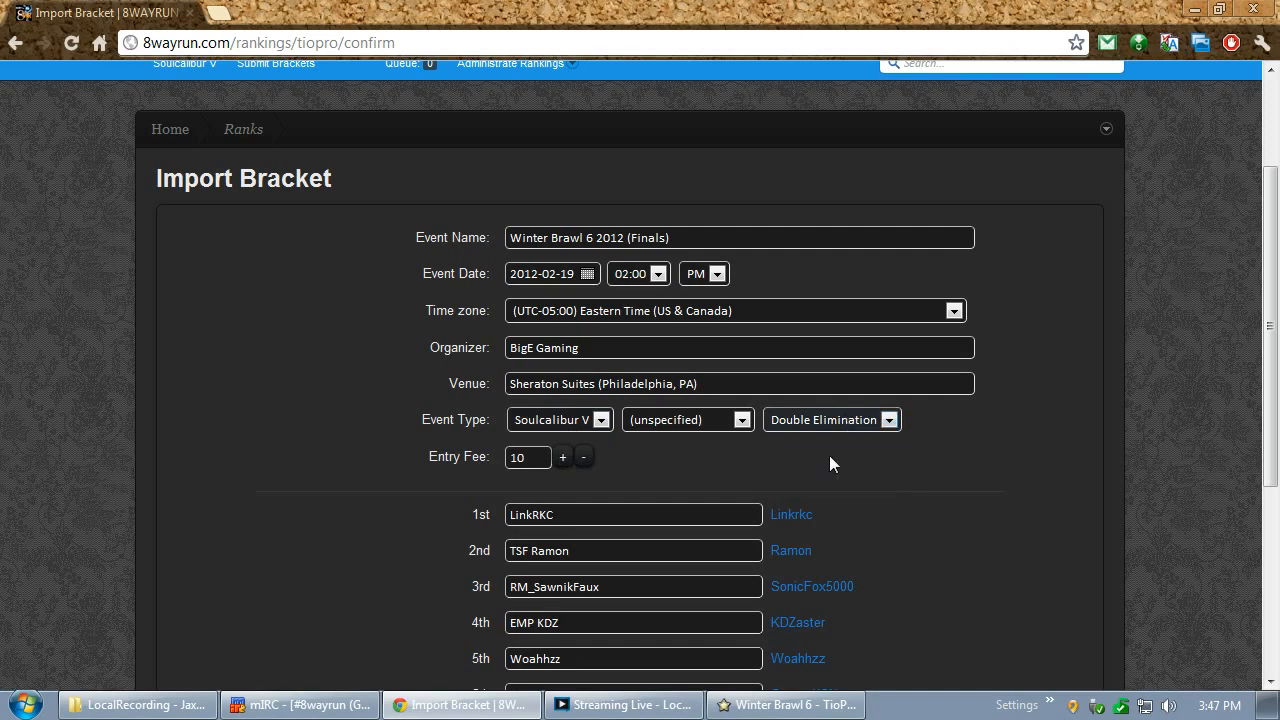
# Set the event category to (50) Major (Top 8)
pyautogui.click(688, 420)
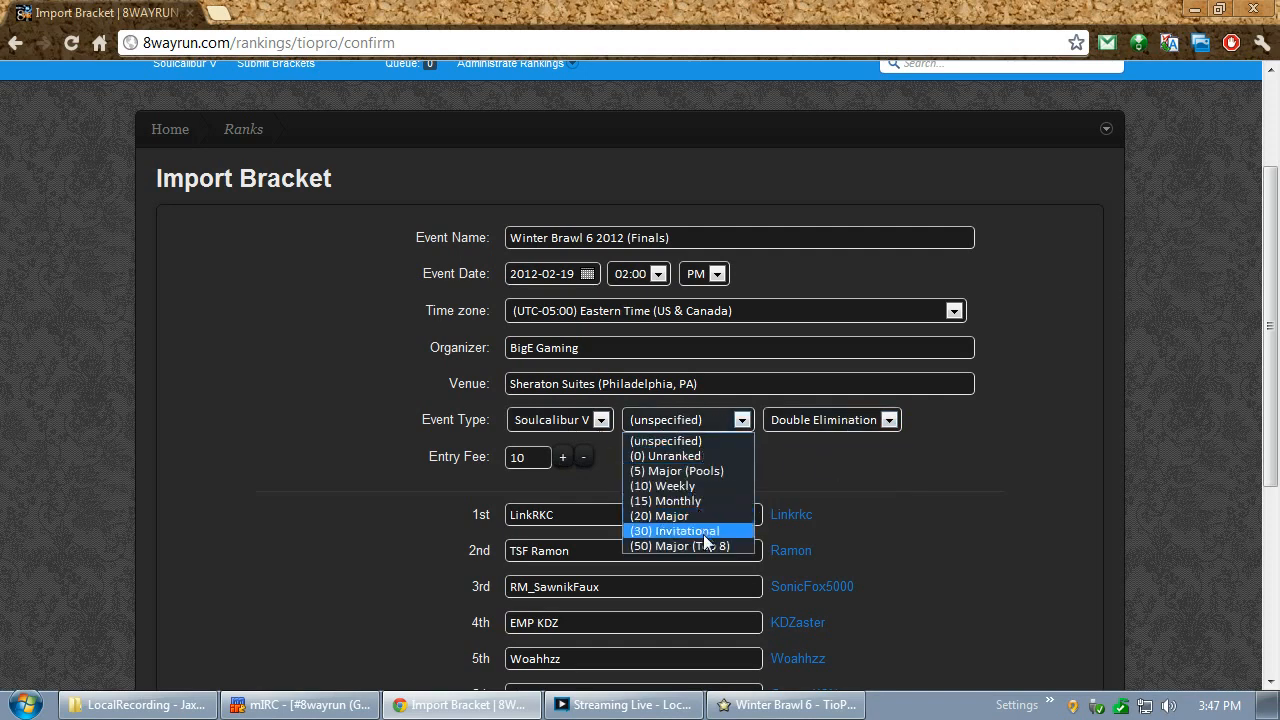
pyautogui.moveTo(700, 546)
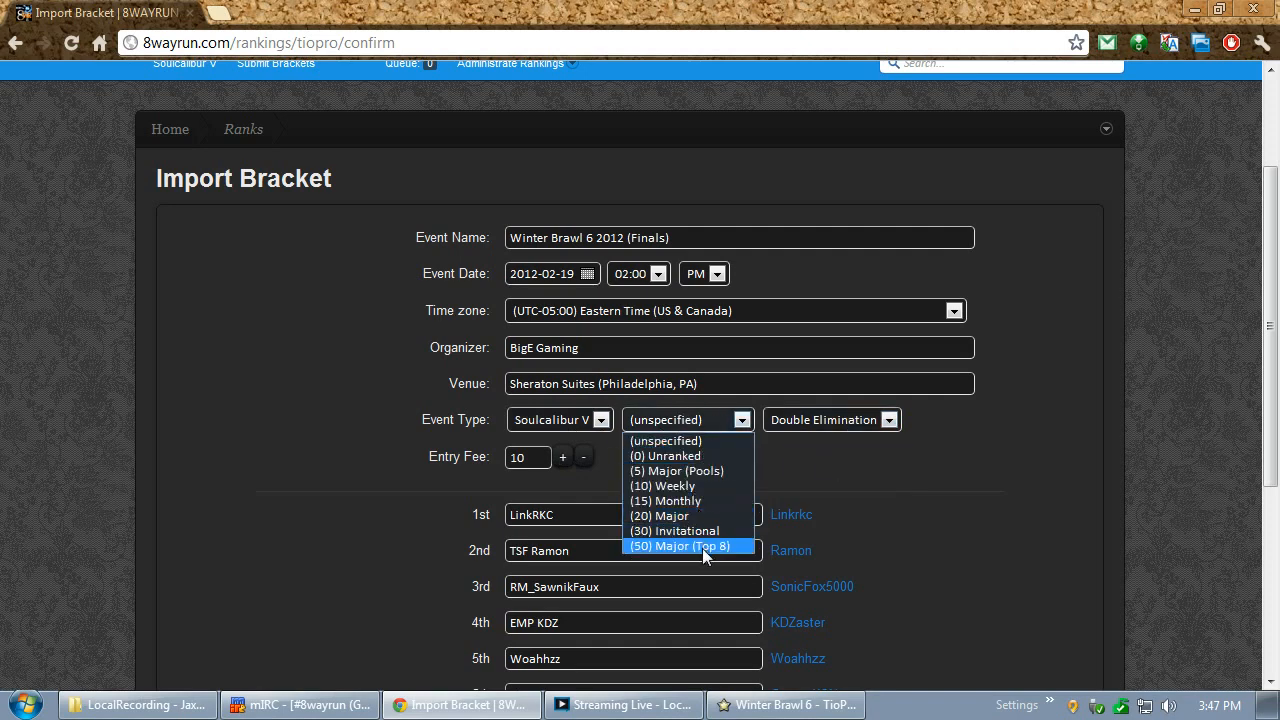
pyautogui.click(680, 546)
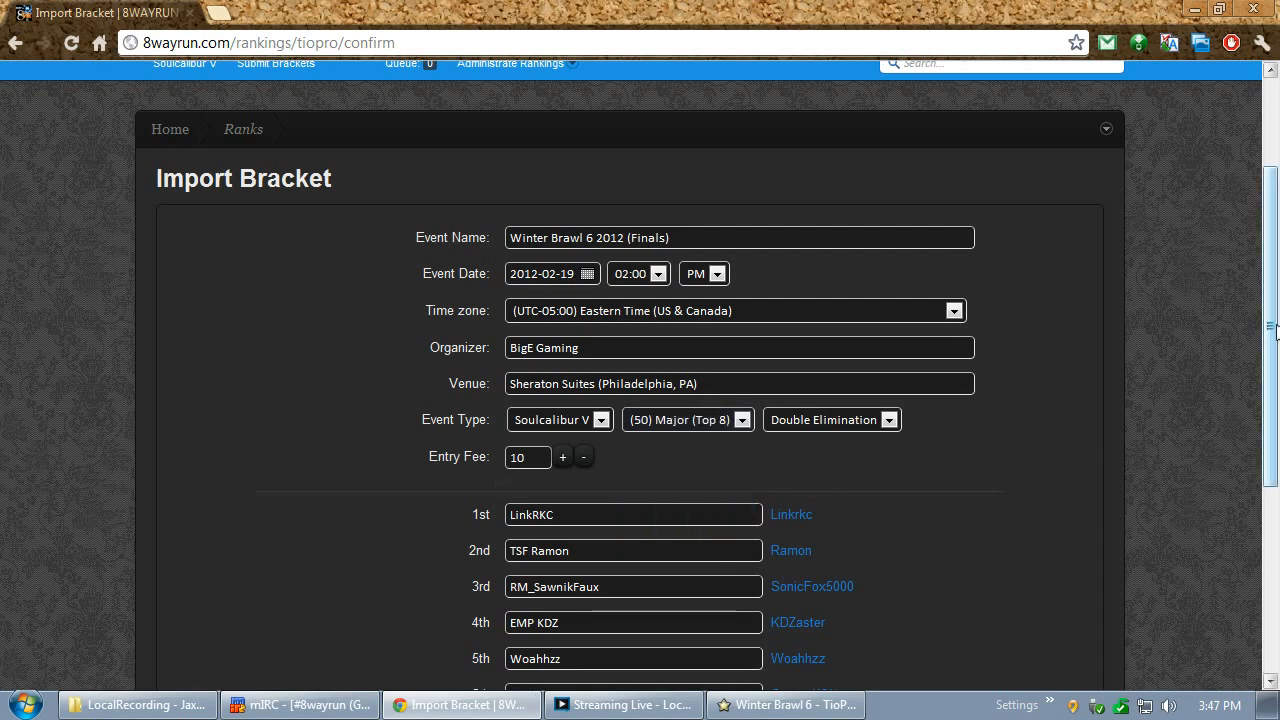
pyautogui.scroll(-3)
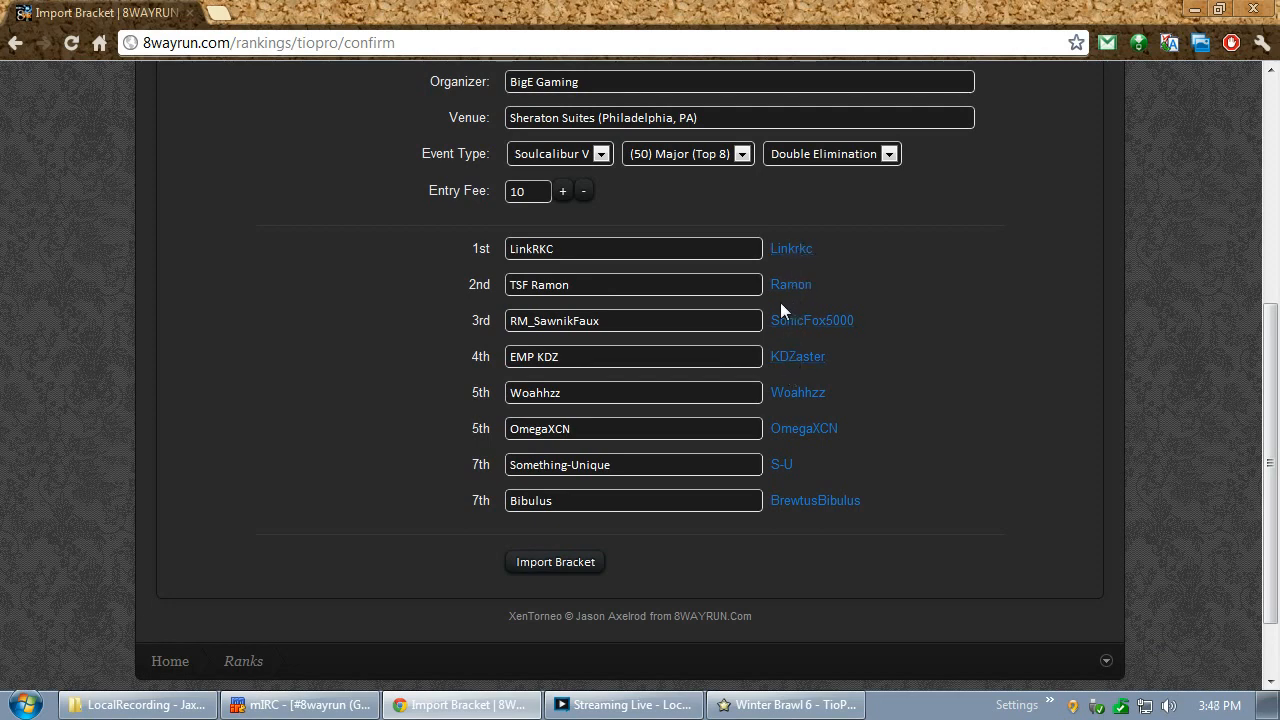
pyautogui.moveTo(796, 464)
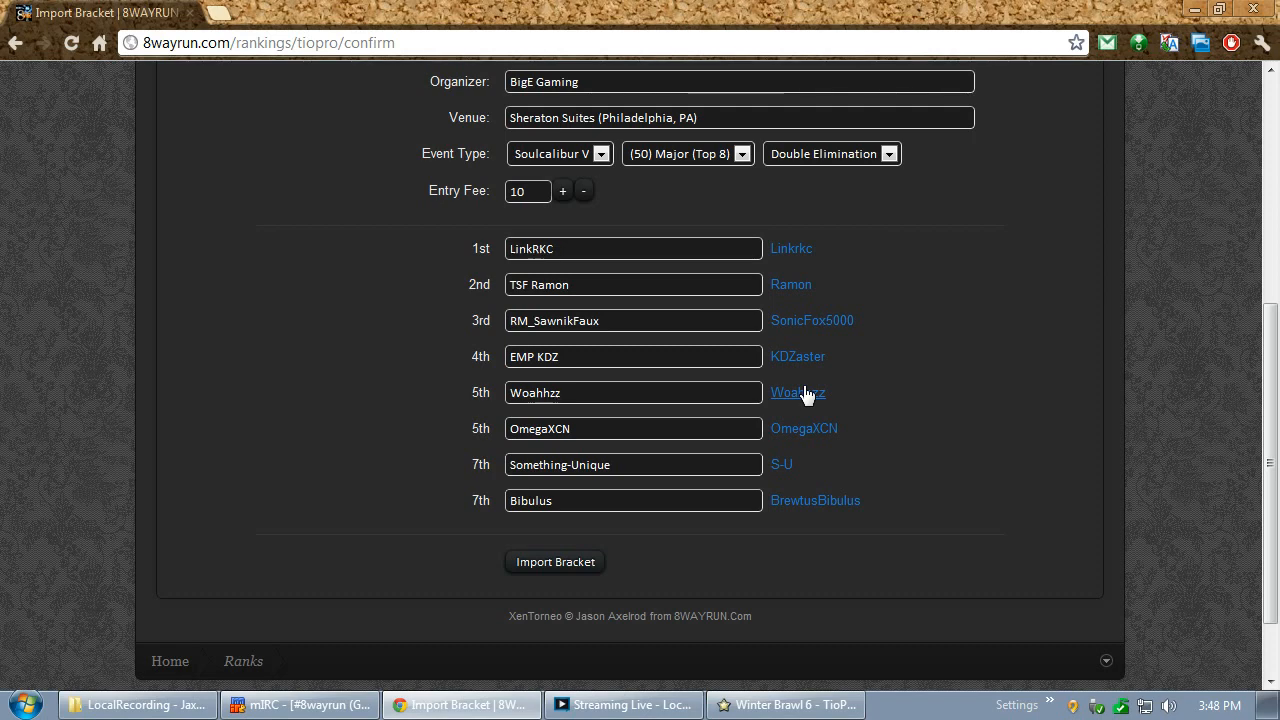
pyautogui.moveTo(776, 464)
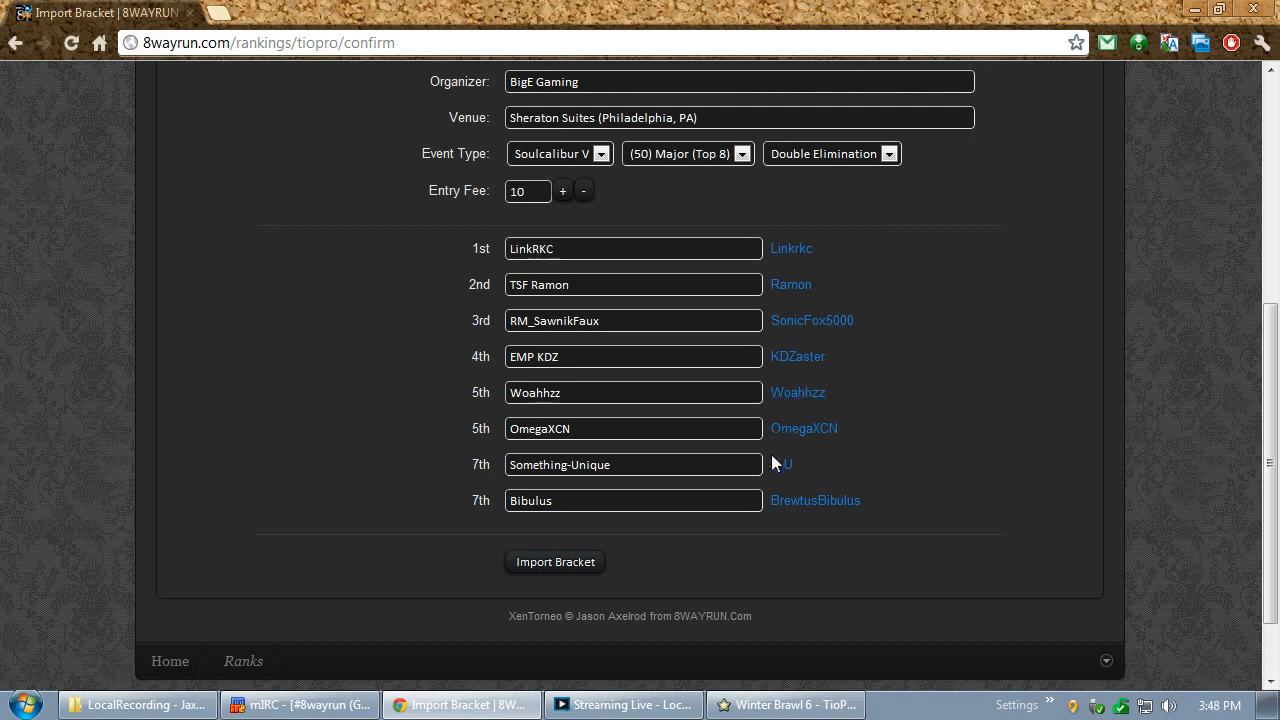
pyautogui.moveTo(784, 468)
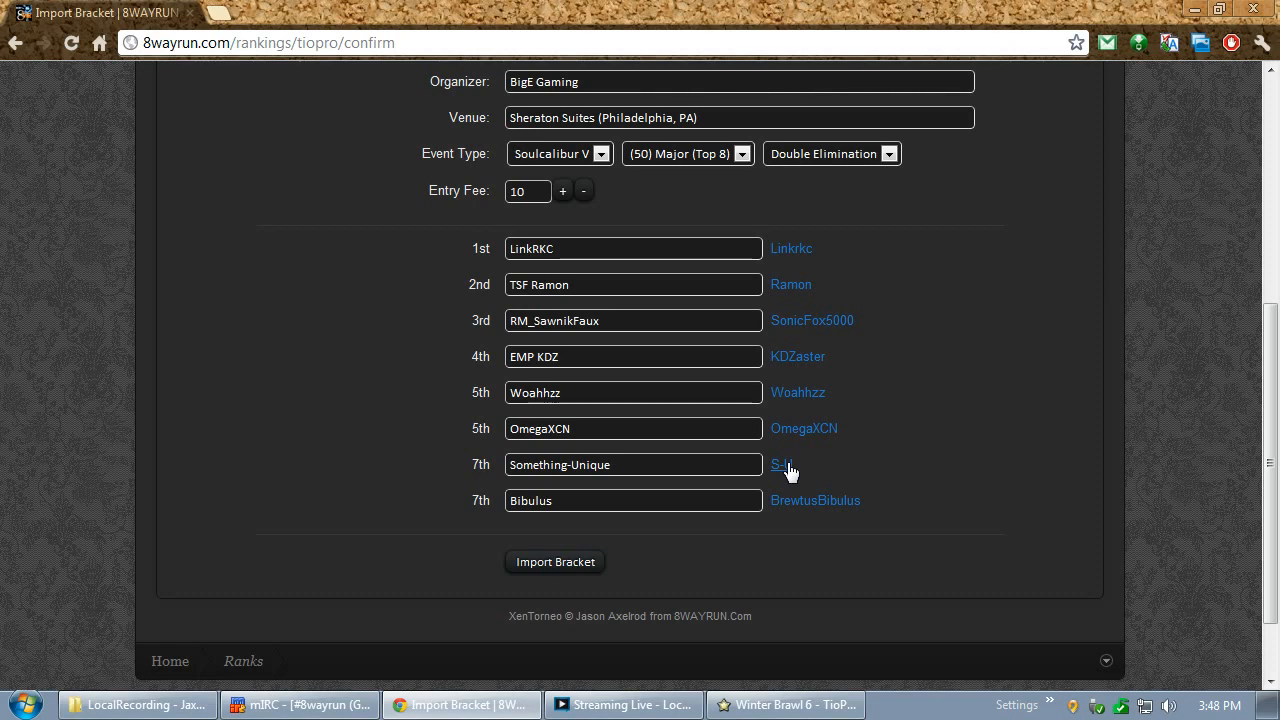
pyautogui.moveTo(556, 560)
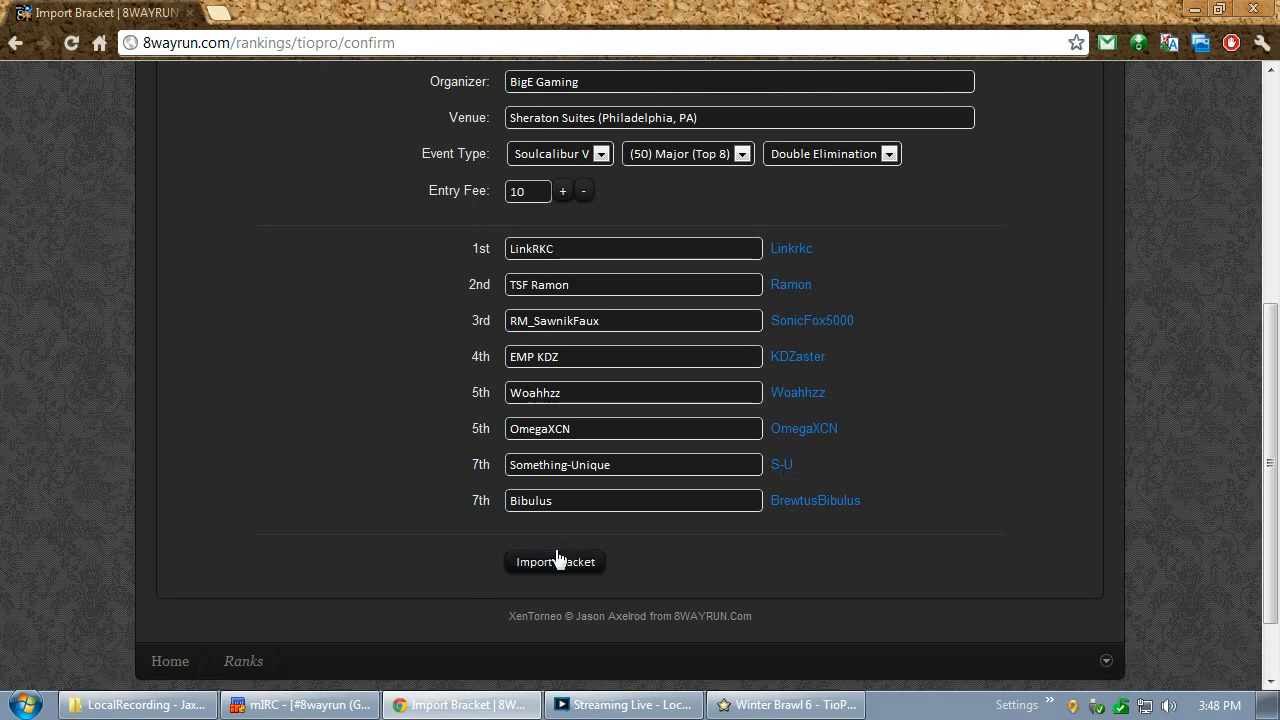
# Import the Winter Brawl 6 2012 (Finals) bracket into the rankings
pyautogui.click(556, 560)
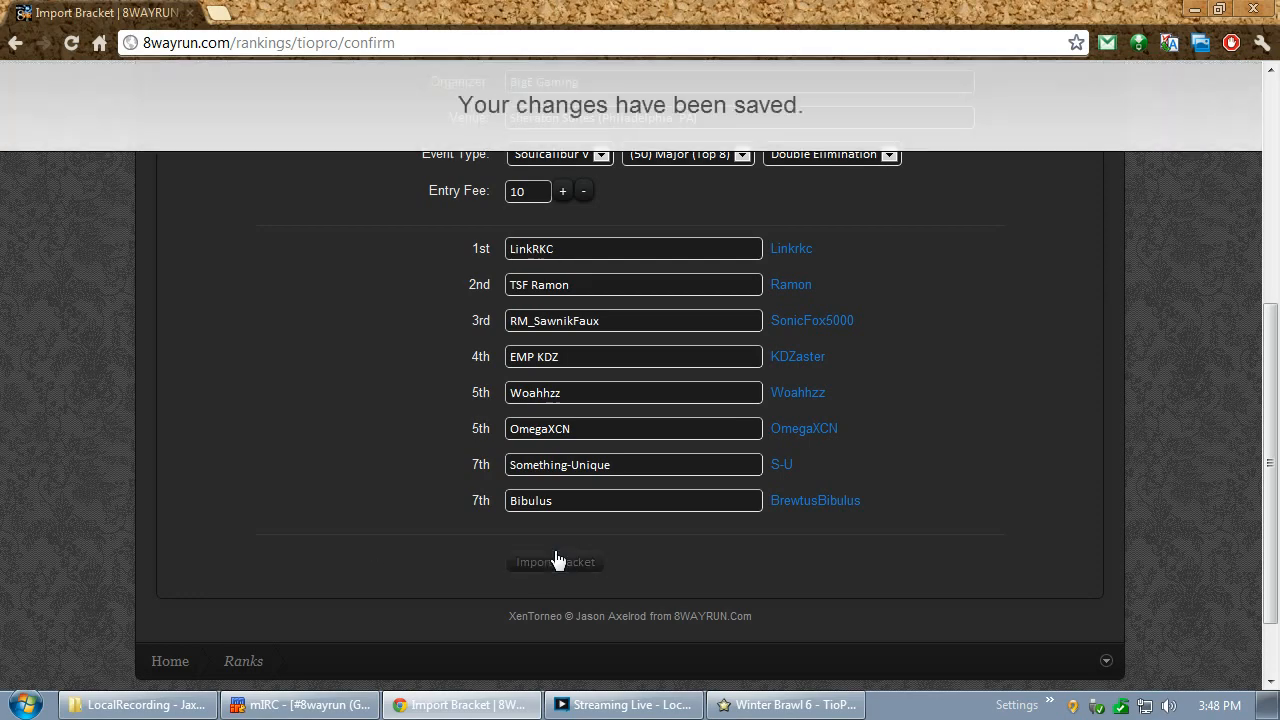
pyautogui.click(556, 560)
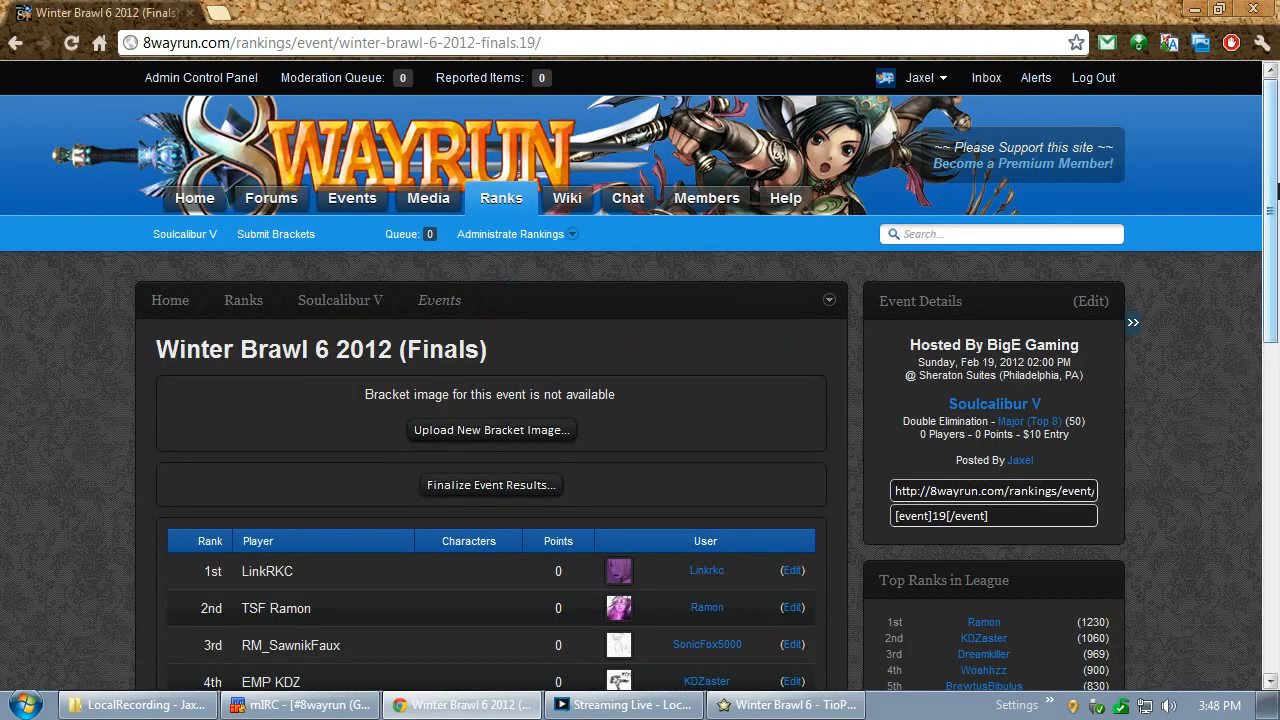
pyautogui.scroll(-3)
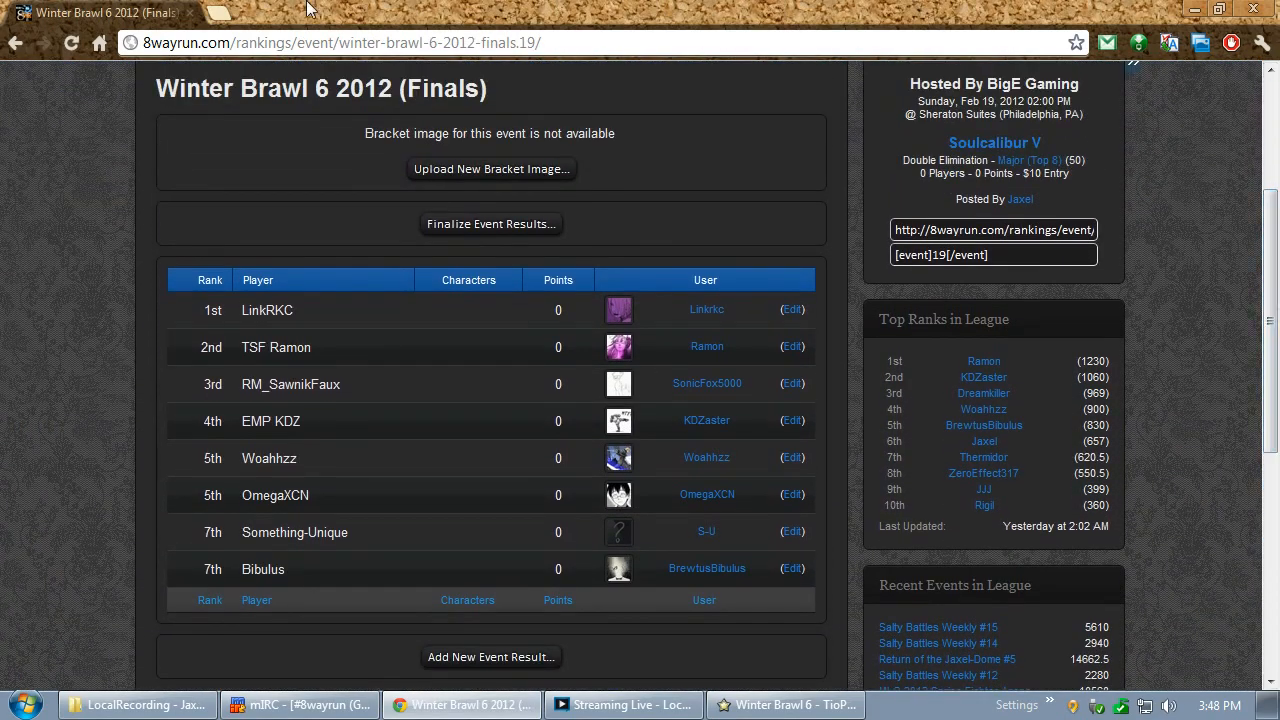
pyautogui.moveTo(706, 532)
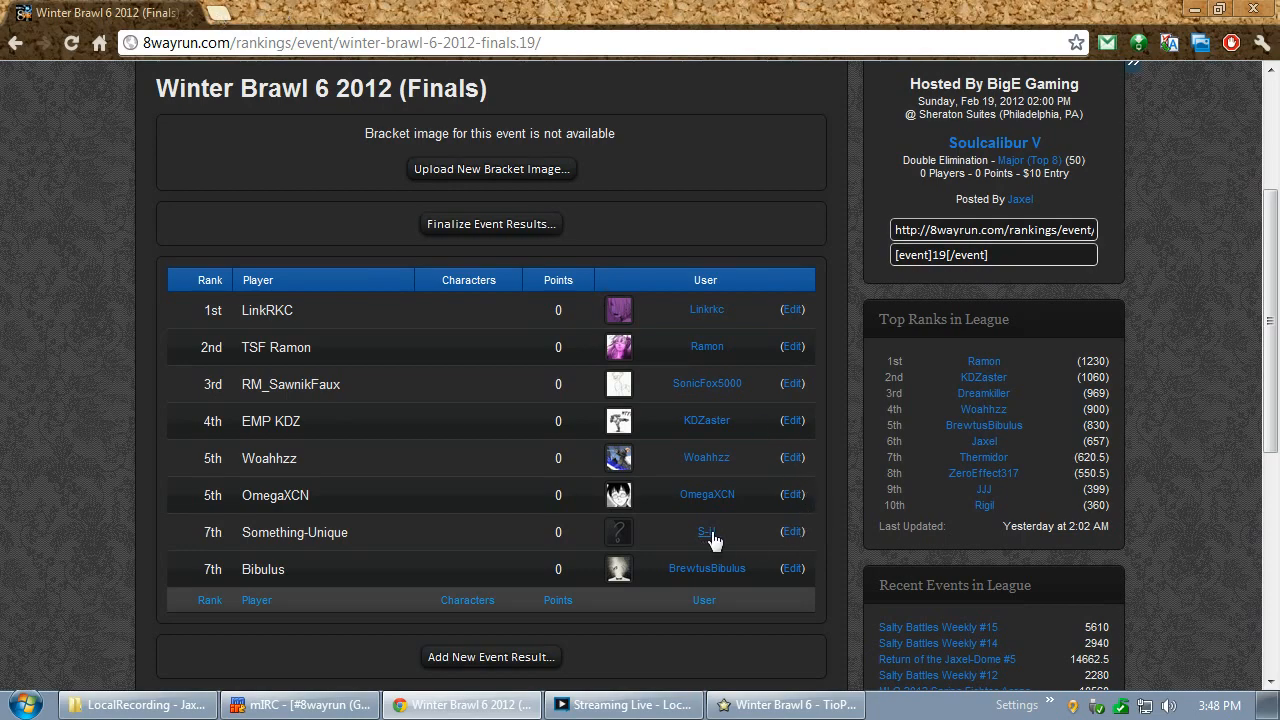
pyautogui.moveTo(798, 522)
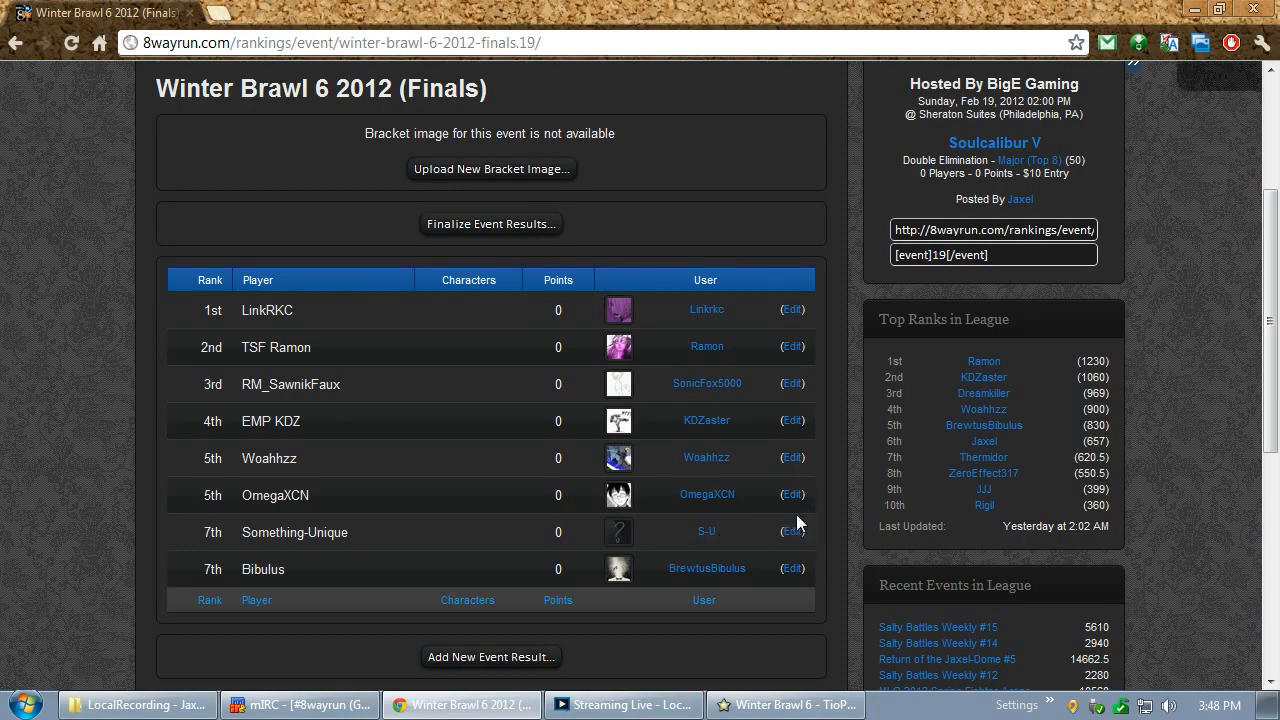
# Link 7th-place Something-Unique's result to the Something-Unique user account
pyautogui.click(792, 532)
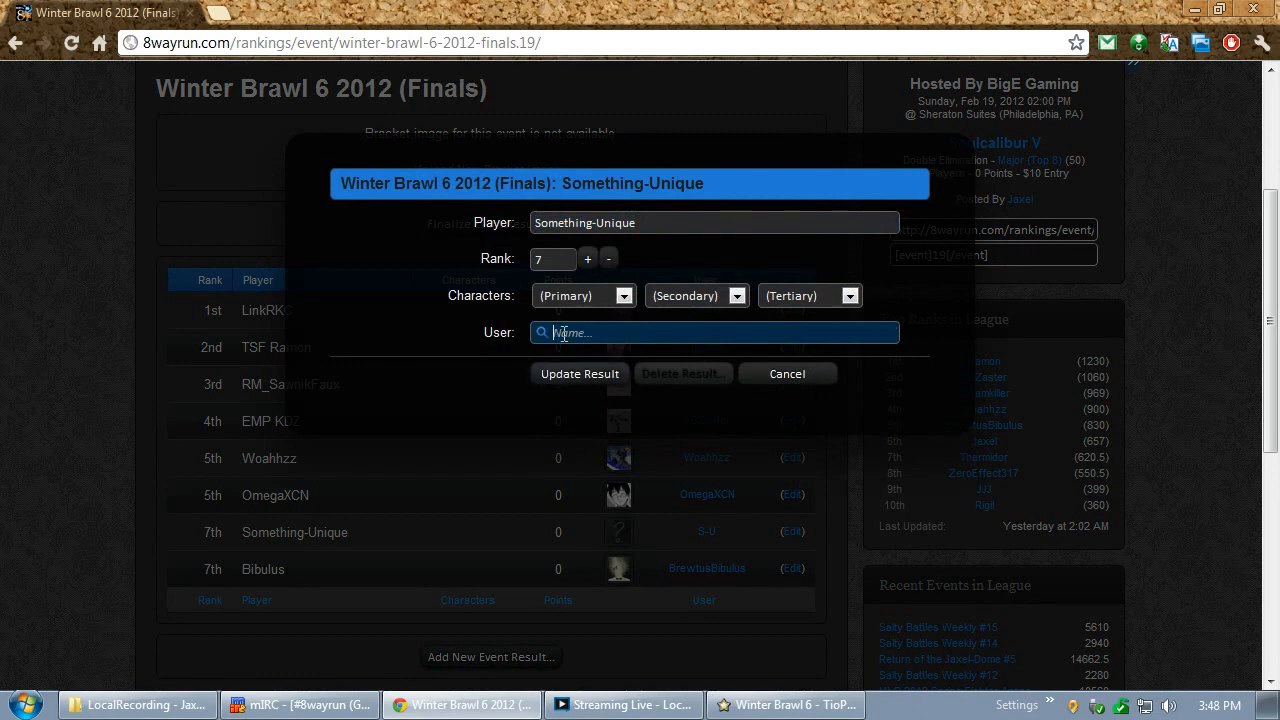
pyautogui.write('something')
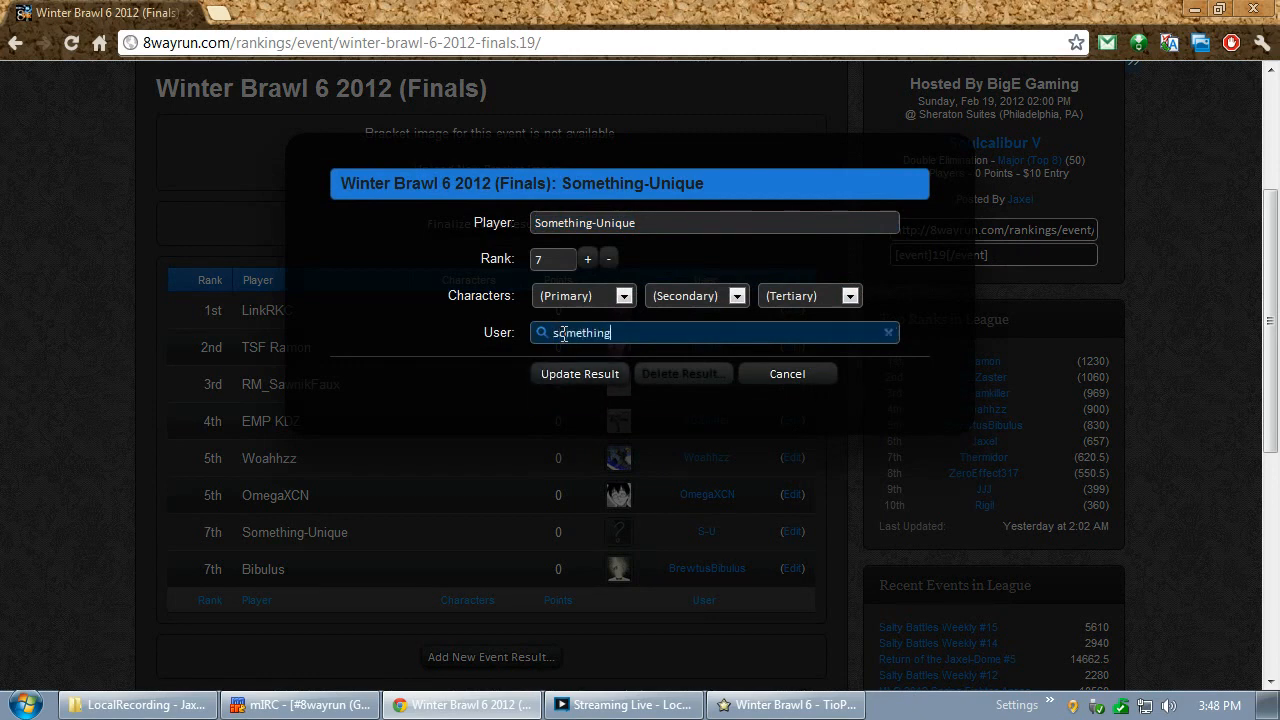
pyautogui.write('omething')
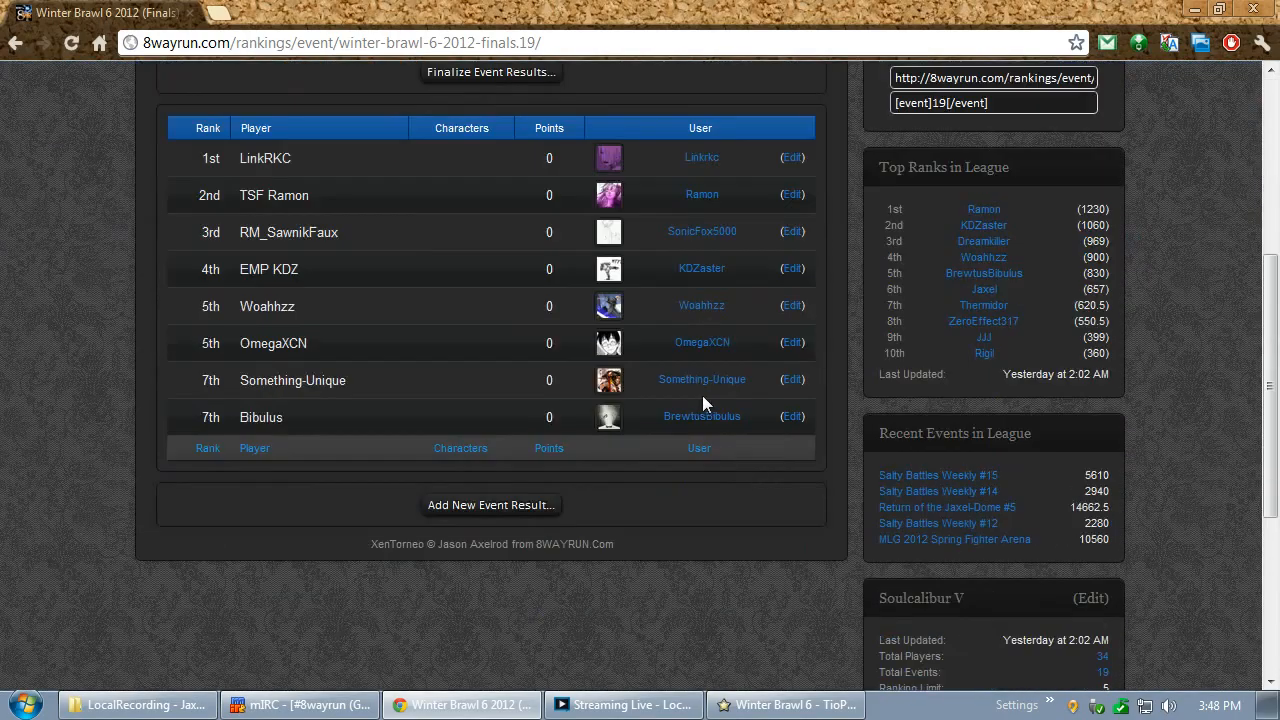
pyautogui.moveTo(700, 380)
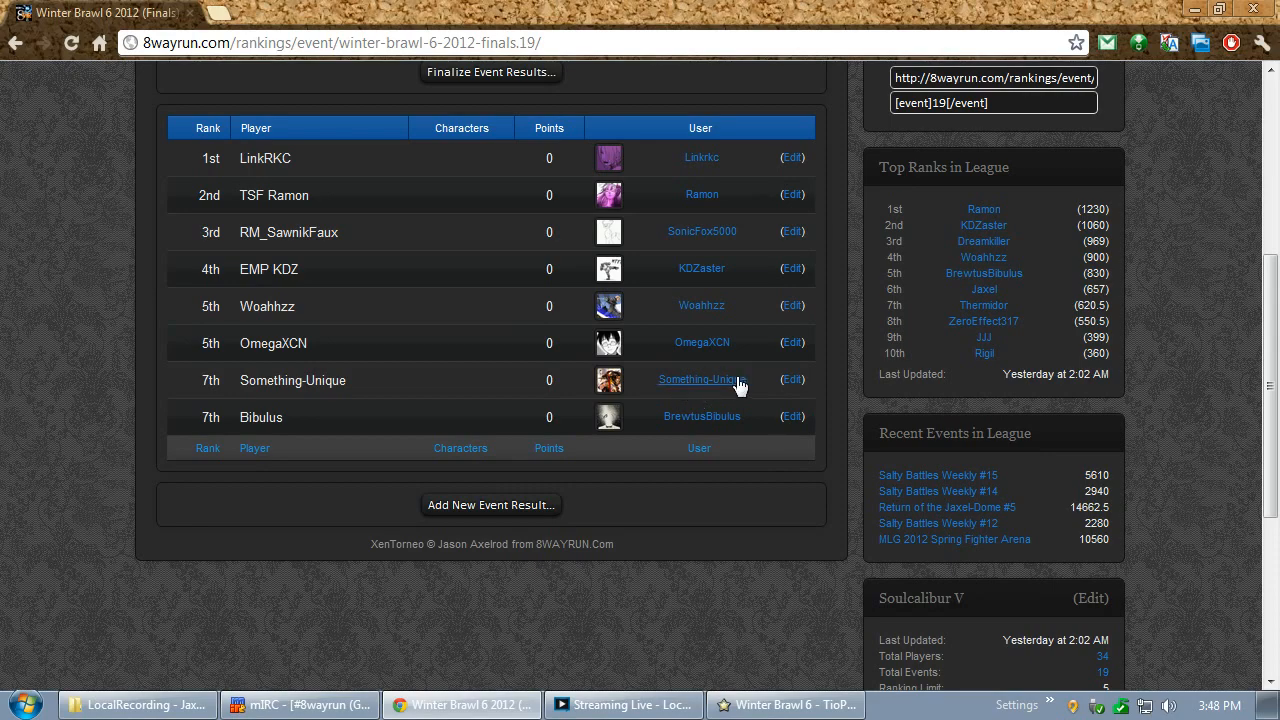
pyautogui.click(792, 156)
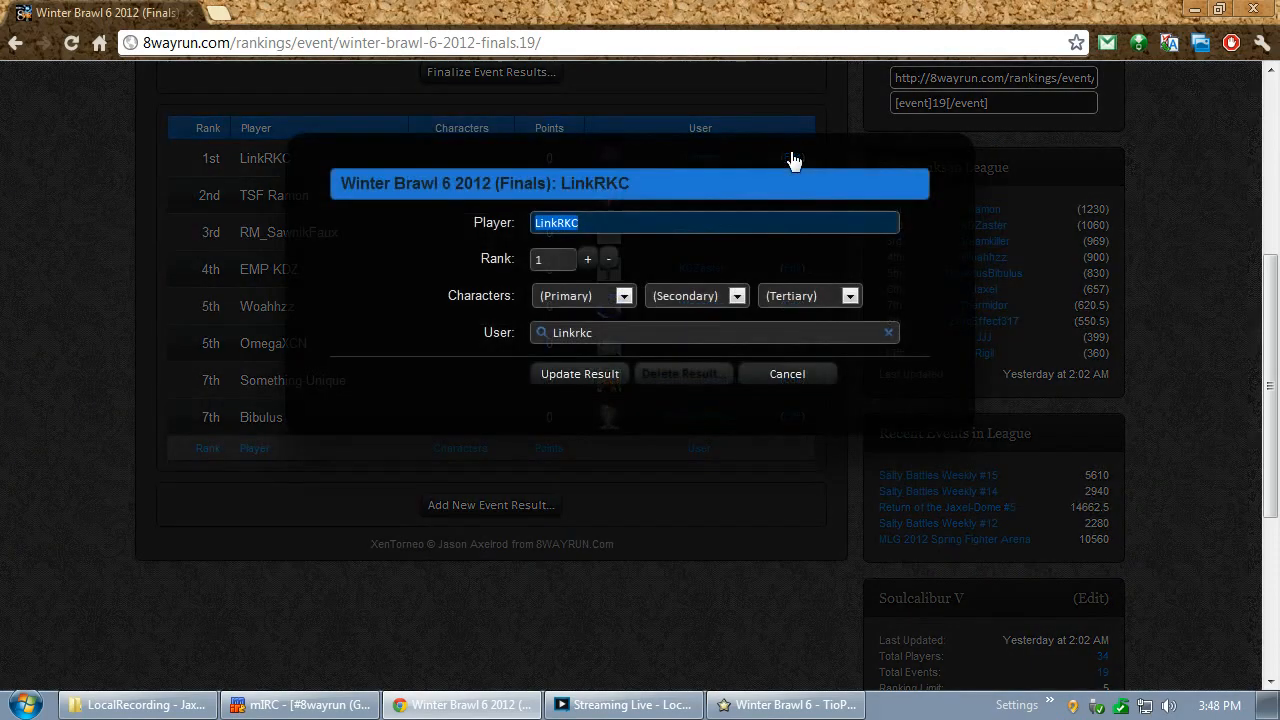
pyautogui.click(582, 296)
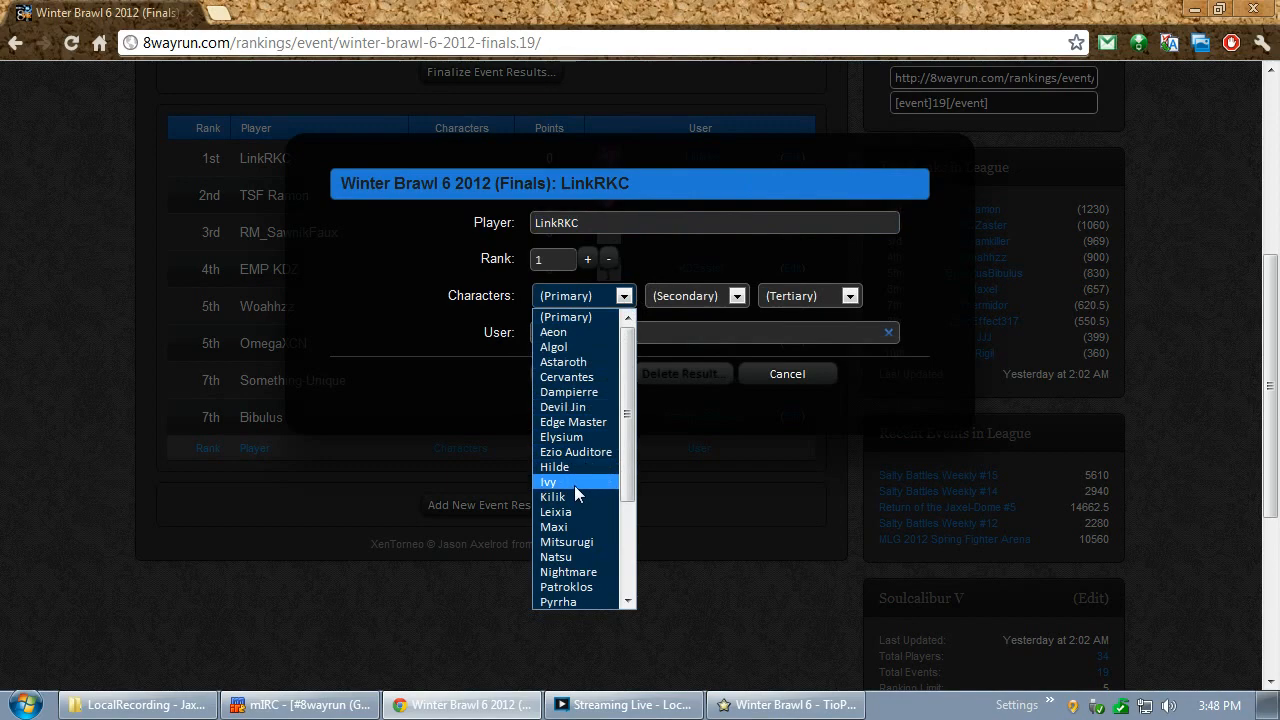
pyautogui.click(548, 480)
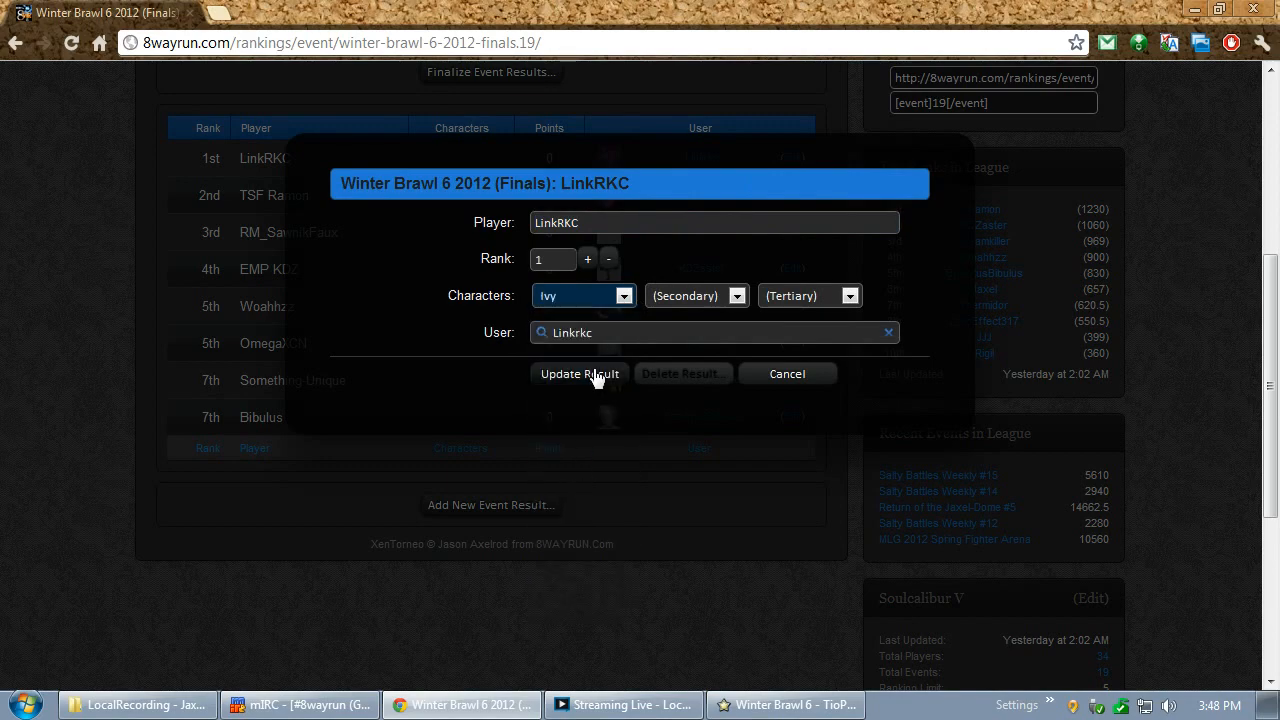
pyautogui.click(580, 374)
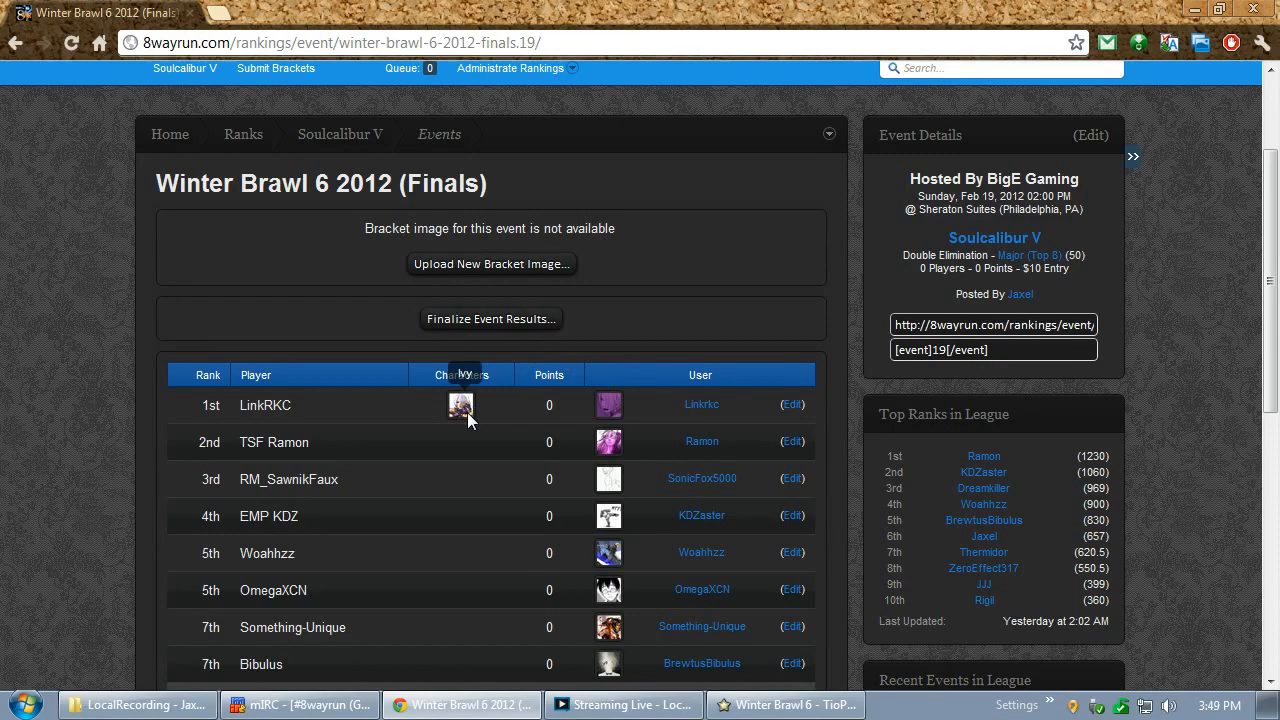
pyautogui.moveTo(478, 584)
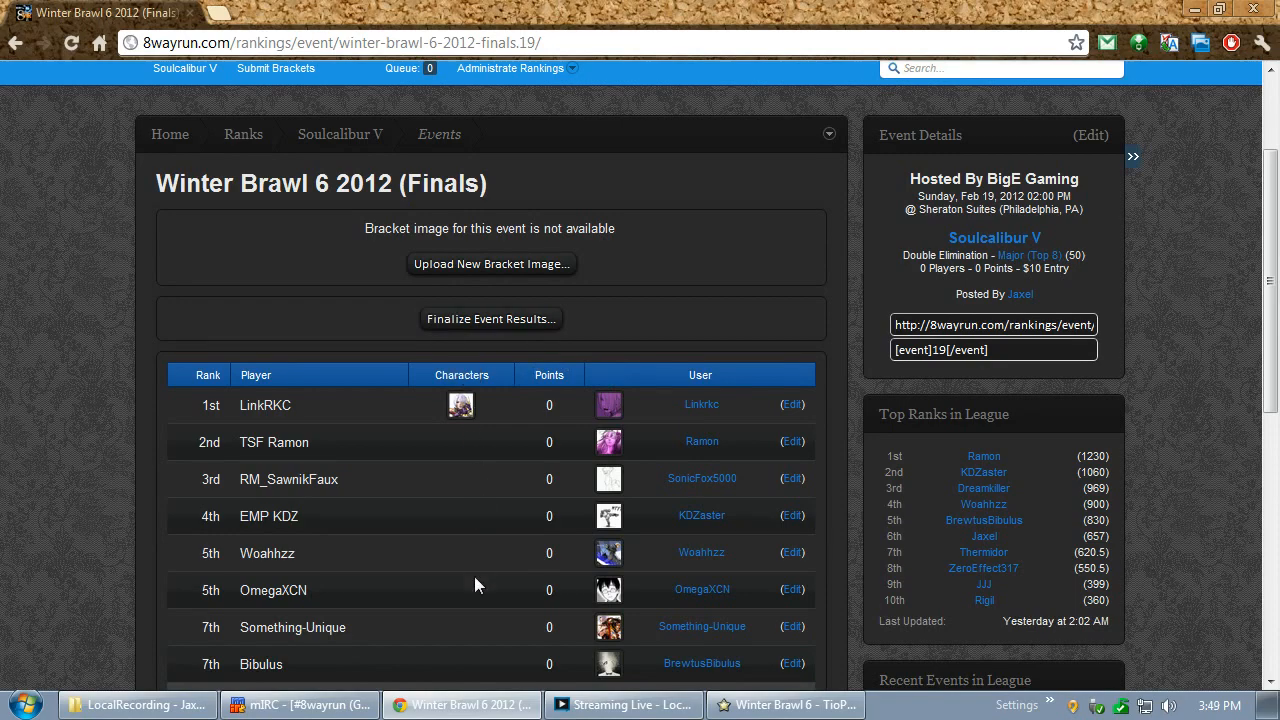
pyautogui.moveTo(456, 492)
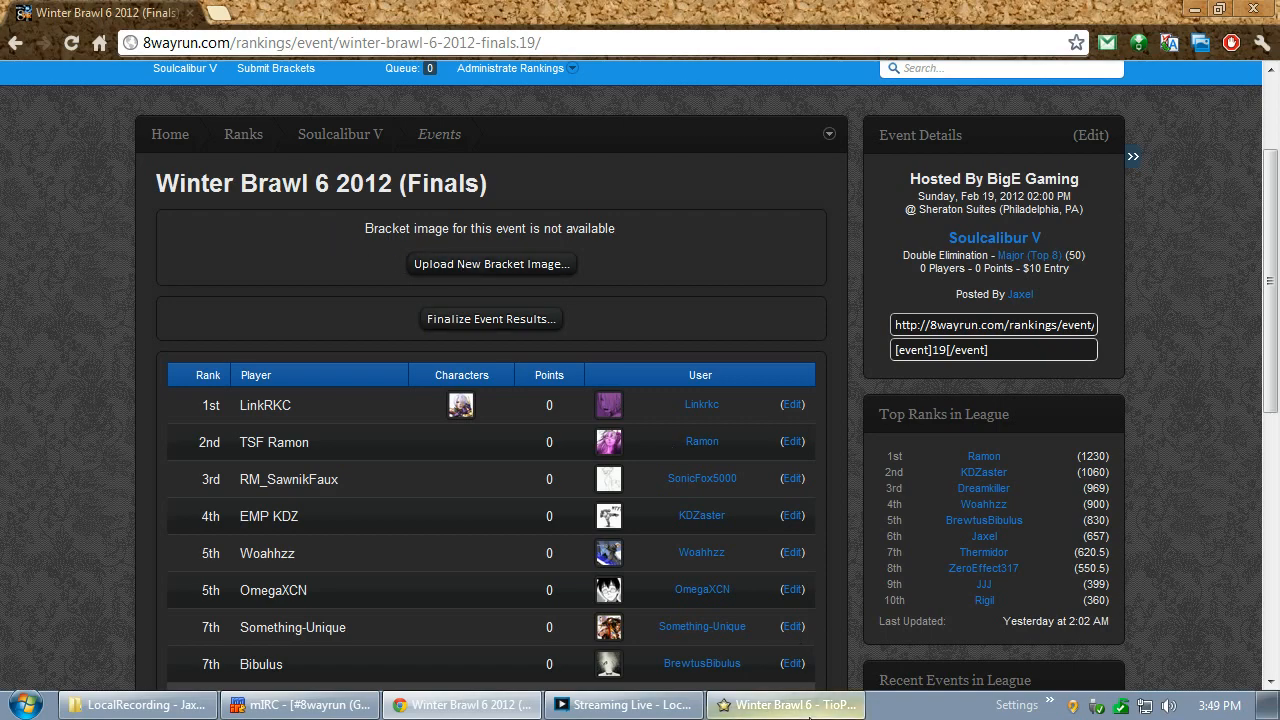
pyautogui.click(786, 704)
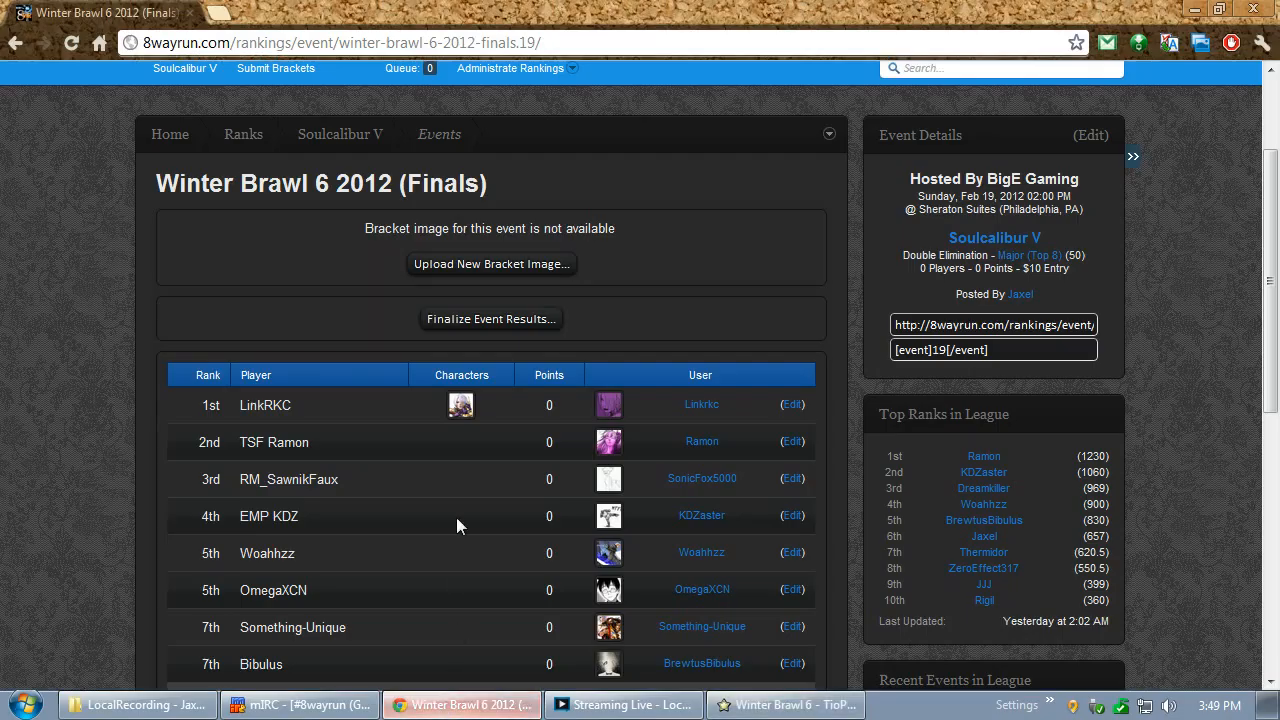
# Upload the chosen TioPro top-8 bracket image to the Winter Brawl 6 2012 (Finals) page
pyautogui.click(492, 264)
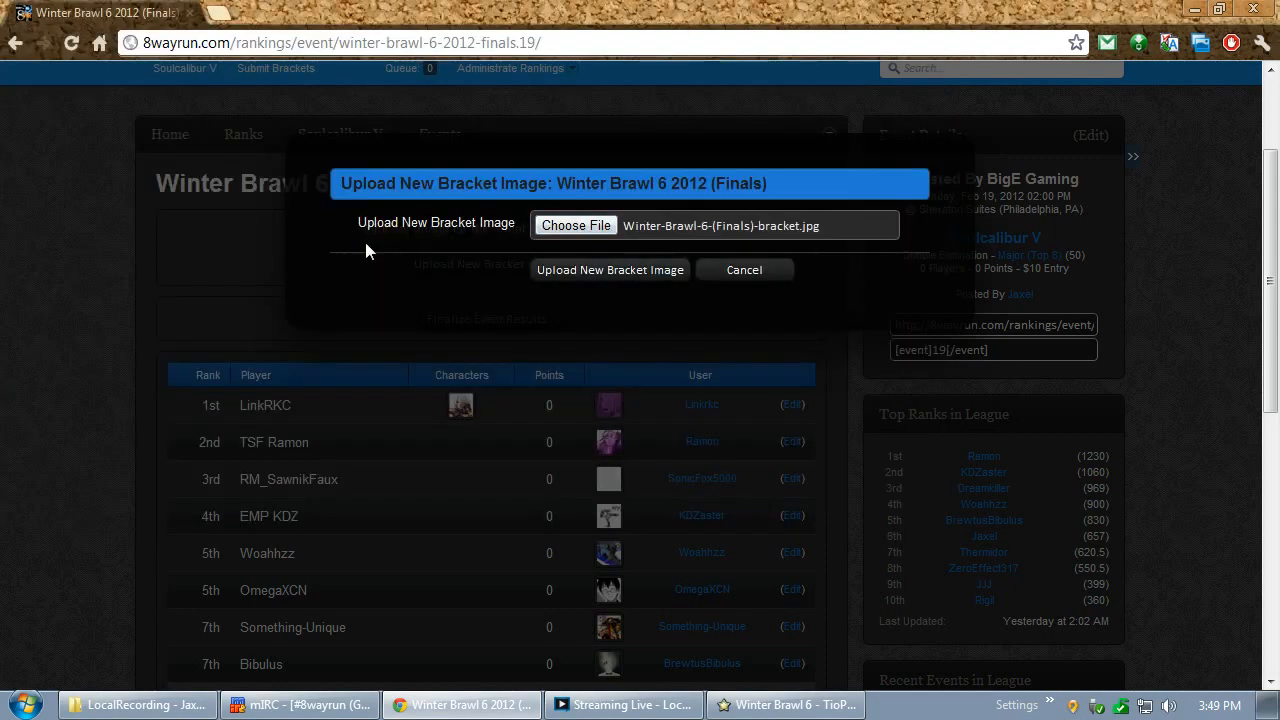
pyautogui.click(608, 268)
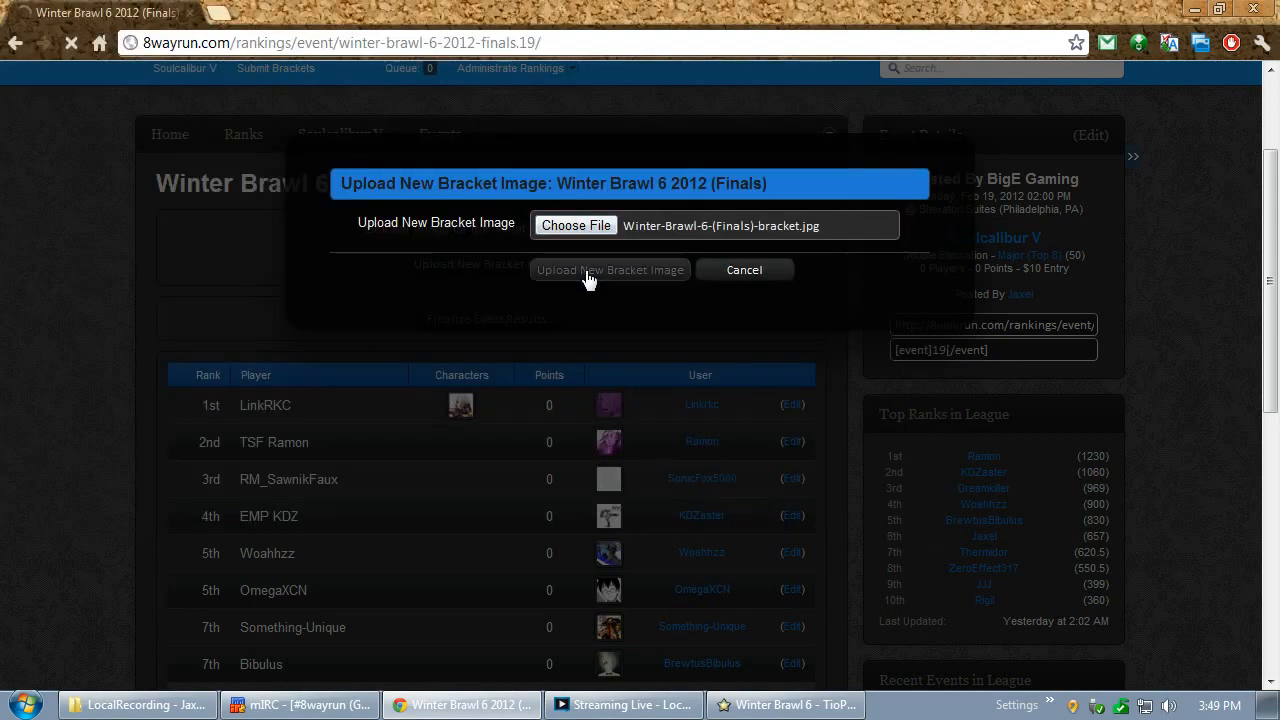
pyautogui.click(610, 268)
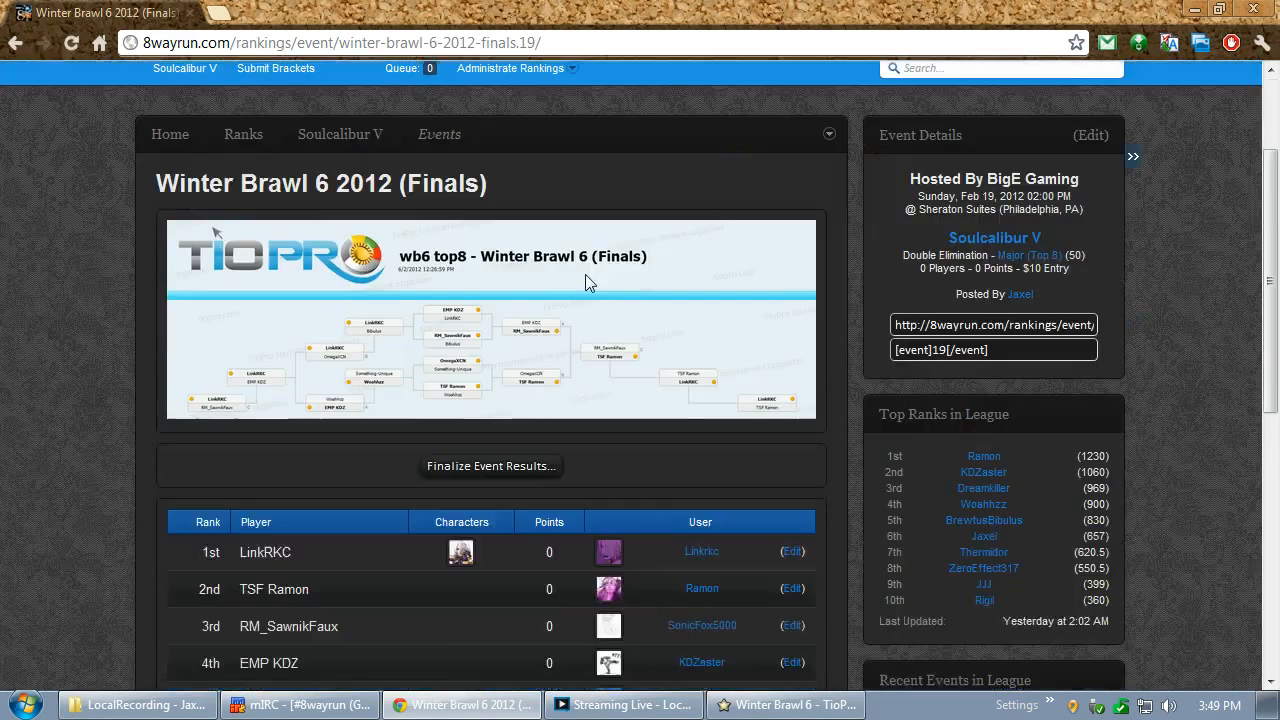
pyautogui.scroll(-3)
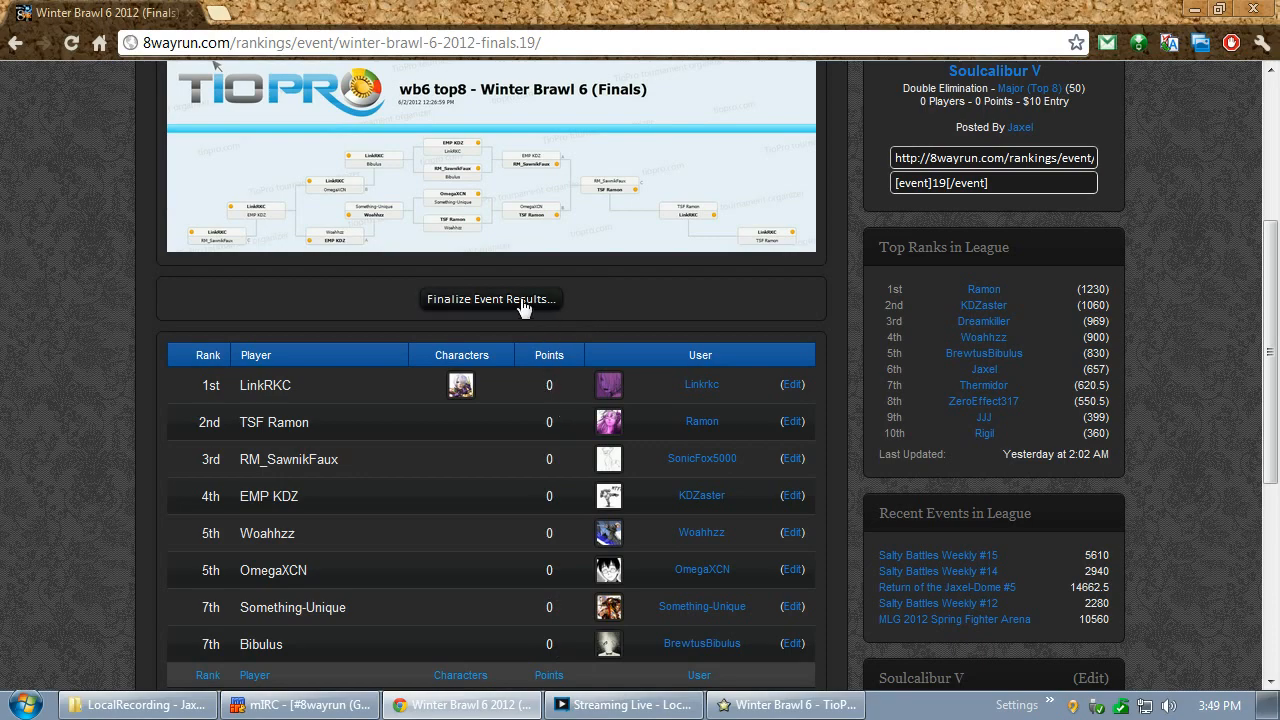
pyautogui.moveTo(1230, 364)
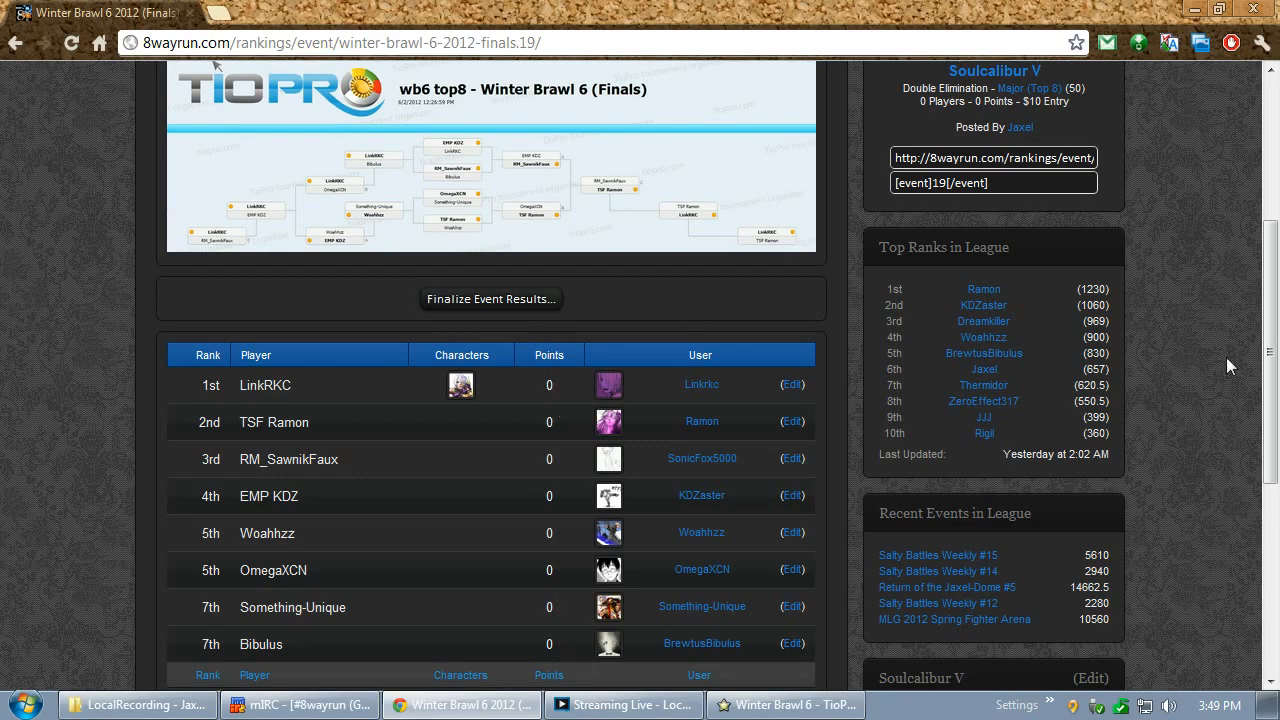
pyautogui.scroll(-3)
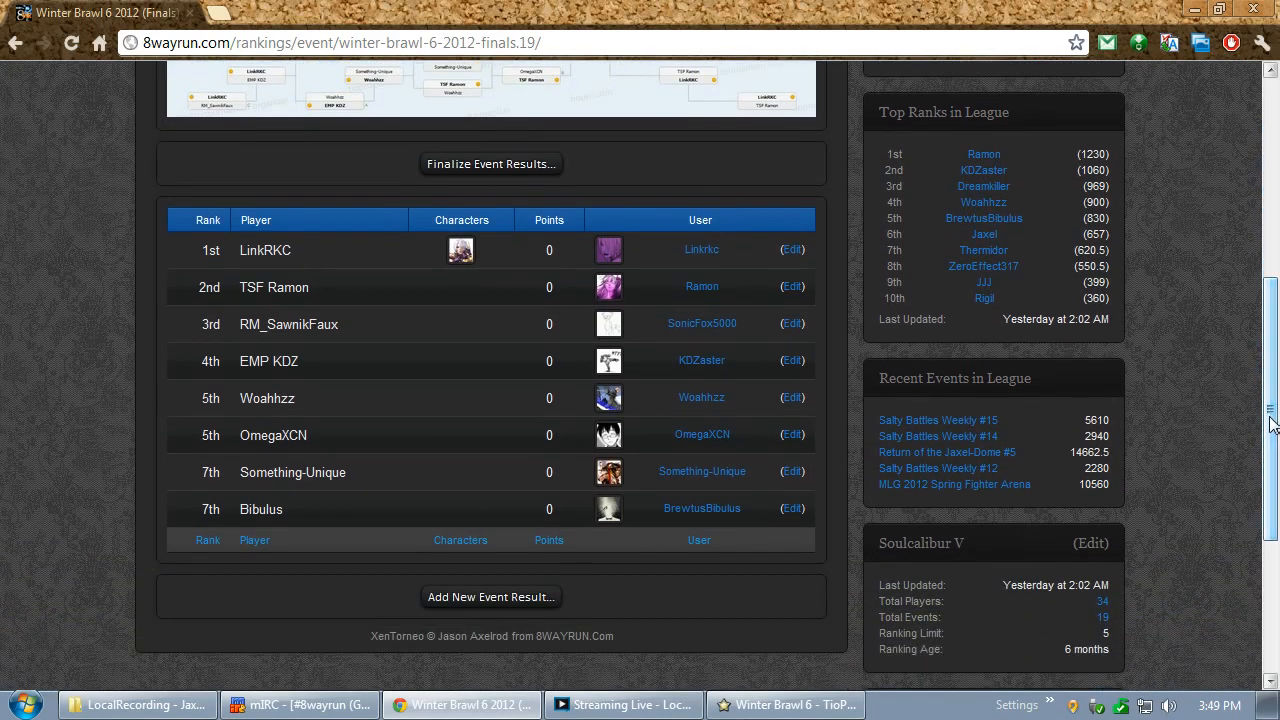
pyautogui.click(492, 596)
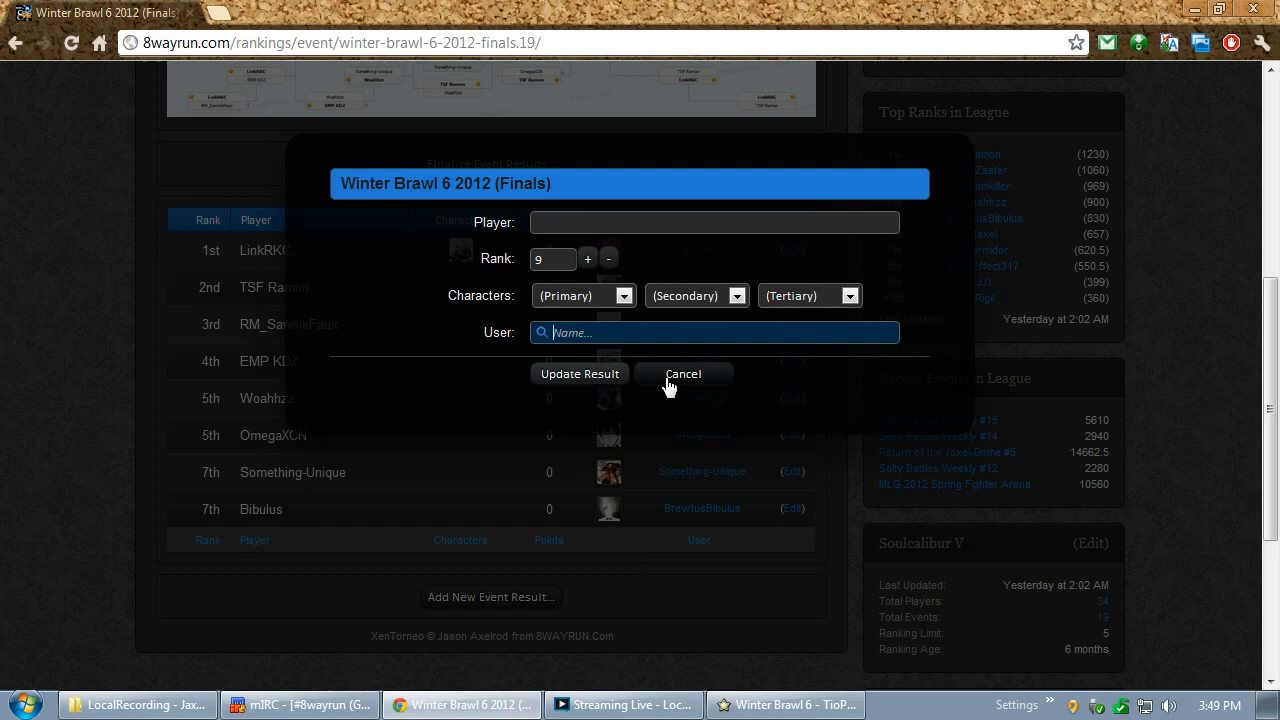
pyautogui.click(684, 374)
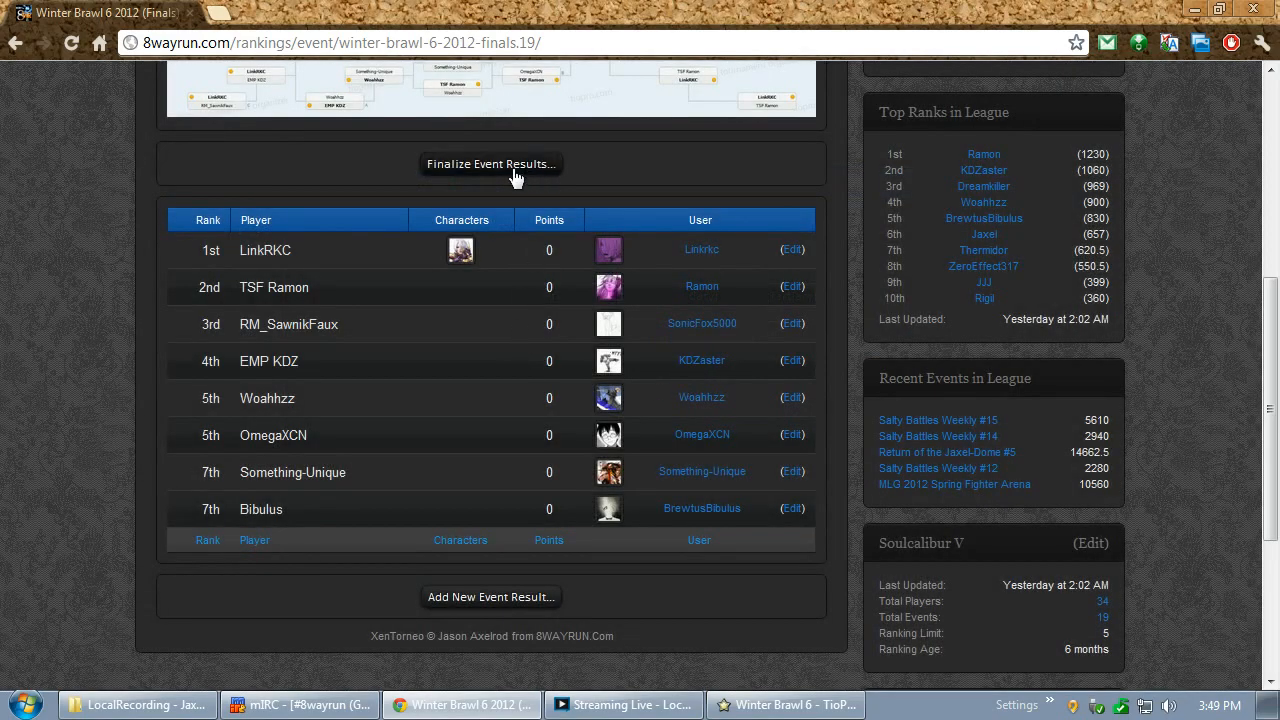
# Finalize the Winter Brawl 6 2012 (Finals) results, awarding points from 4000 down to 1200
pyautogui.click(490, 164)
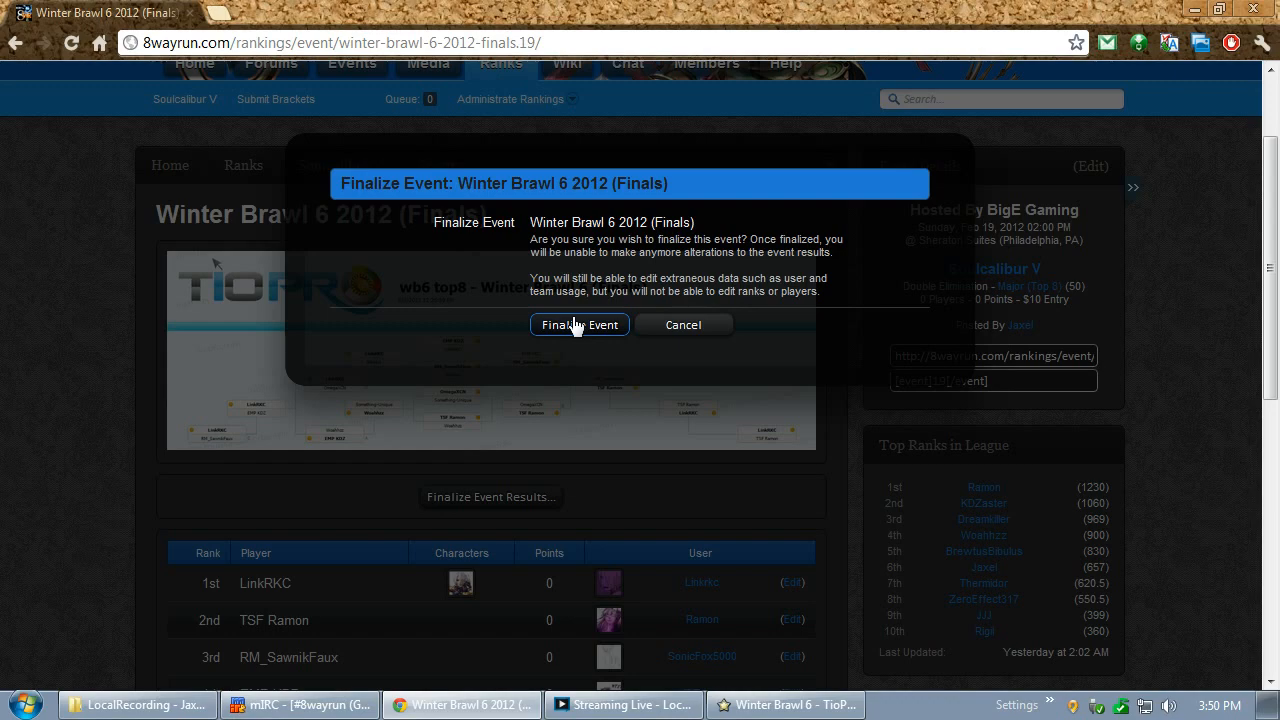
pyautogui.click(578, 324)
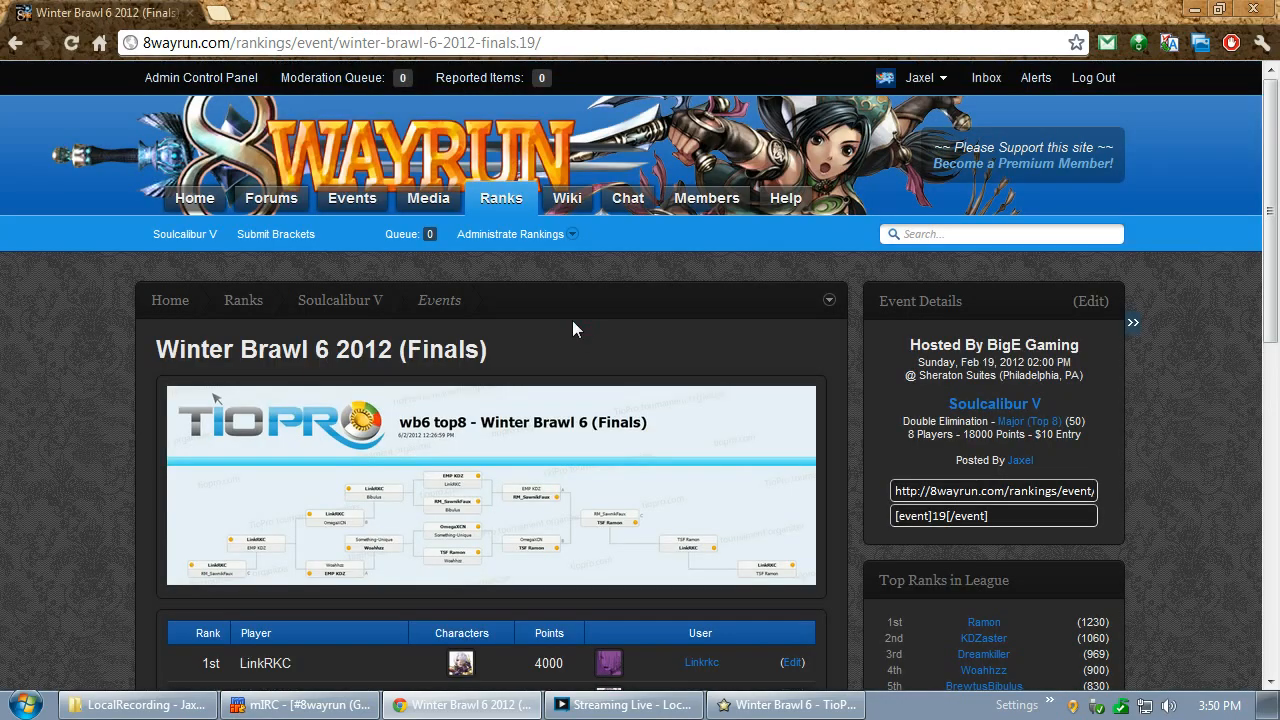
pyautogui.scroll(-3)
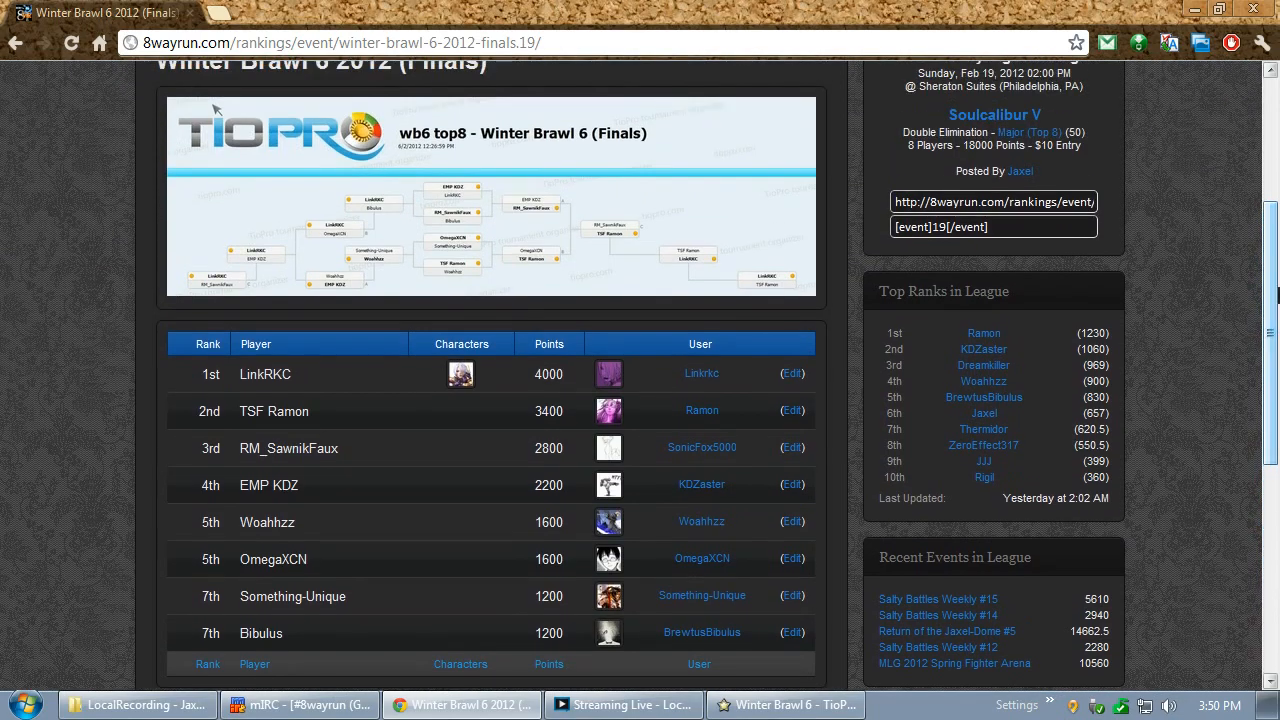
pyautogui.moveTo(332, 576)
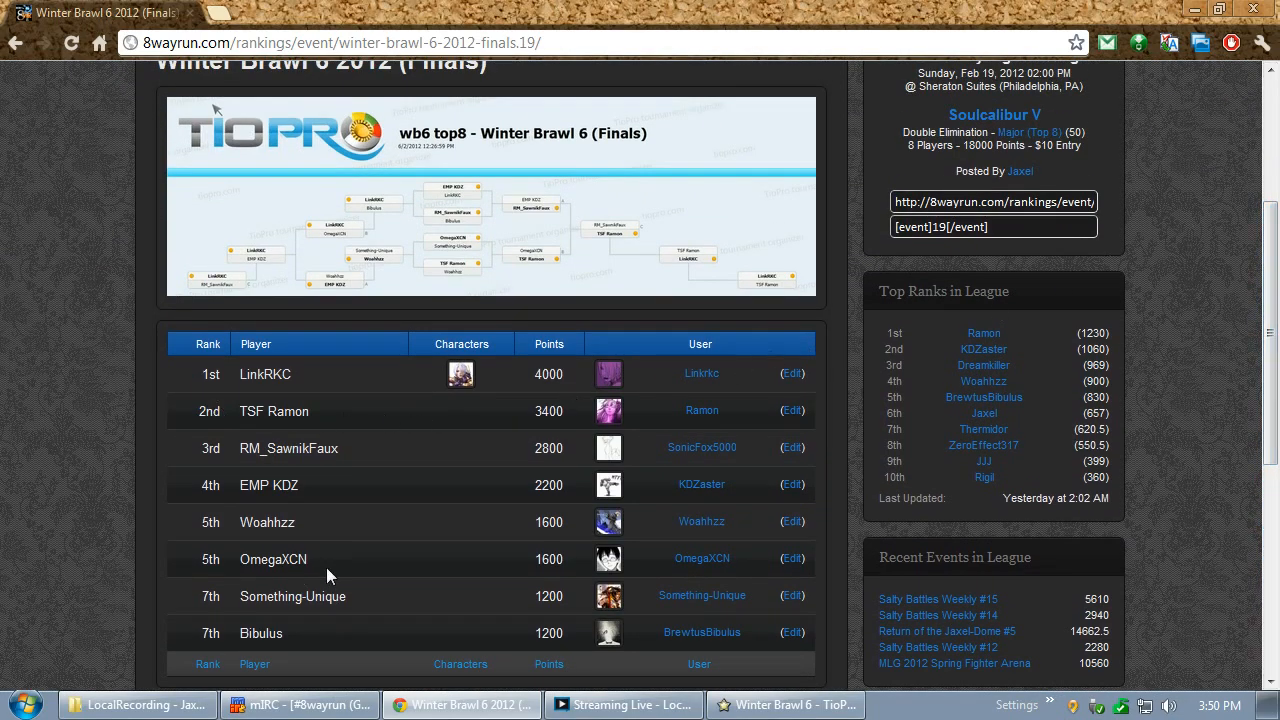
# Set Pyrrha as primary character on TSF Ramon's 2nd-place result and update it
pyautogui.scroll(-3)
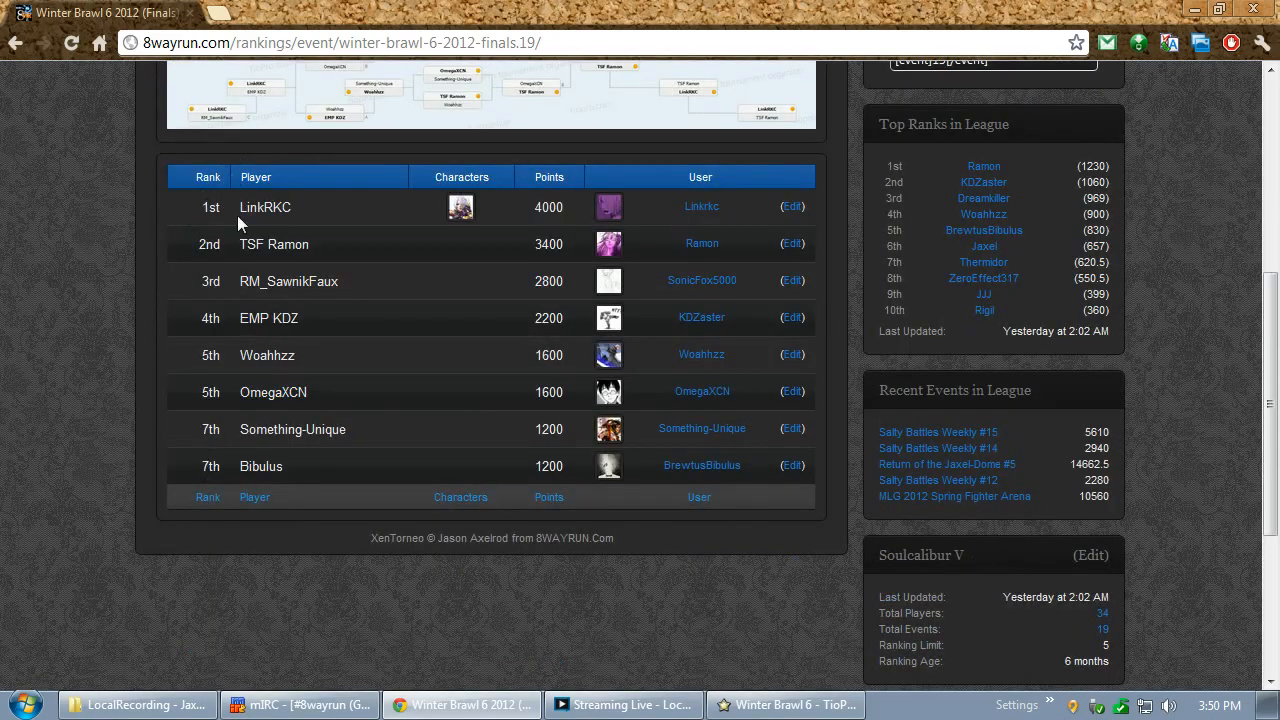
pyautogui.moveTo(796, 264)
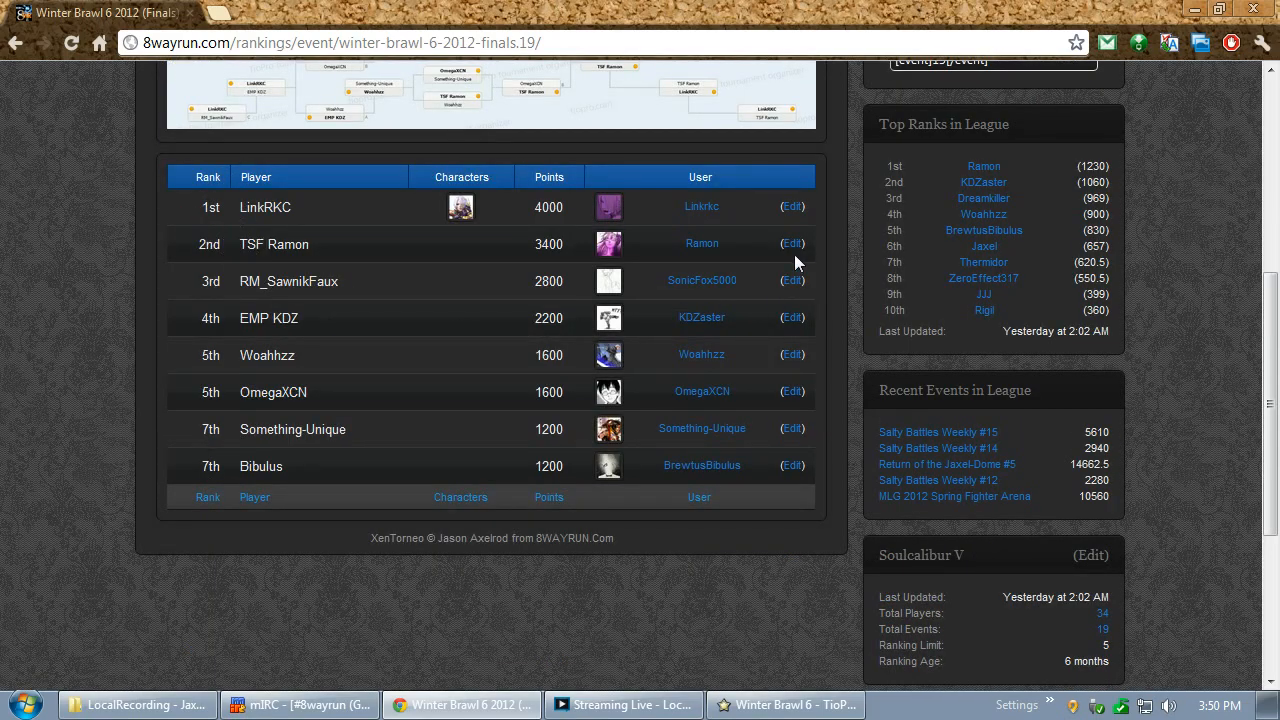
pyautogui.click(792, 244)
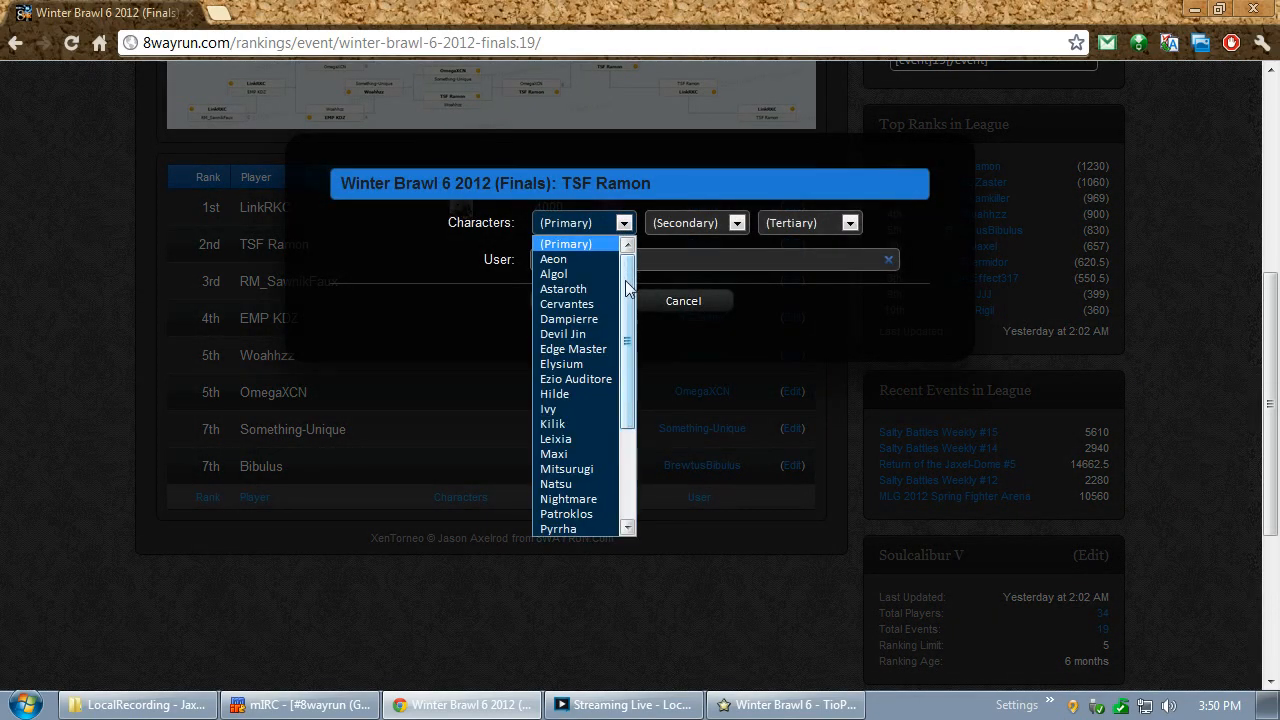
pyautogui.click(558, 528)
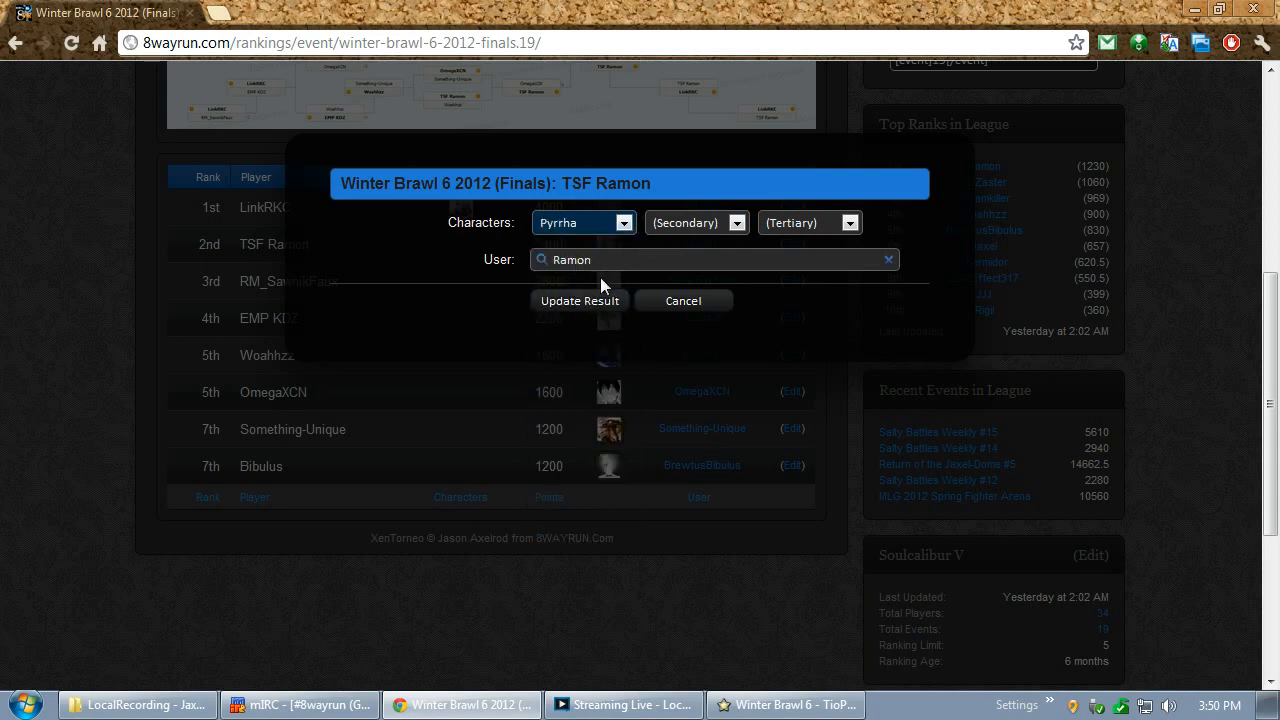
pyautogui.click(580, 300)
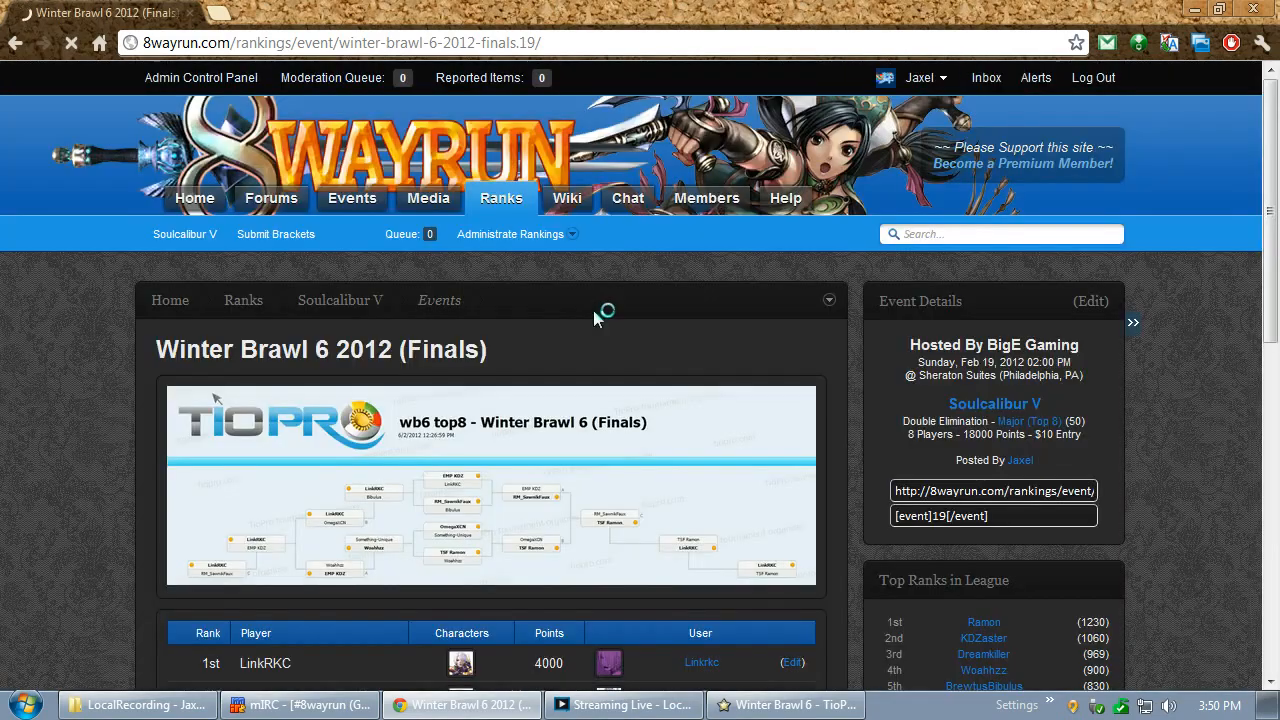
pyautogui.scroll(-3)
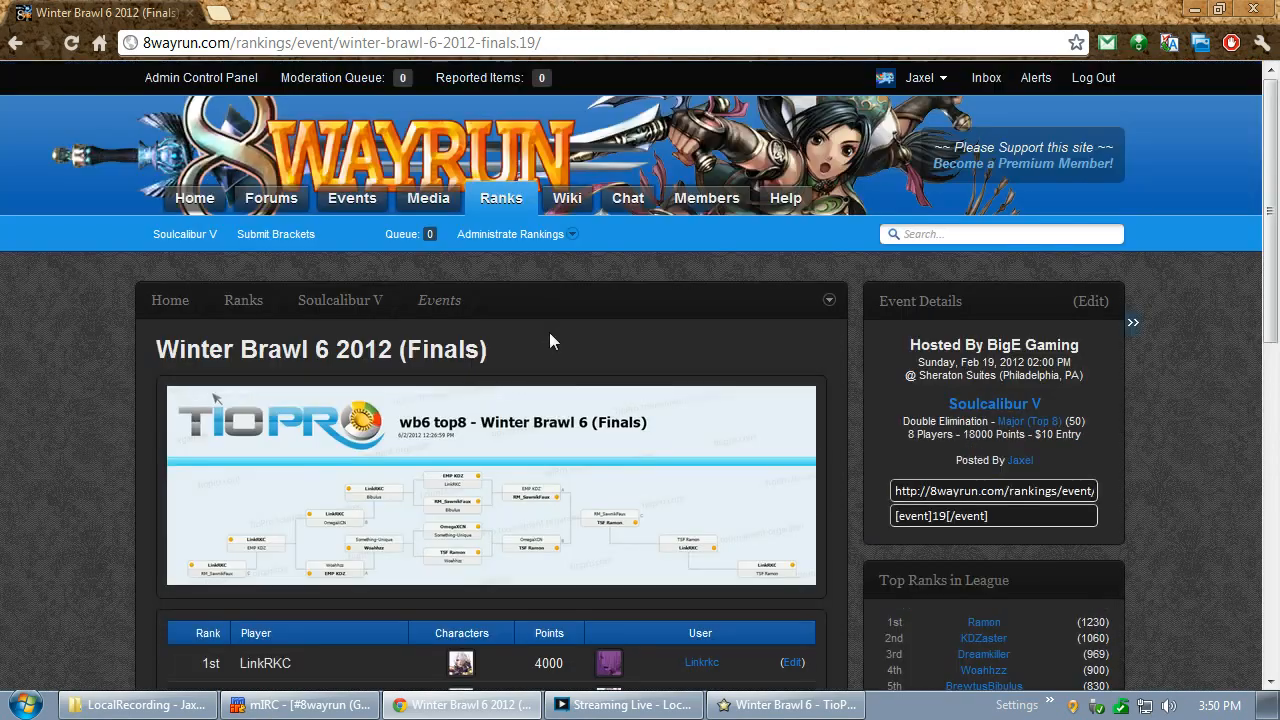
pyautogui.moveTo(110, 360)
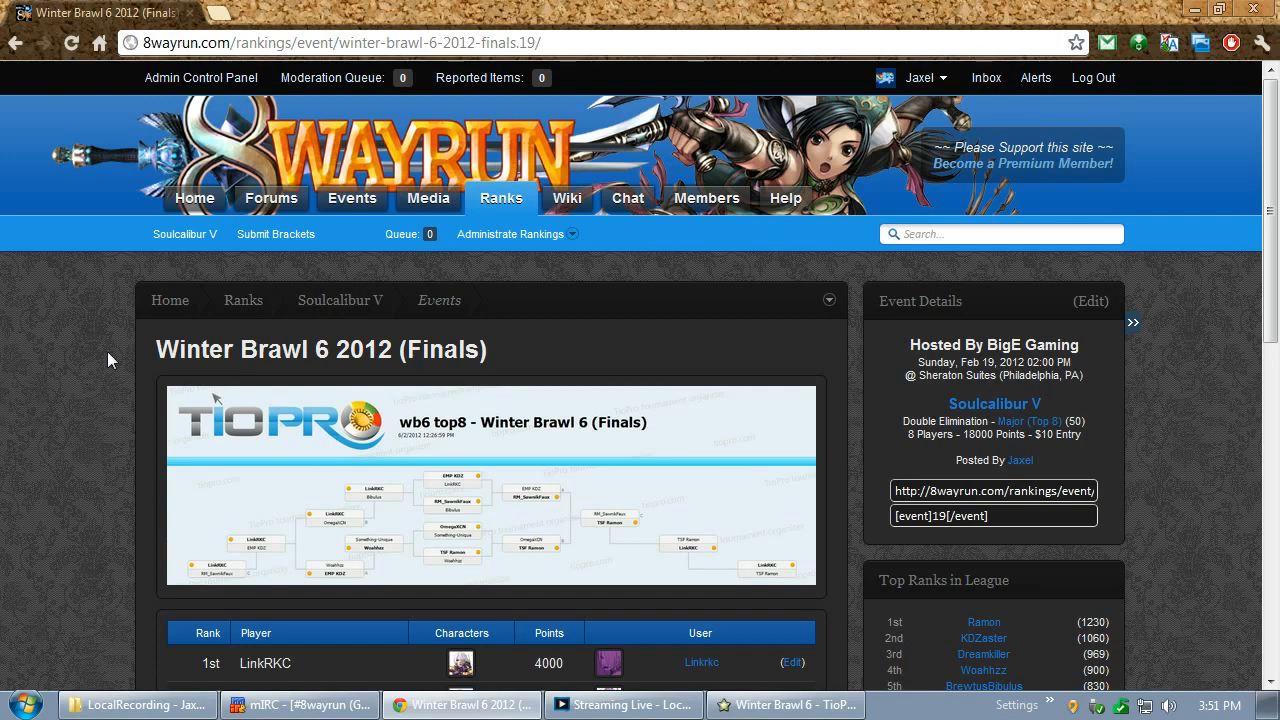
pyautogui.click(276, 234)
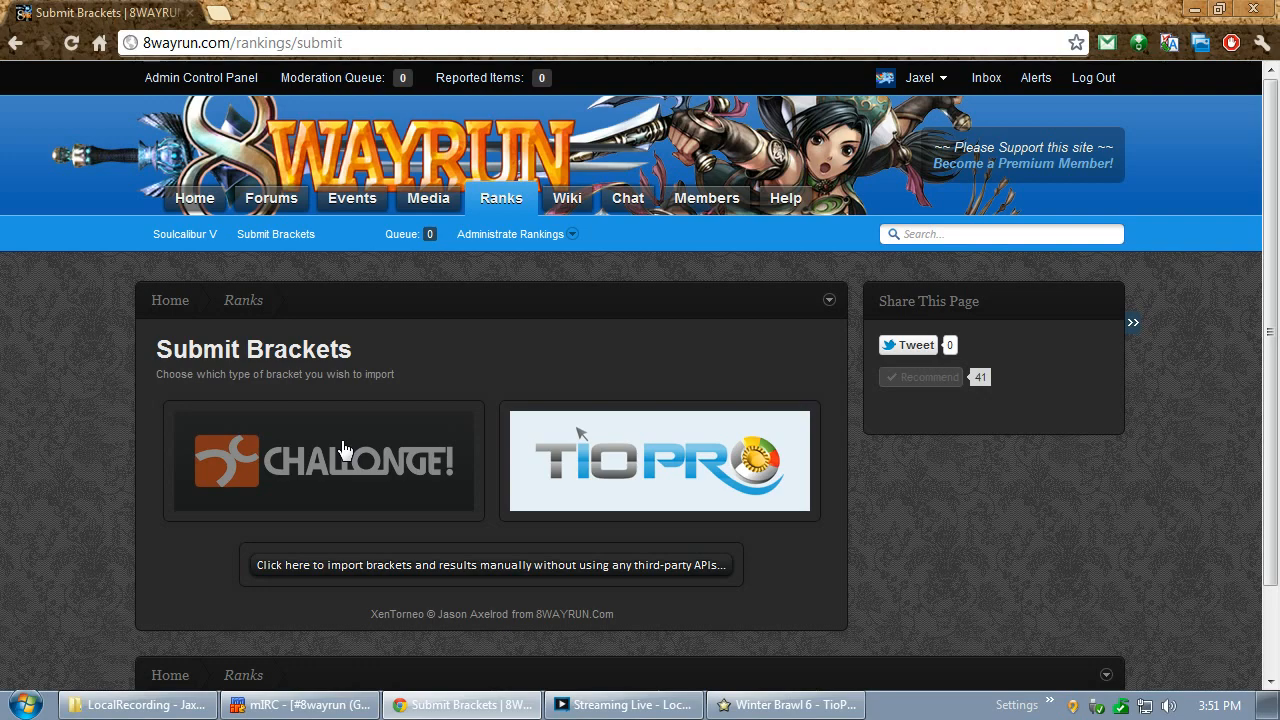
pyautogui.click(324, 460)
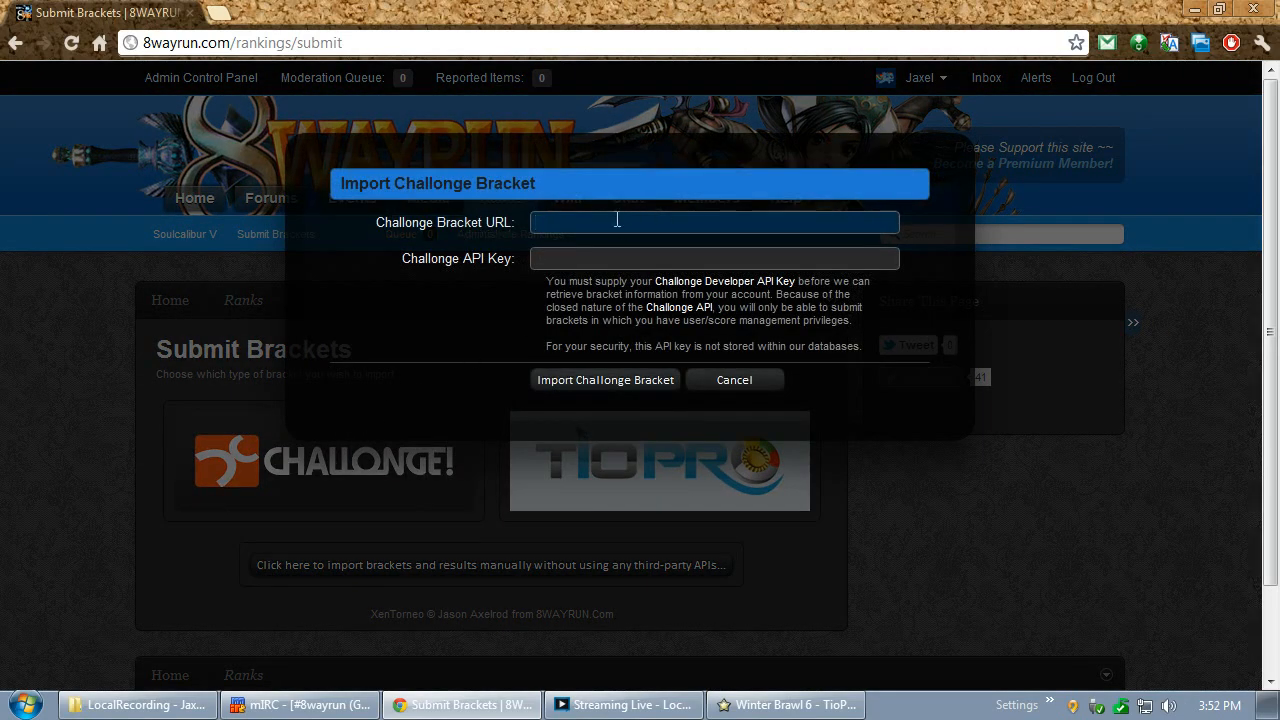
pyautogui.write('http://8wayrun.challonge.com/saltybattles15sc5')
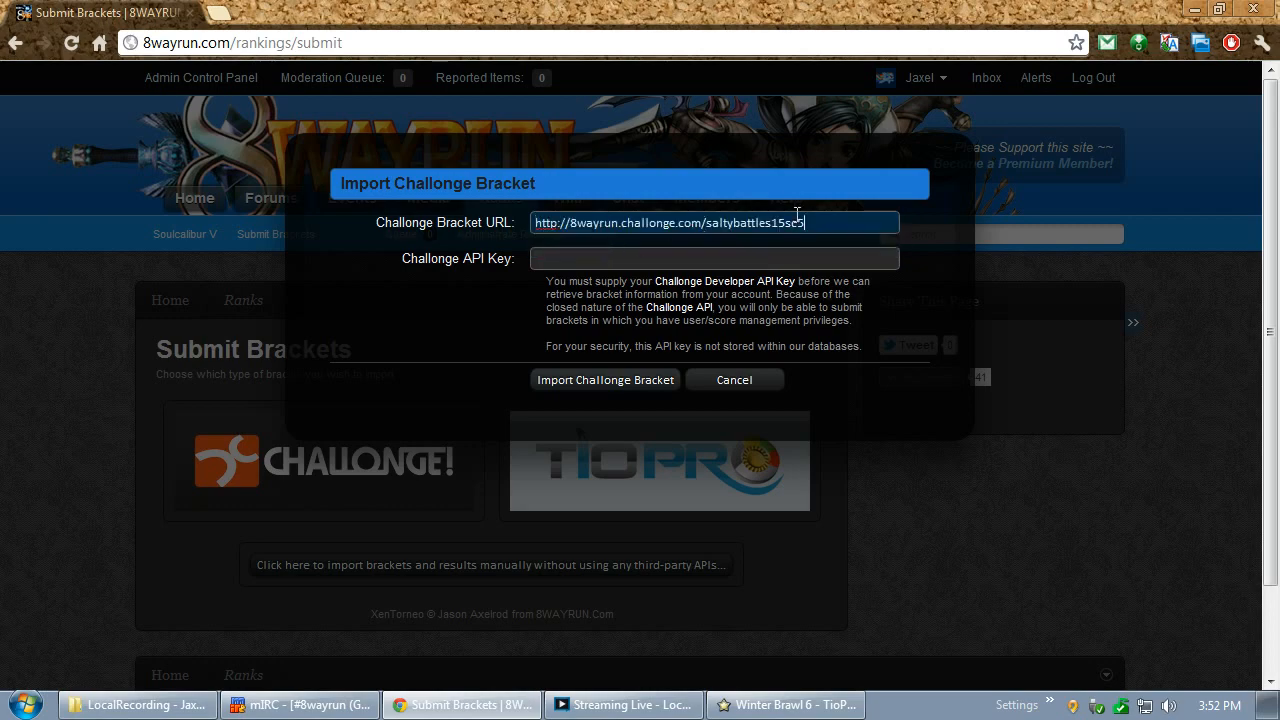
pyautogui.click(252, 12)
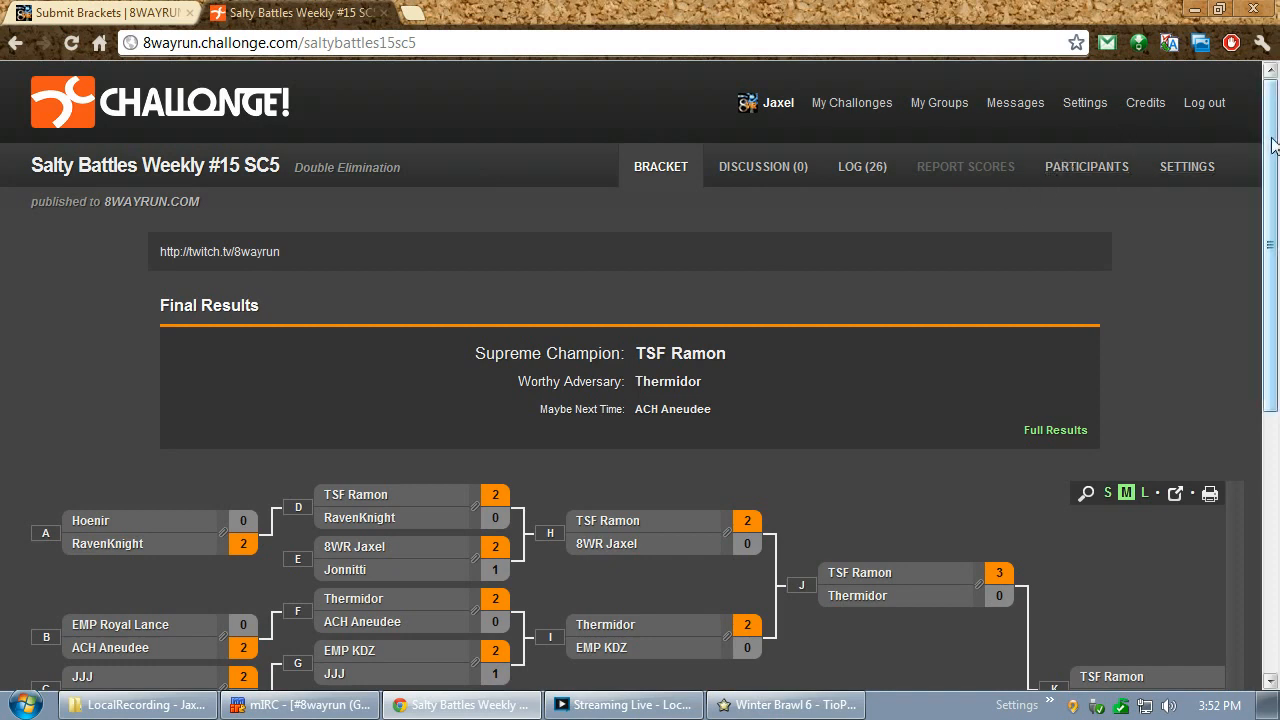
pyautogui.scroll(-3)
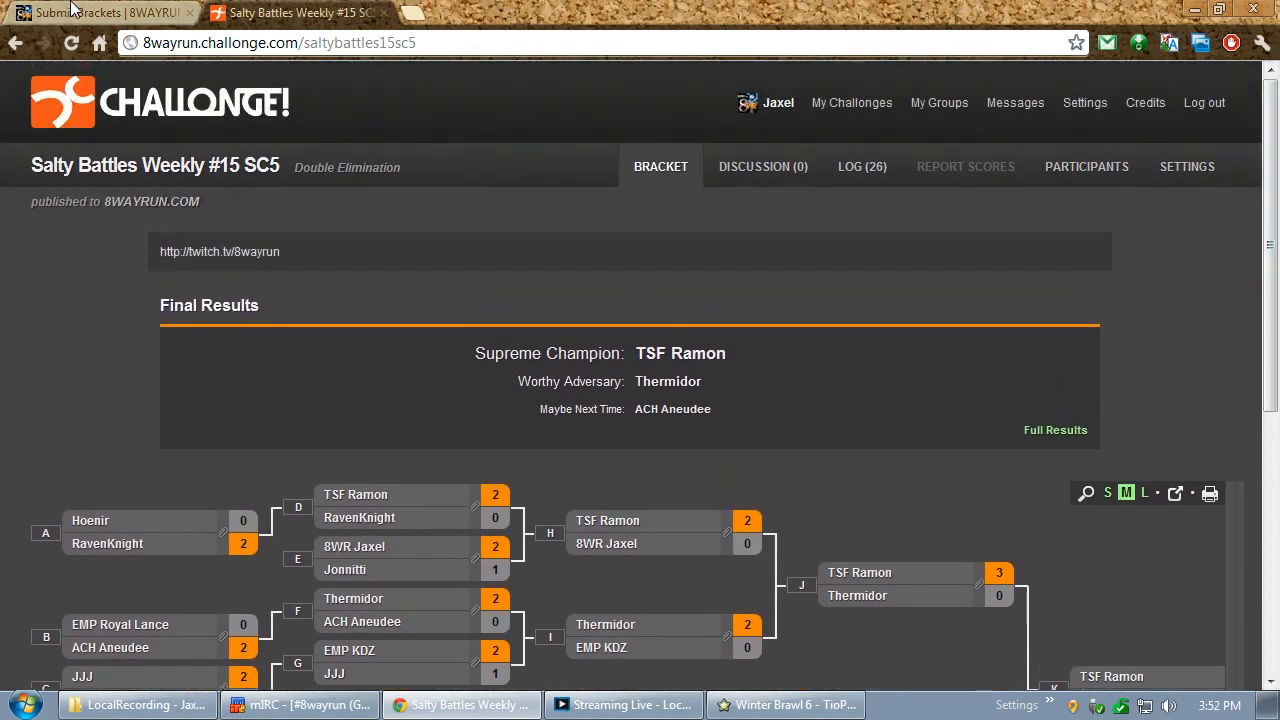
pyautogui.click(100, 12)
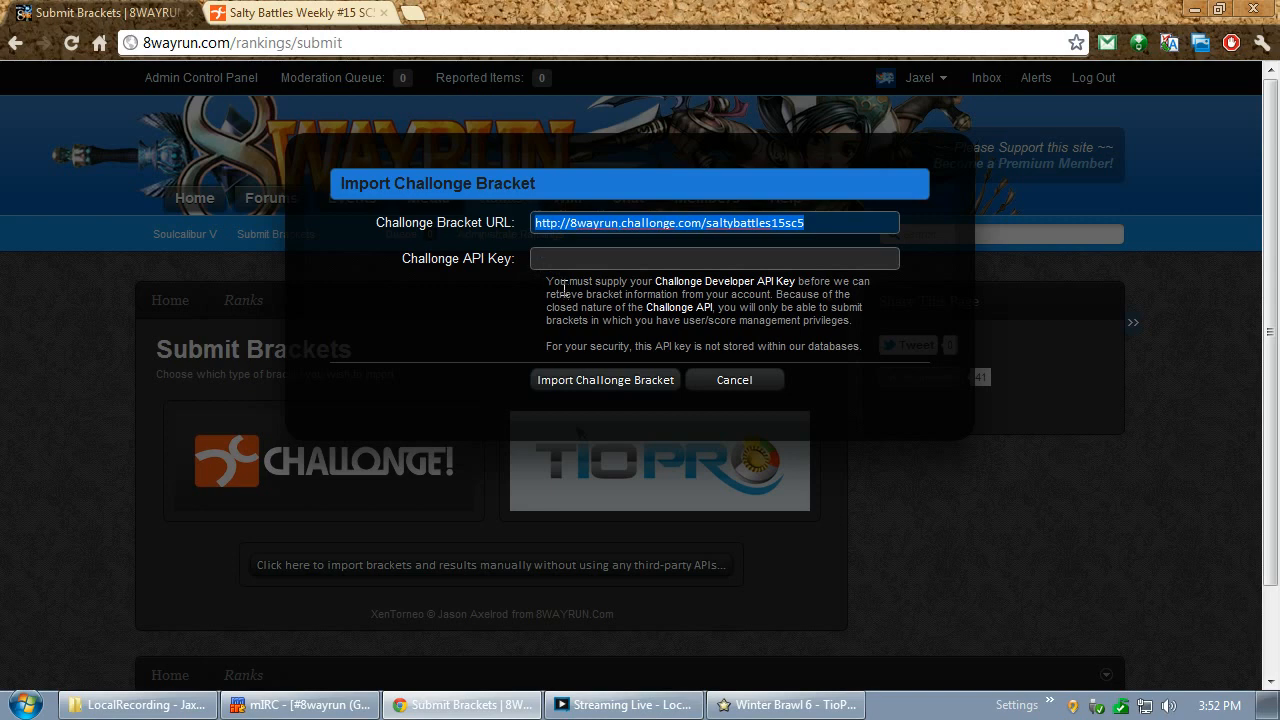
pyautogui.moveTo(682, 284)
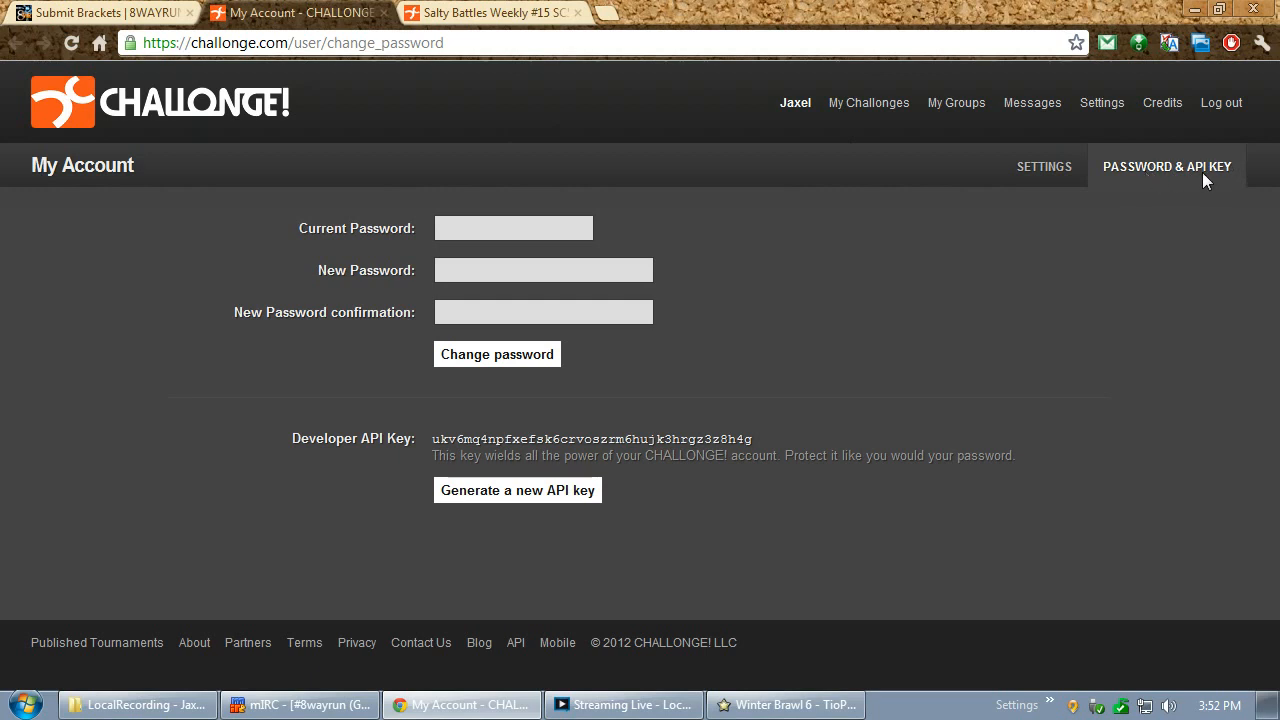
pyautogui.moveTo(516, 490)
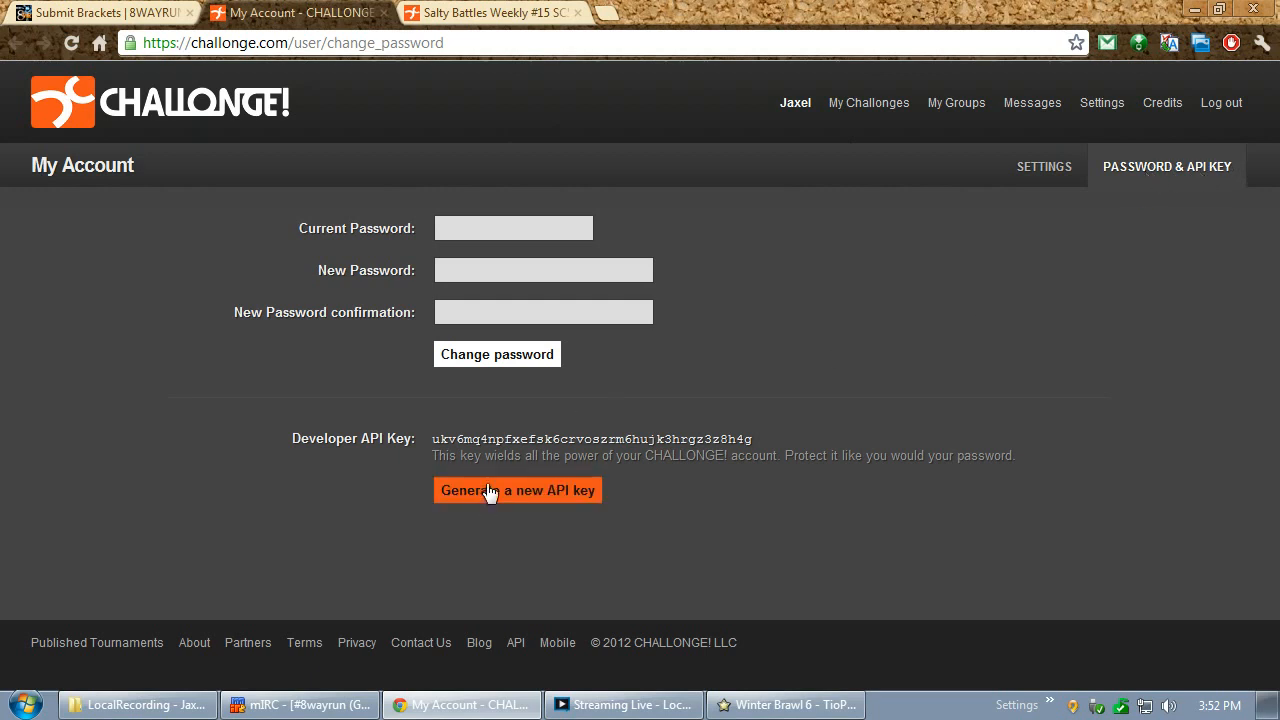
# Generate a new Challonge developer API key and select it for copying
pyautogui.click(516, 490)
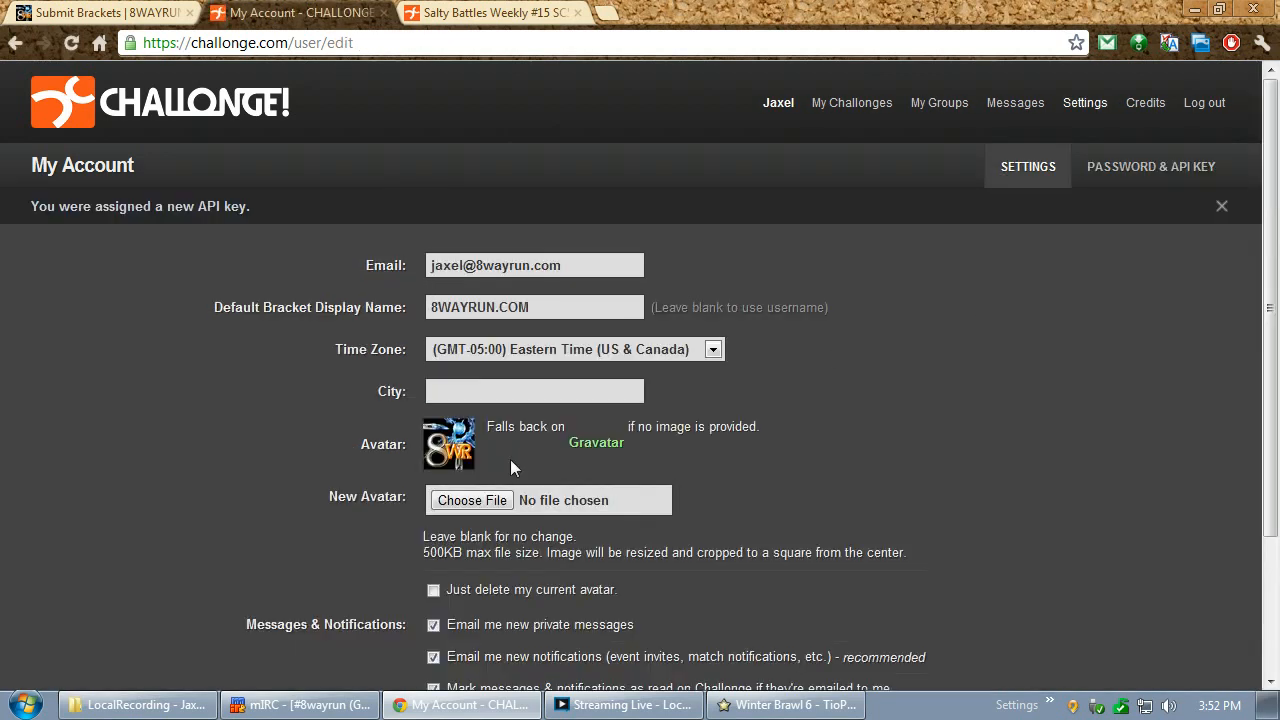
pyautogui.click(1150, 166)
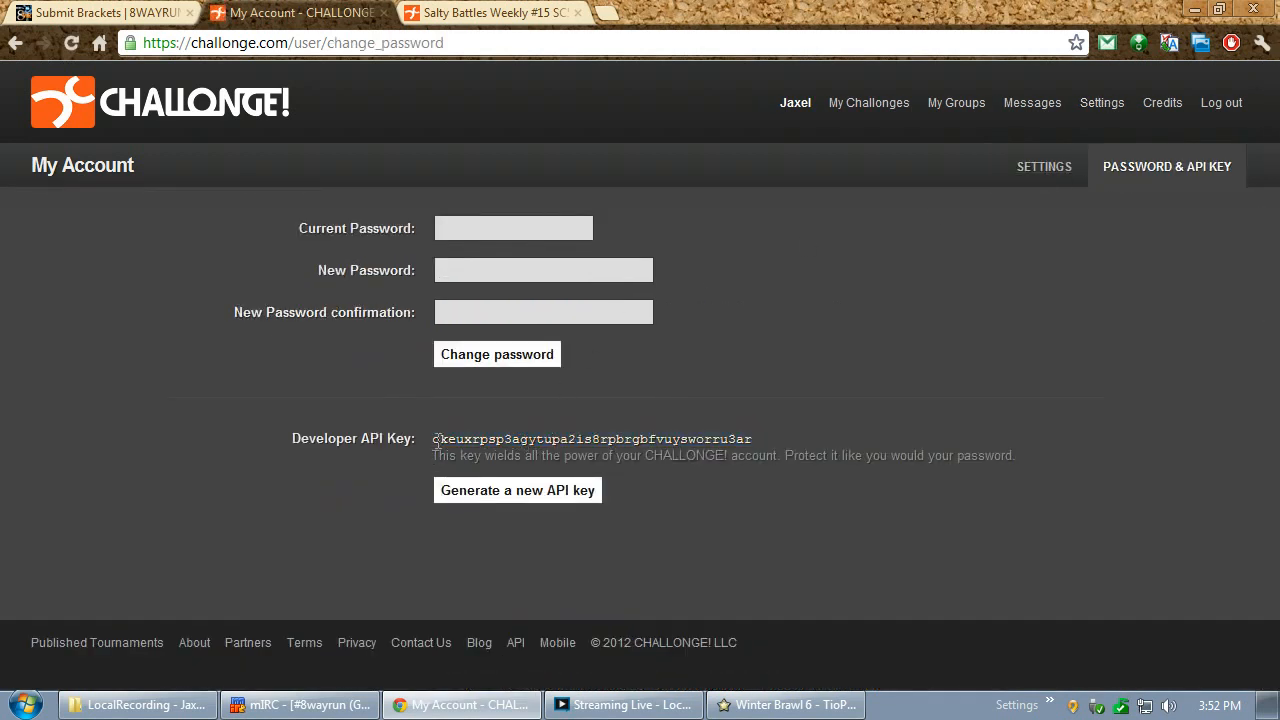
pyautogui.moveTo(434, 440); pyautogui.dragTo(636, 440)
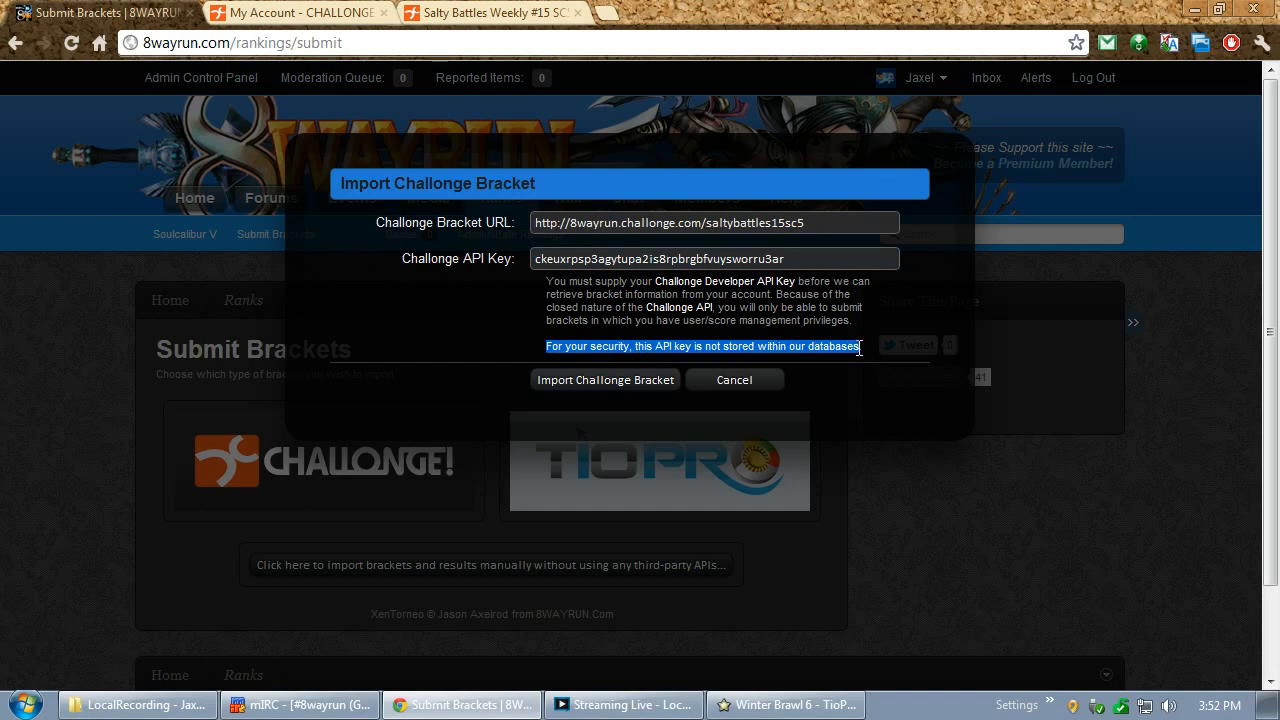
pyautogui.moveTo(860, 348)
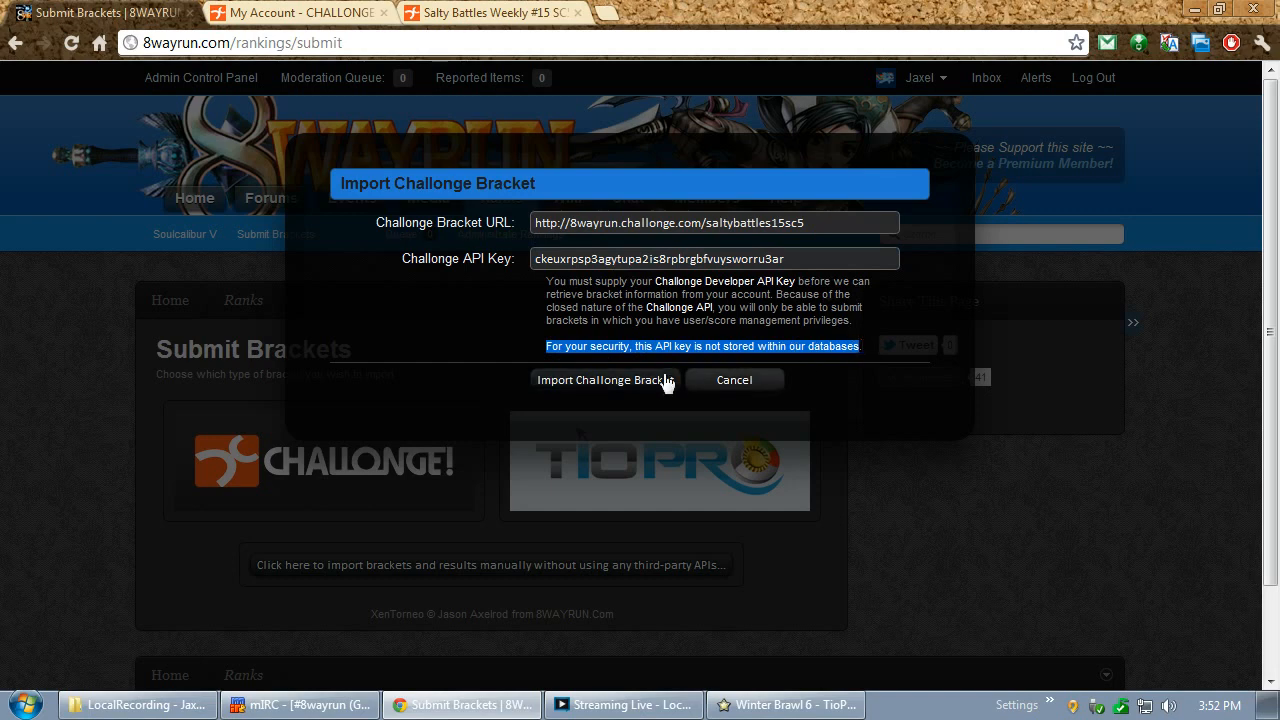
# Submit the bracket URL and API key to fetch Salty Battles Weekly #15 SC5 into the import form
pyautogui.click(604, 380)
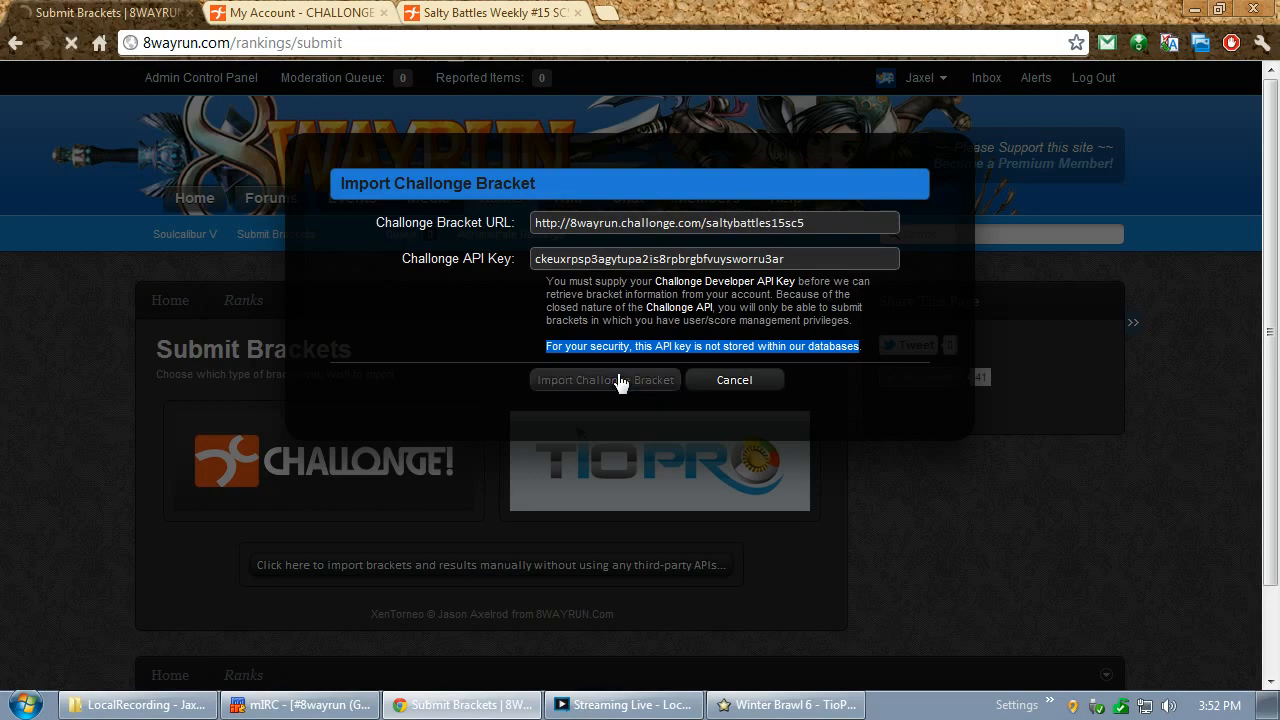
pyautogui.click(604, 380)
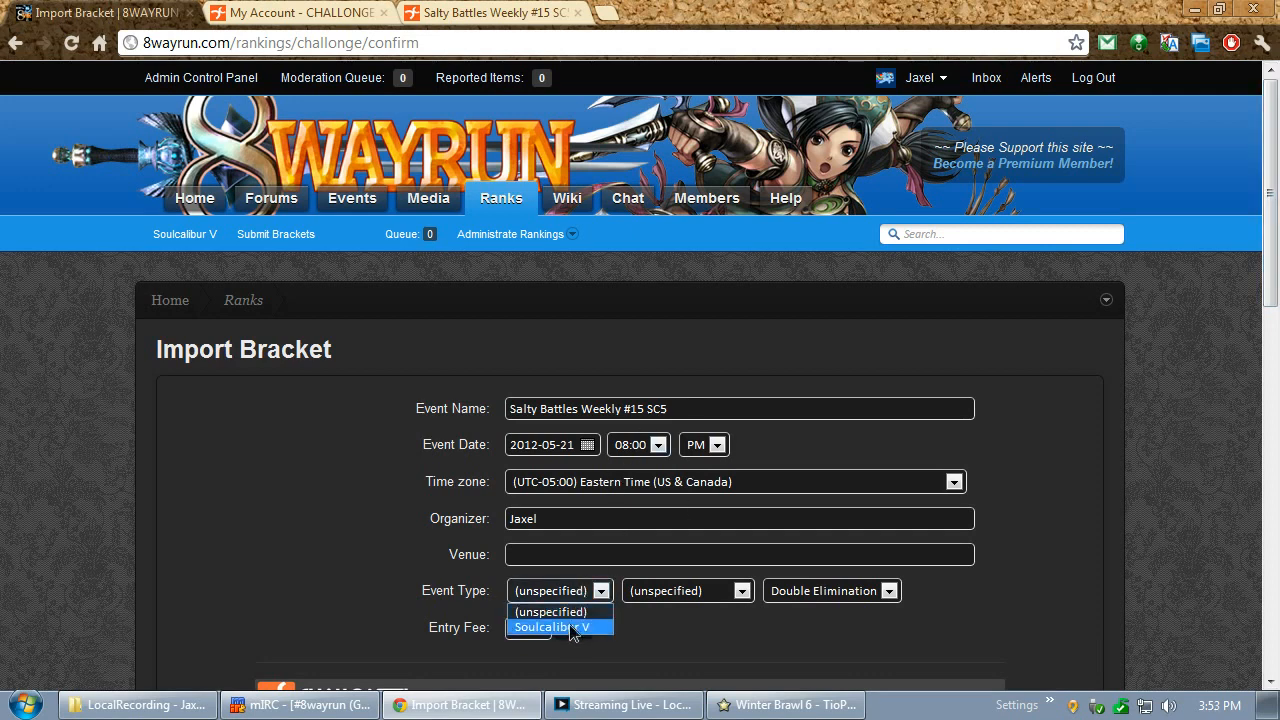
# Set game Soulcalibur V, tier (10) Weekly, and venue Local Battles (Fort Lee, NJ) on the import form
pyautogui.click(552, 628)
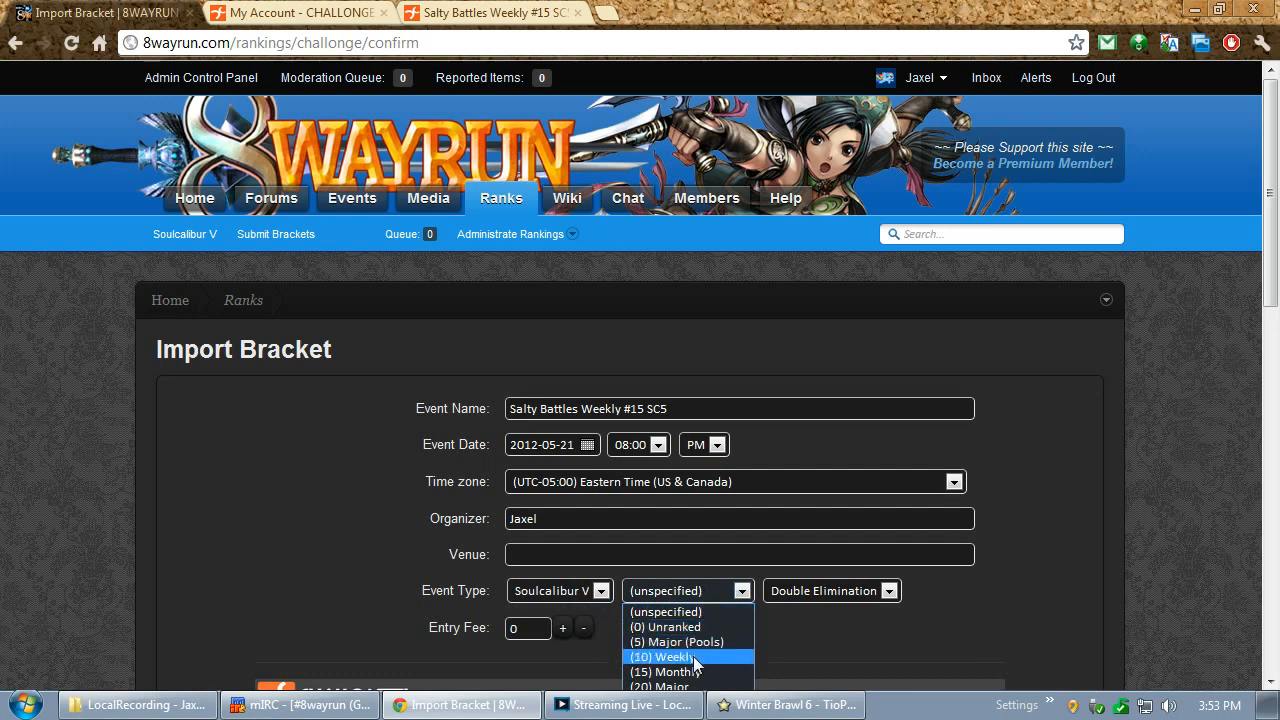
pyautogui.click(668, 656)
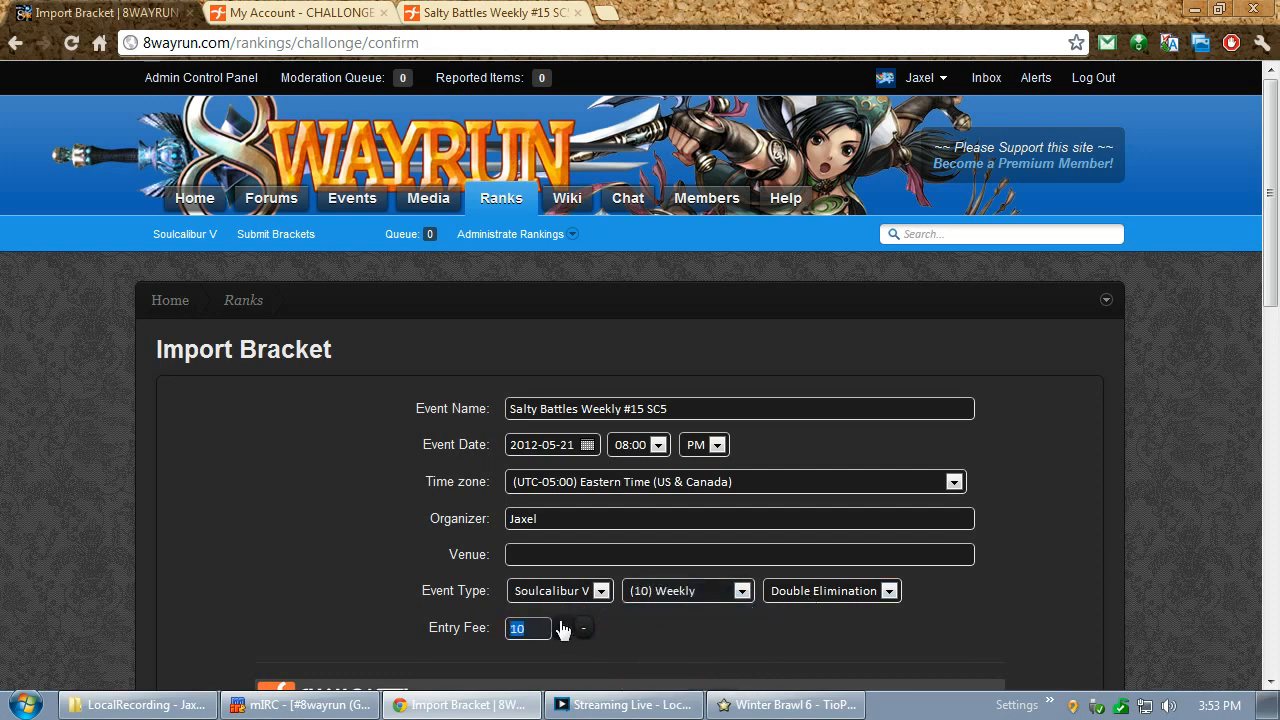
pyautogui.write('8 on the Break')
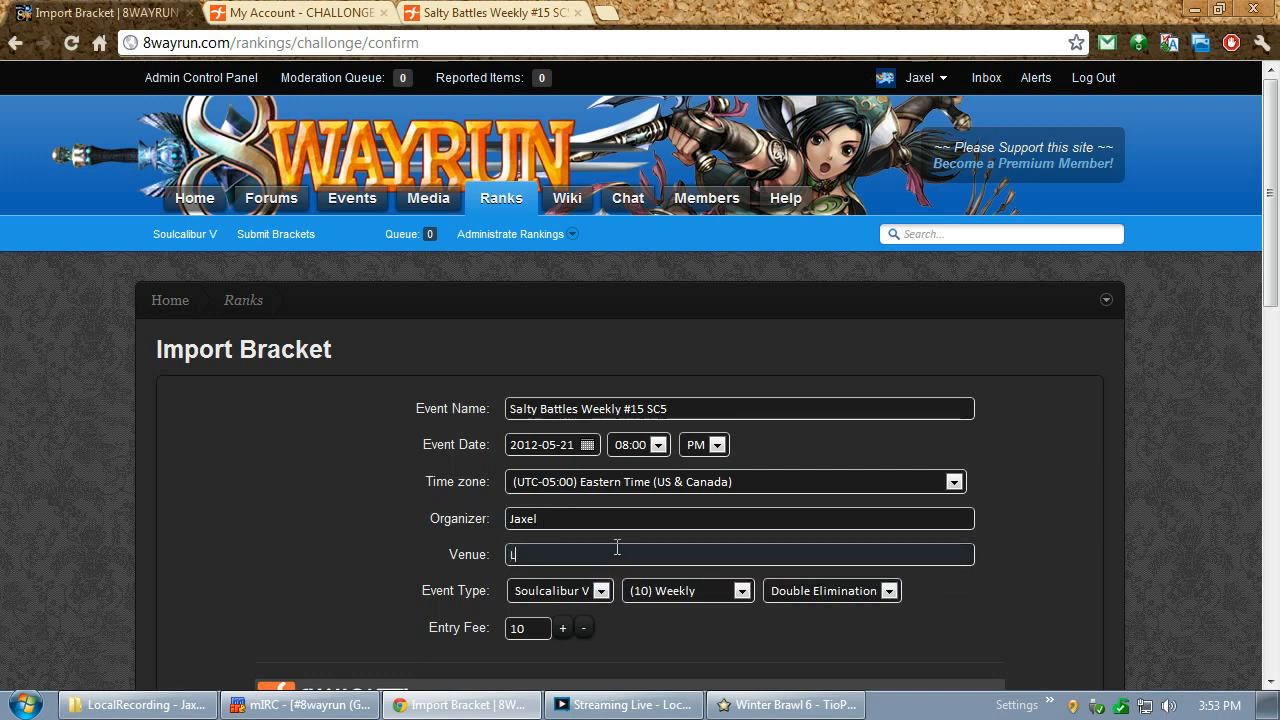
pyautogui.write('Local Bas')
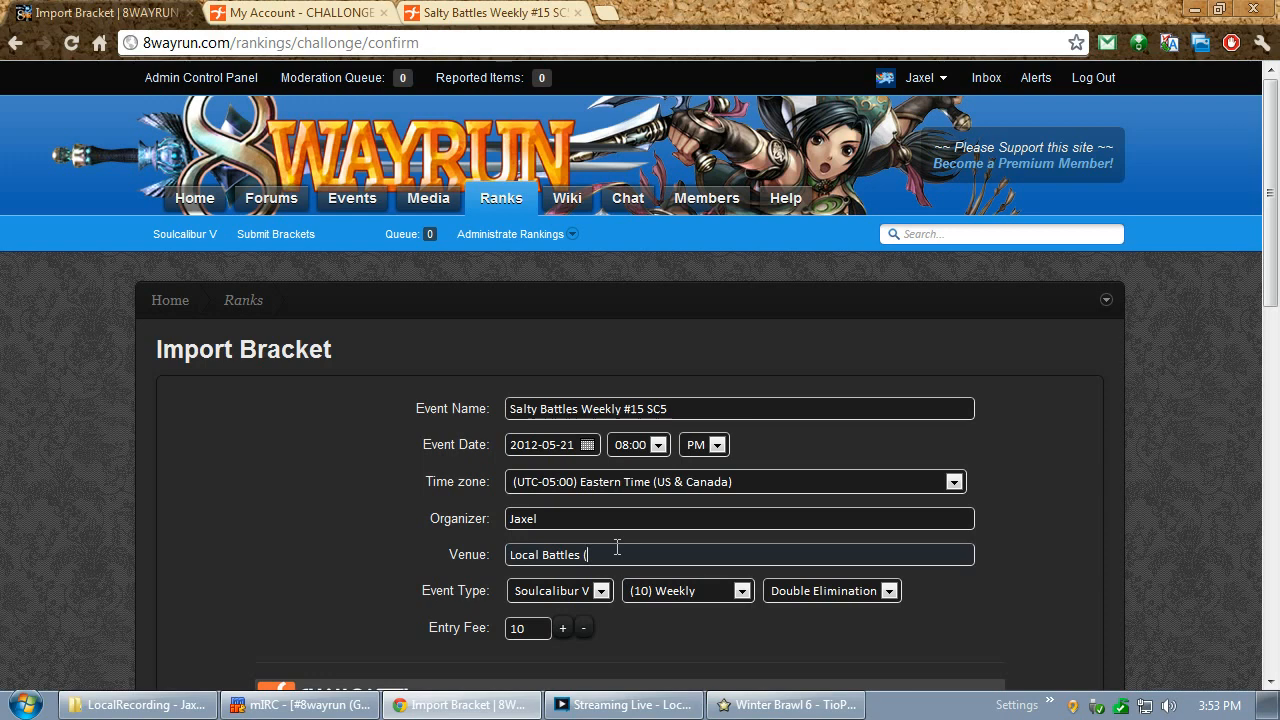
pyautogui.write('Fort Lee,')
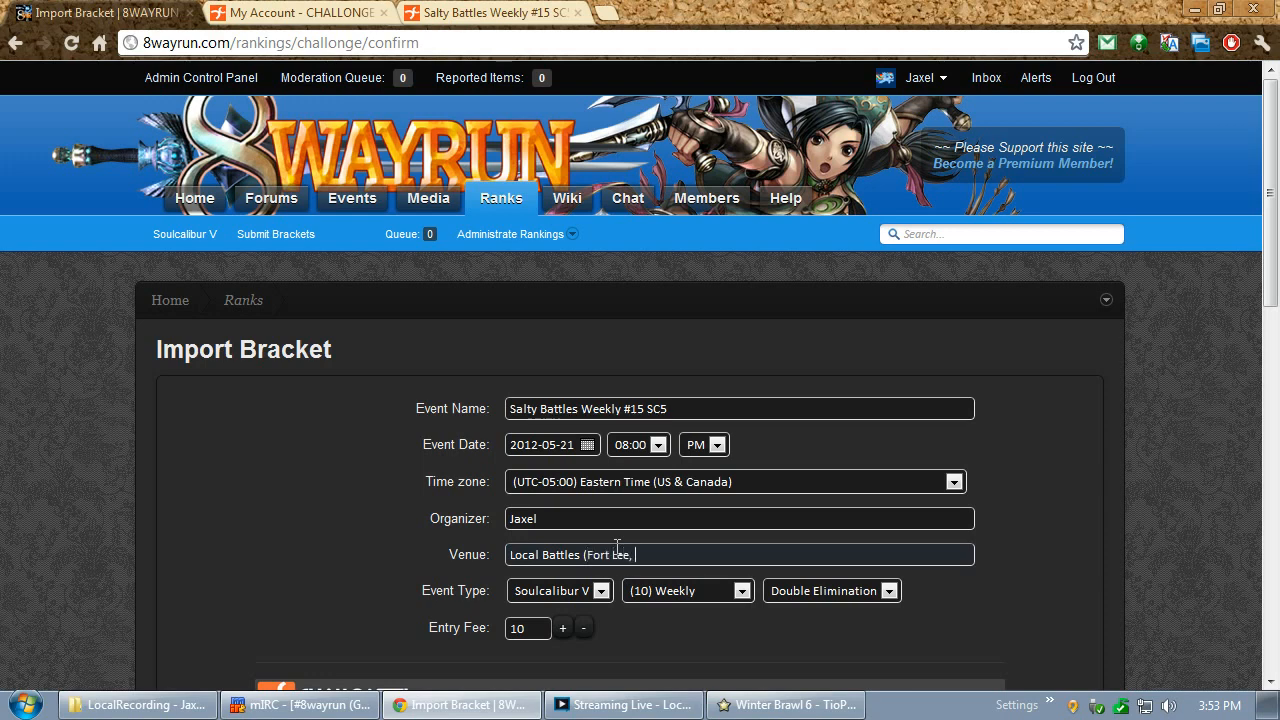
pyautogui.write('NJ)')
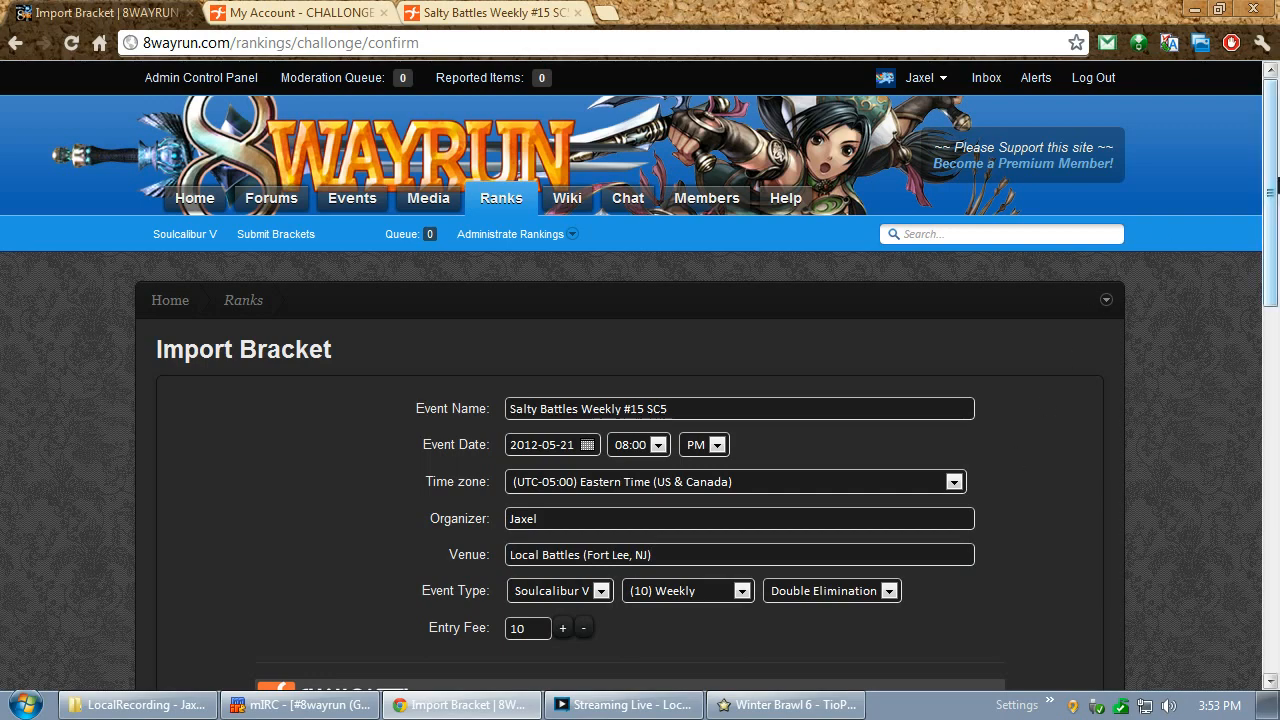
pyautogui.scroll(-3)
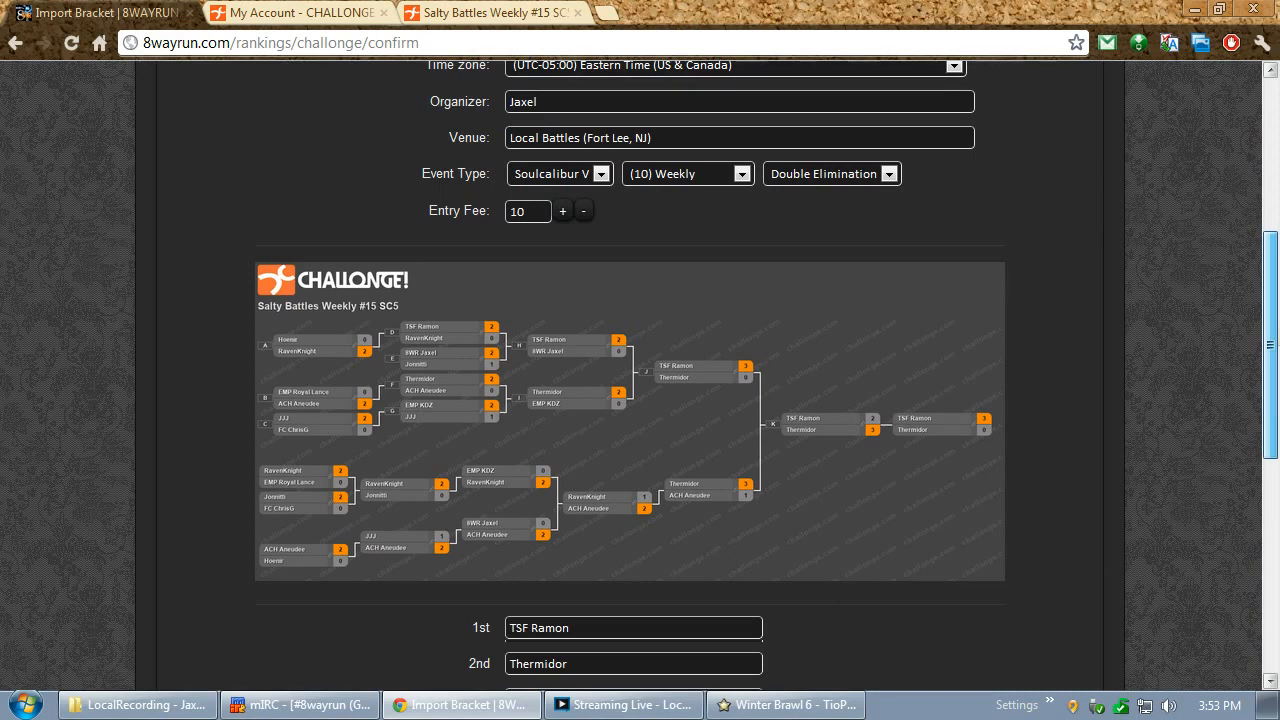
# Submit Import Bracket and dismiss the 'event already imported' error
pyautogui.scroll(-3)
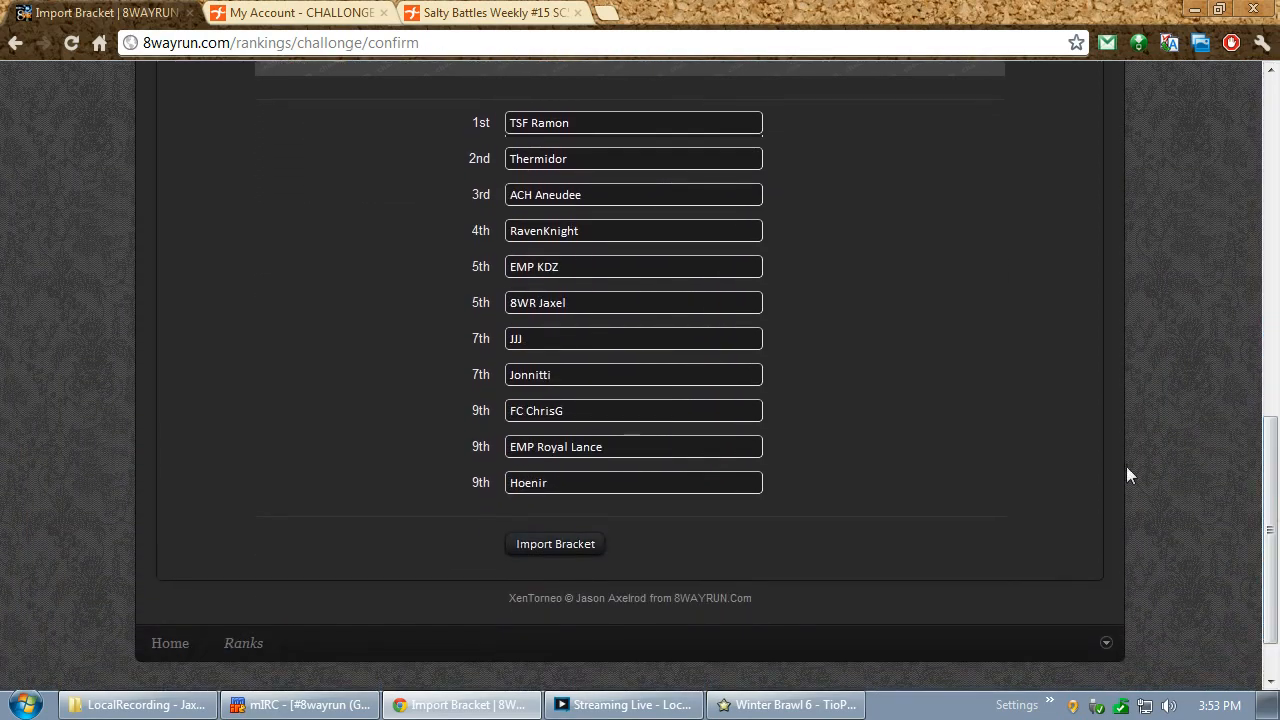
pyautogui.moveTo(600, 584)
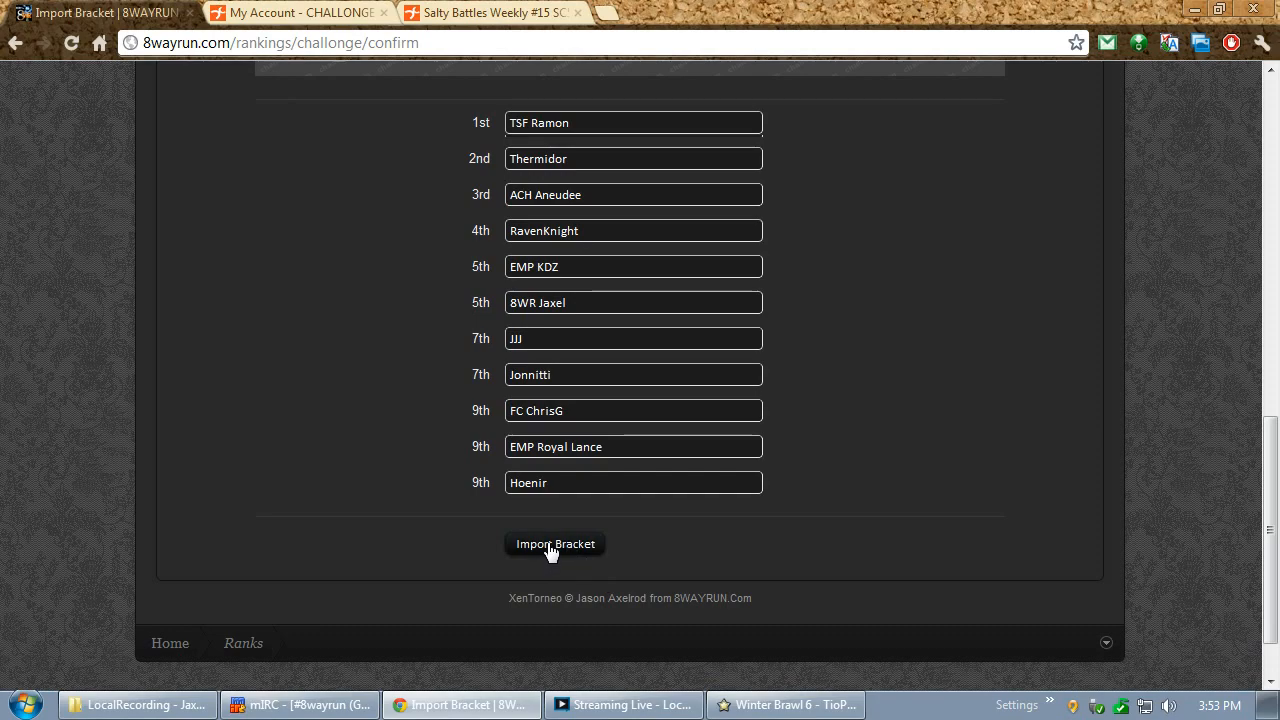
pyautogui.click(554, 544)
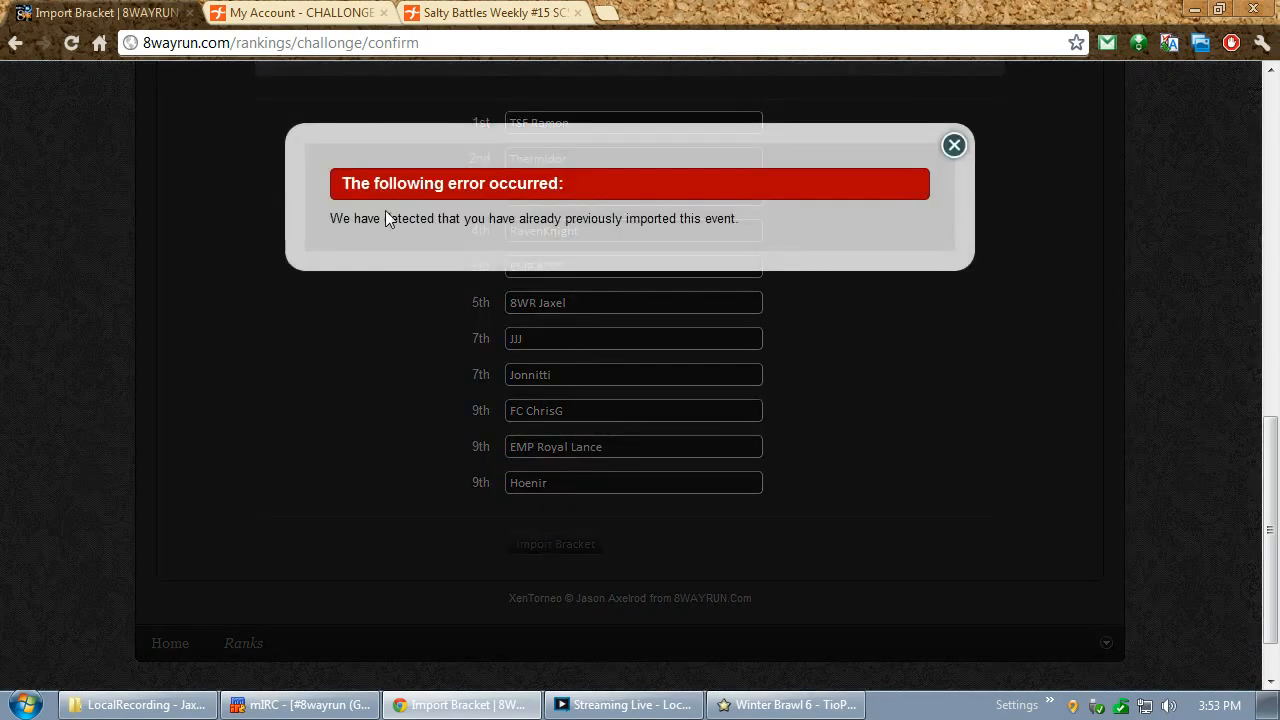
pyautogui.moveTo(964, 180)
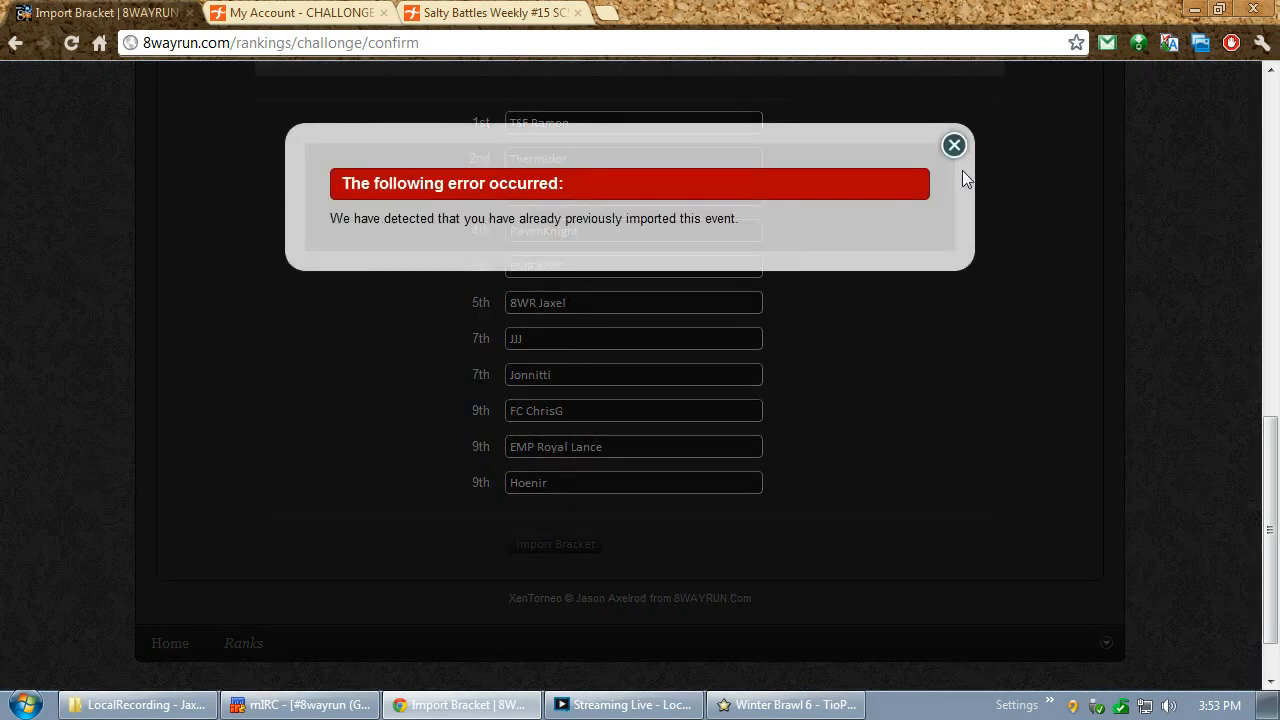
pyautogui.click(952, 144)
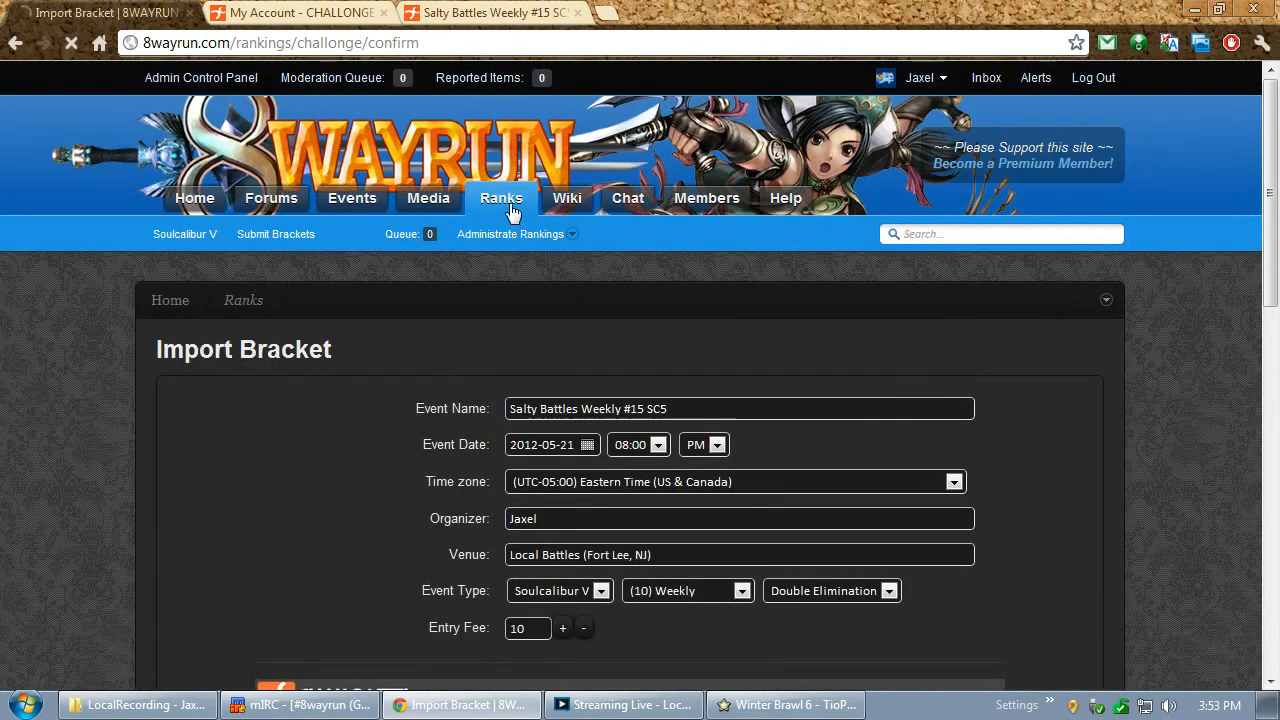
# View the existing Salty Battles Weekly #15 event page with its bracket and eleven-player points table
pyautogui.click(500, 198)
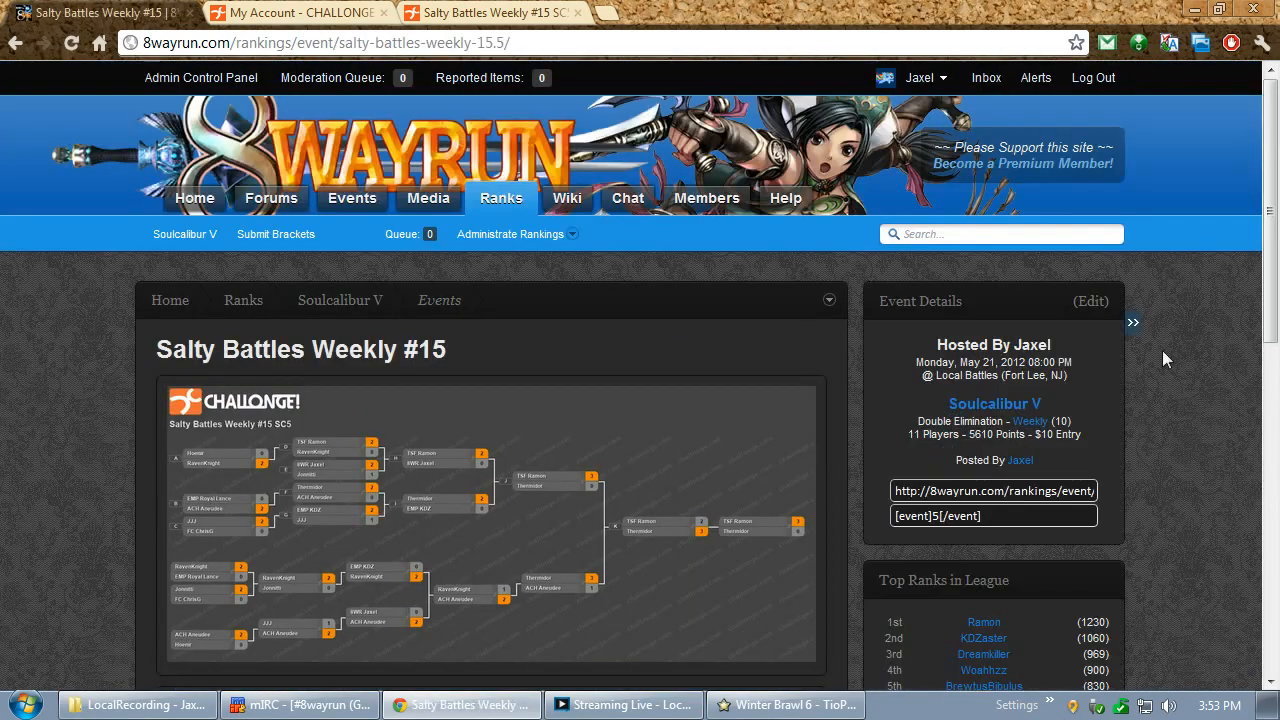
pyautogui.scroll(-3)
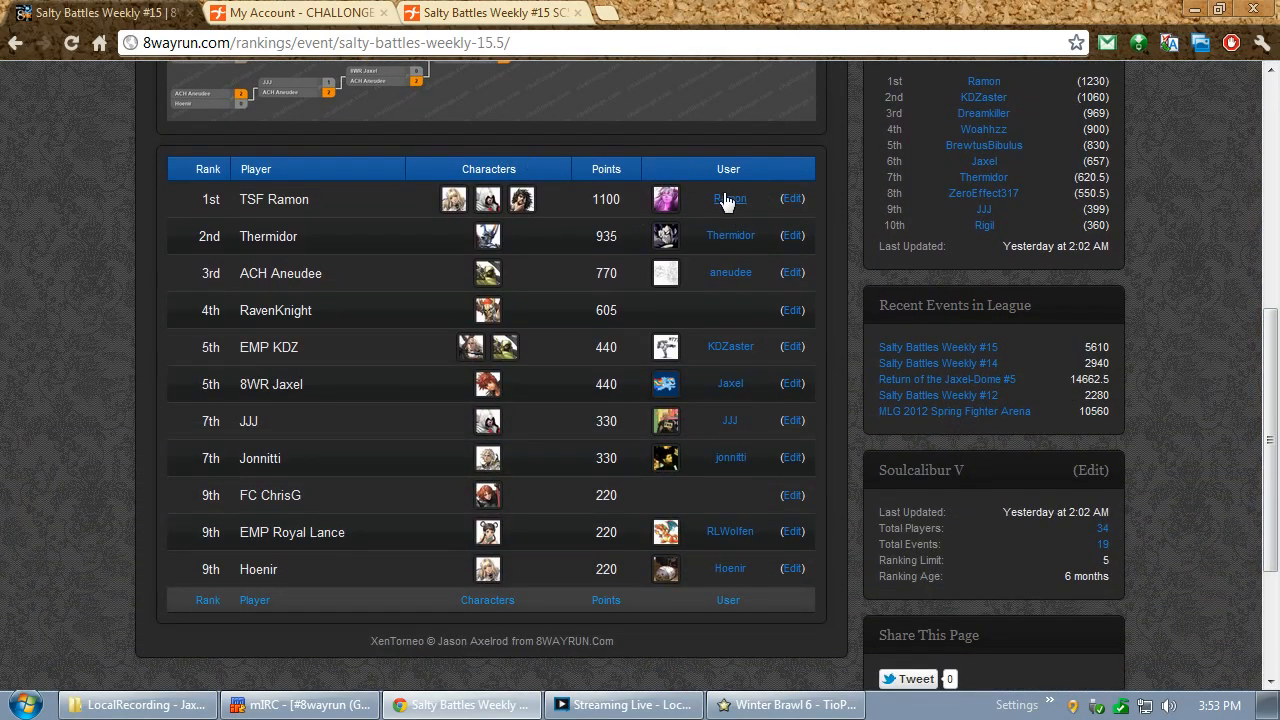
pyautogui.moveTo(488, 200)
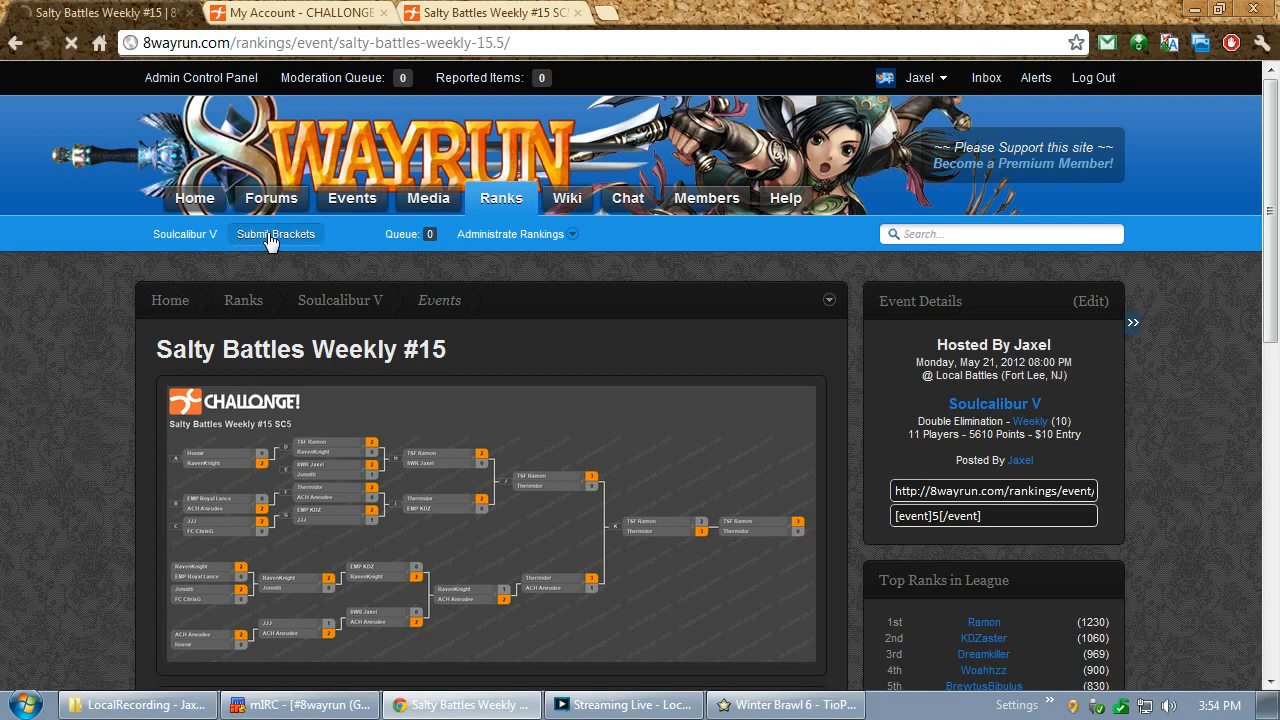
# Reach the blank manual Import Bracket form via Submit Brackets and review its empty fields
pyautogui.click(276, 232)
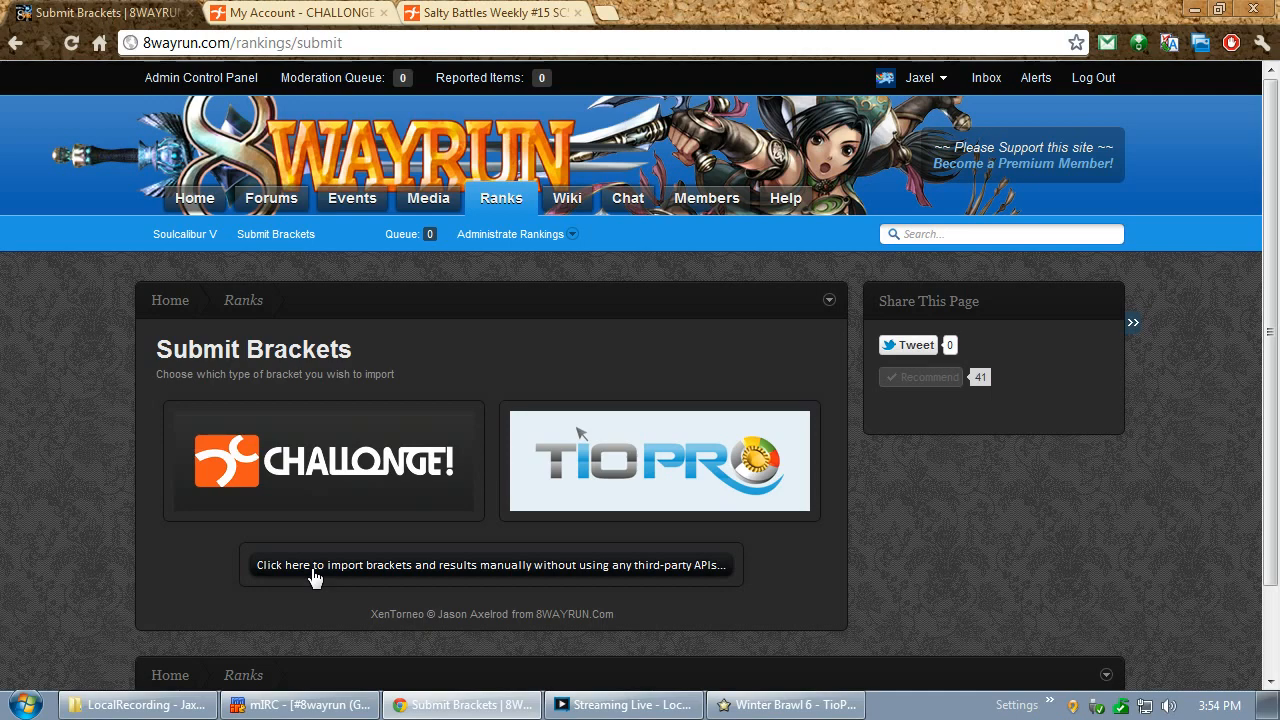
pyautogui.click(490, 564)
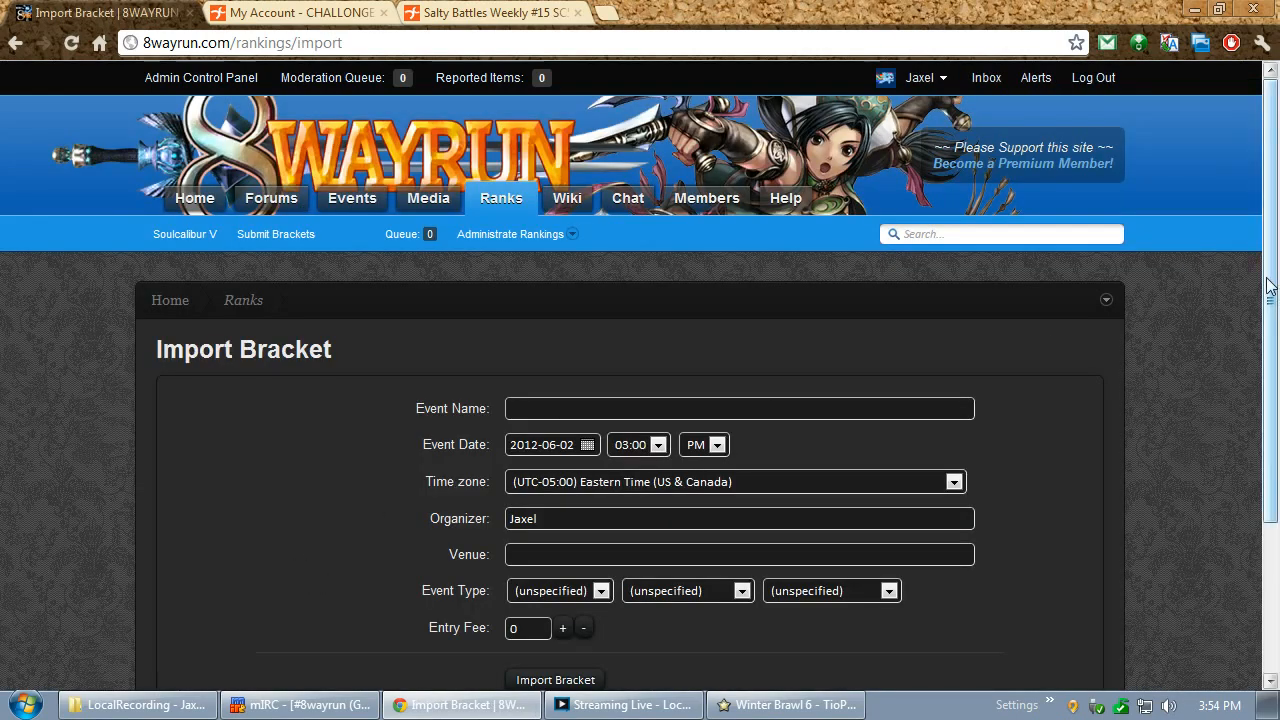
pyautogui.scroll(-3)
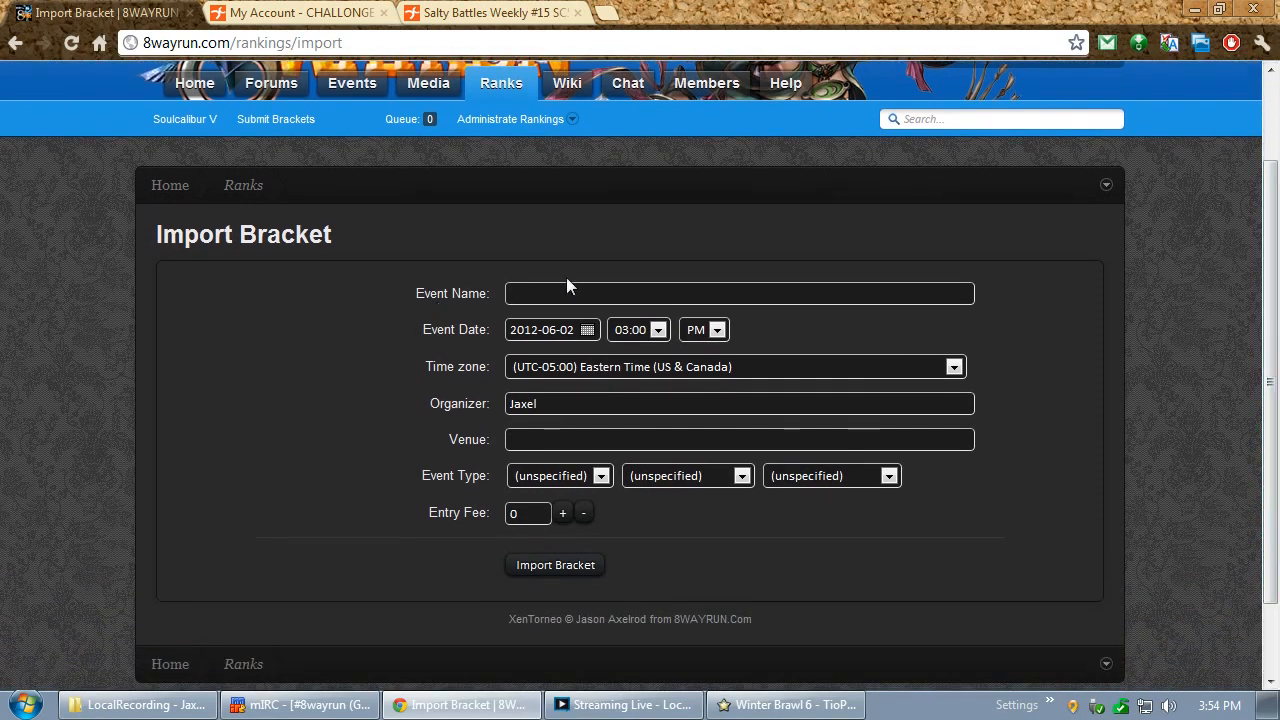
pyautogui.moveTo(424, 326)
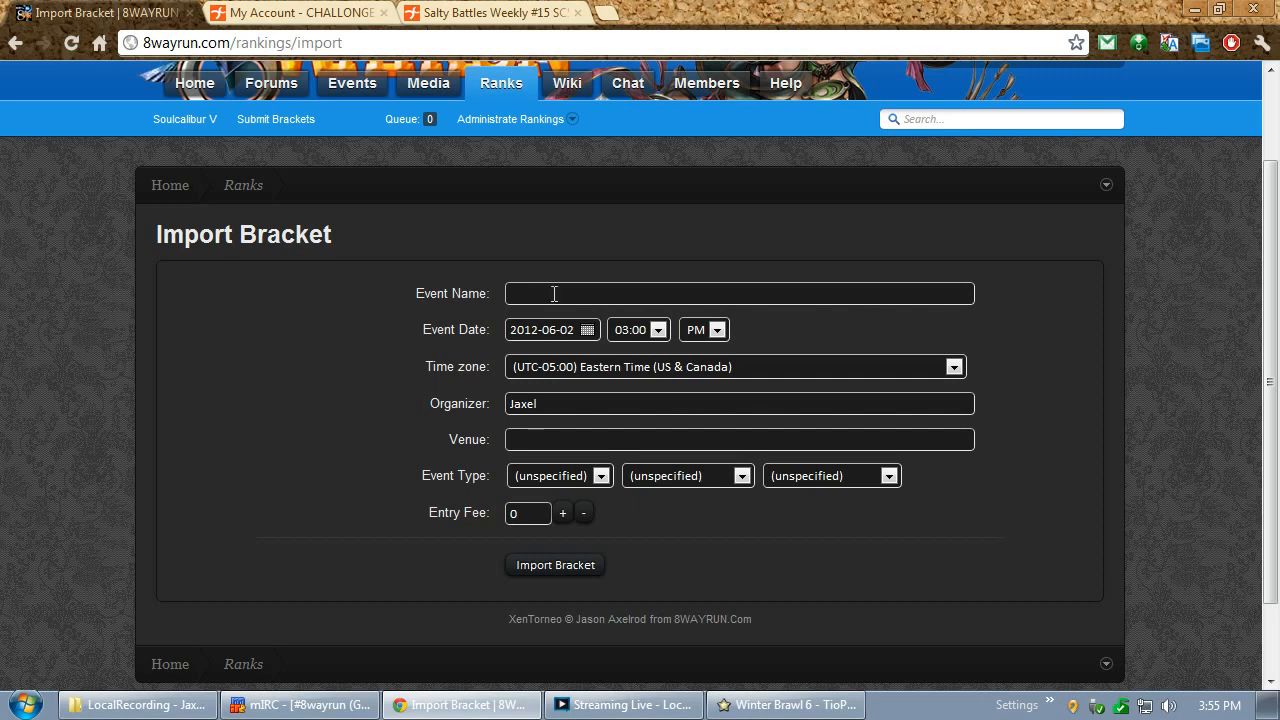
pyautogui.moveTo(548, 442)
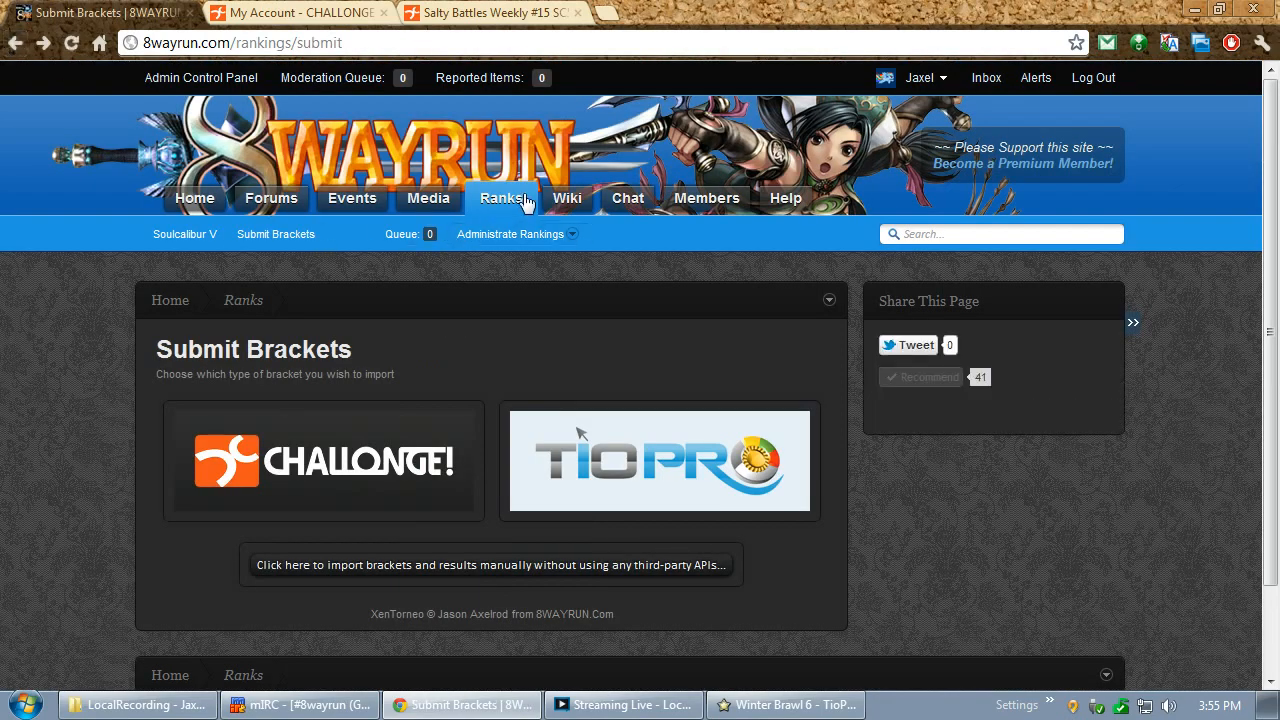
pyautogui.click(500, 198)
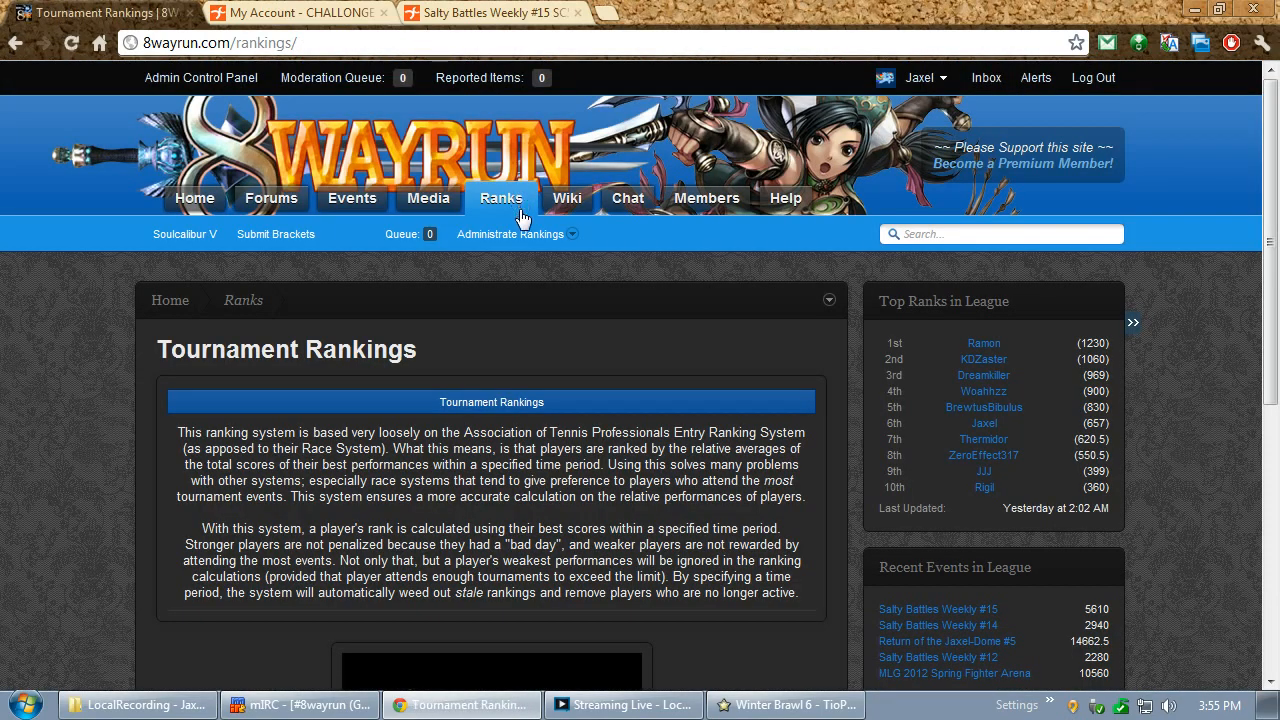
pyautogui.scroll(-3)
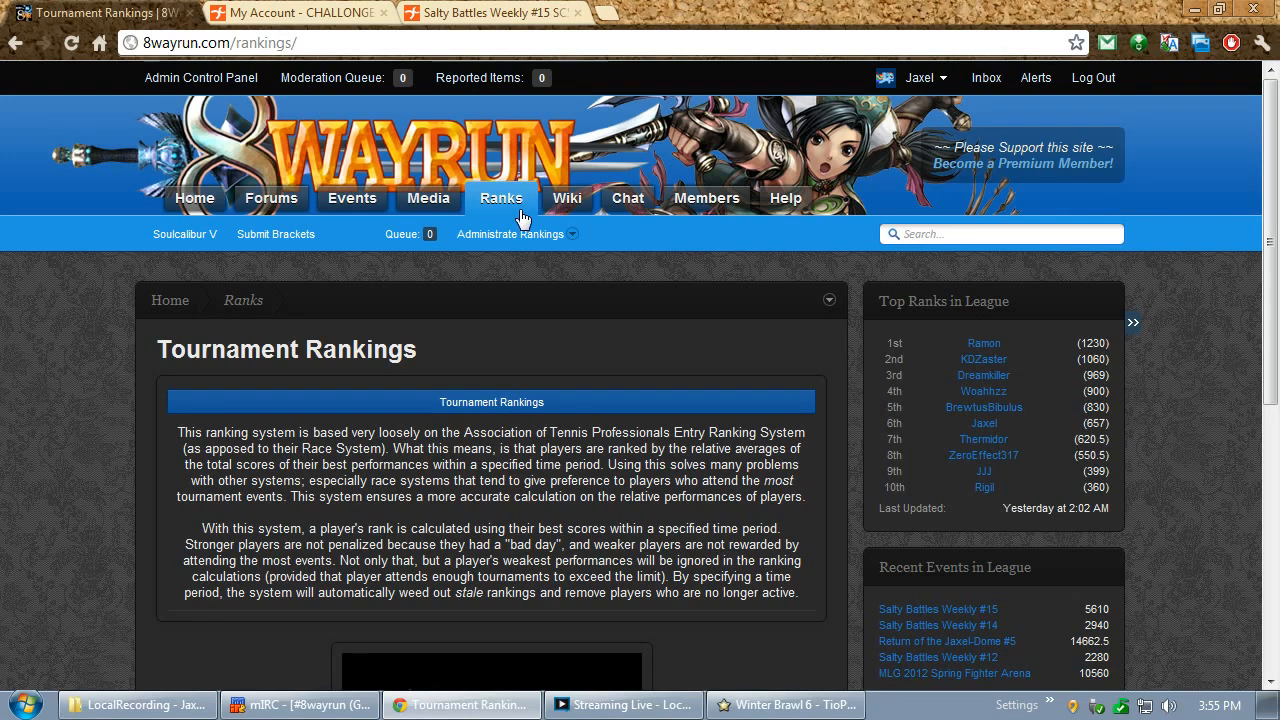
pyautogui.moveTo(276, 234)
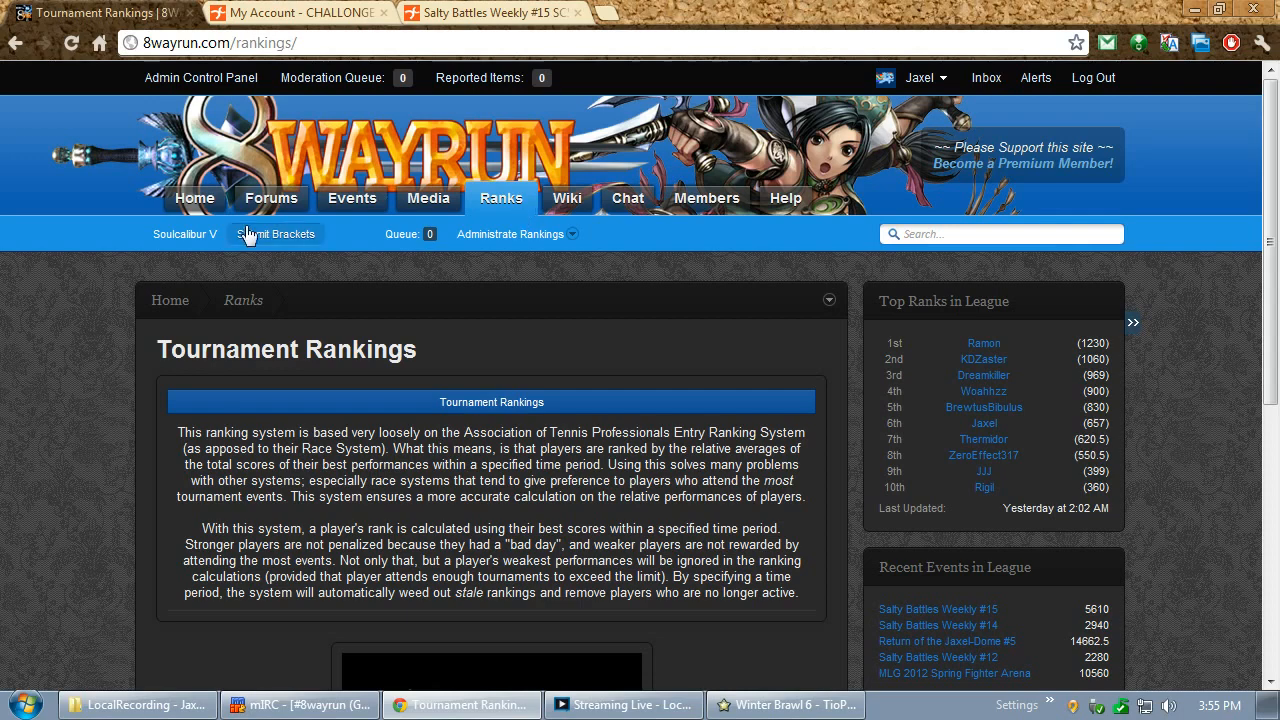
pyautogui.click(276, 234)
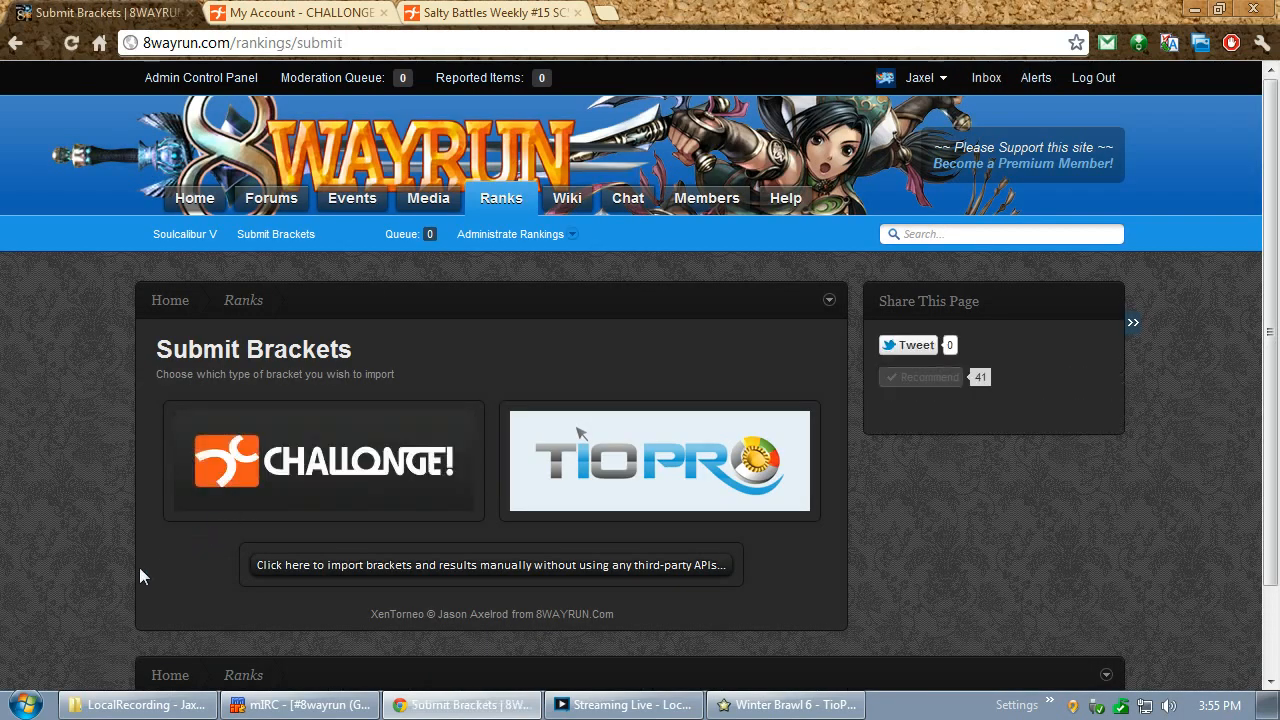